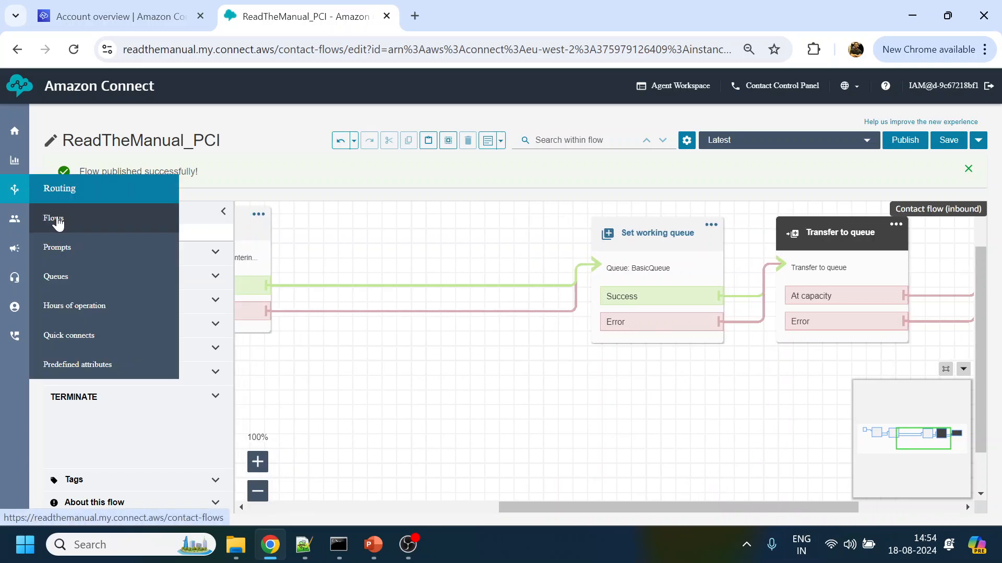
Go from the PCI flow editor to the Flows page and its Views list
left_click(54, 218)
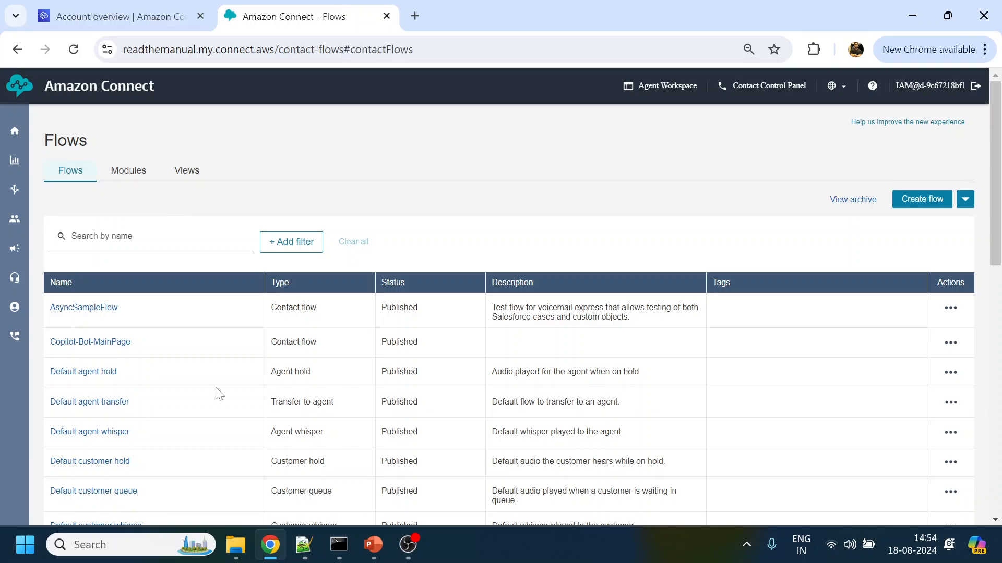
left_click(185, 170)
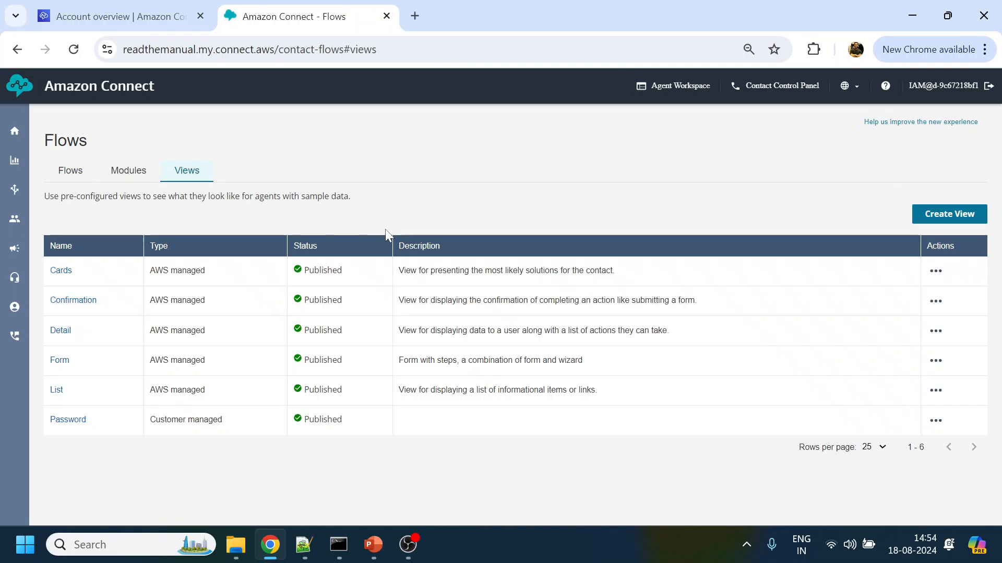
mouse_move(948, 214)
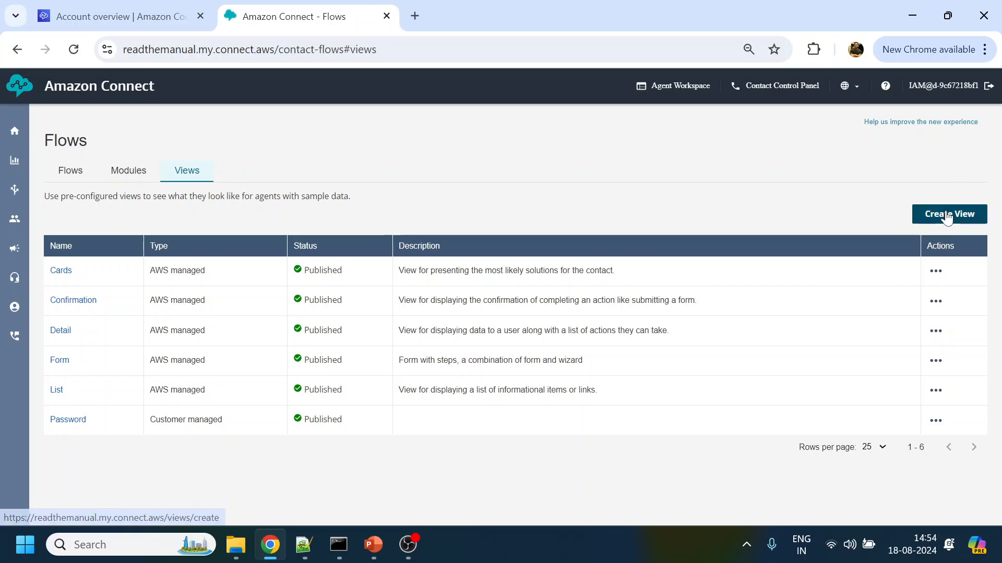
Create a new view named DisuplayContact and browse the ready-made templates
left_click(949, 214)
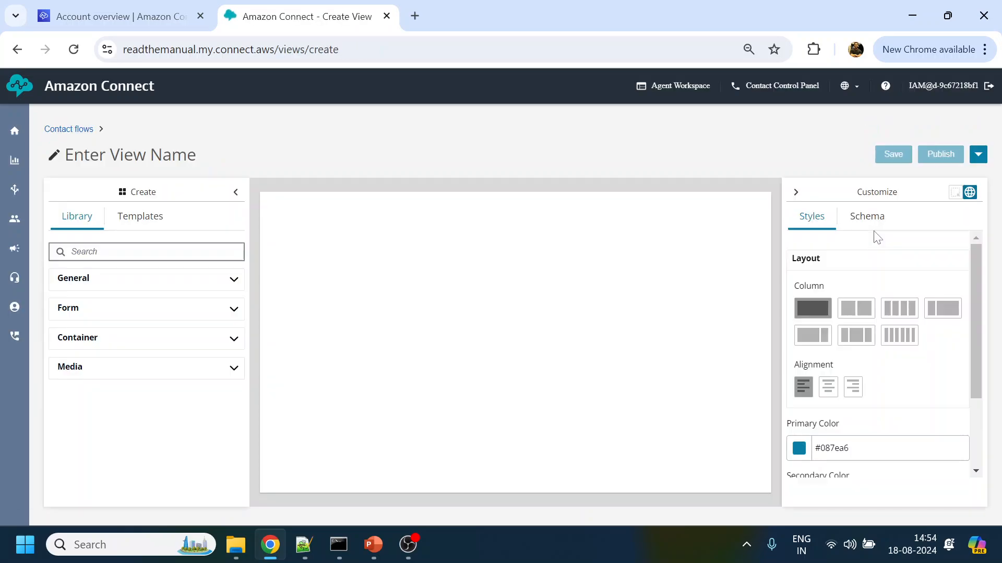
left_click(128, 154)
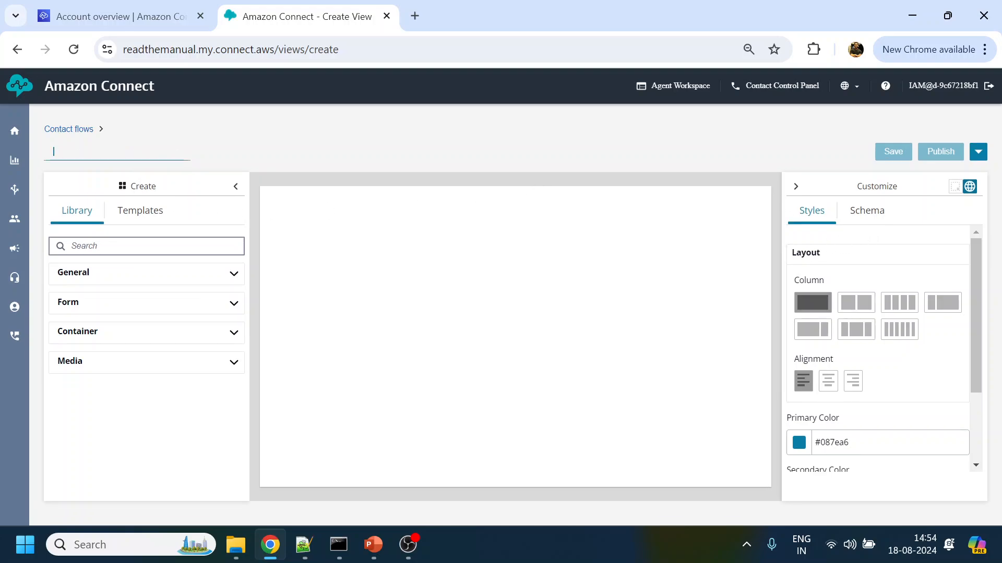
type("Disupl")
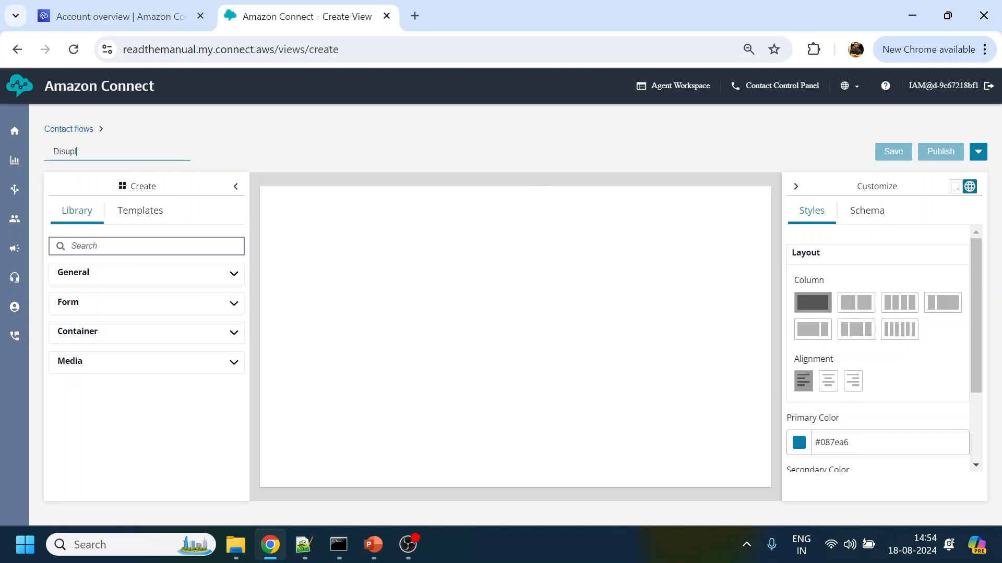
type("ayCo")
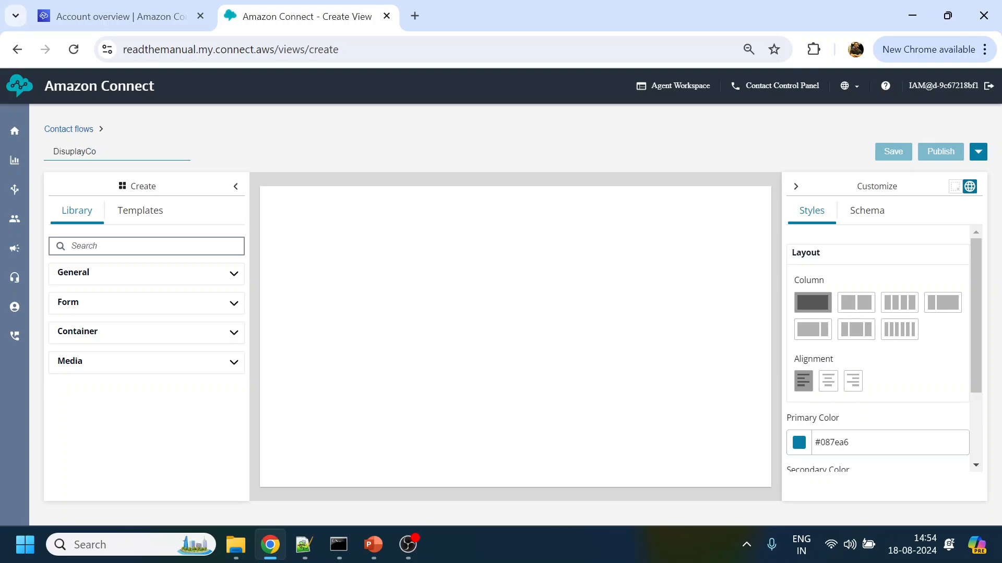
type("n")
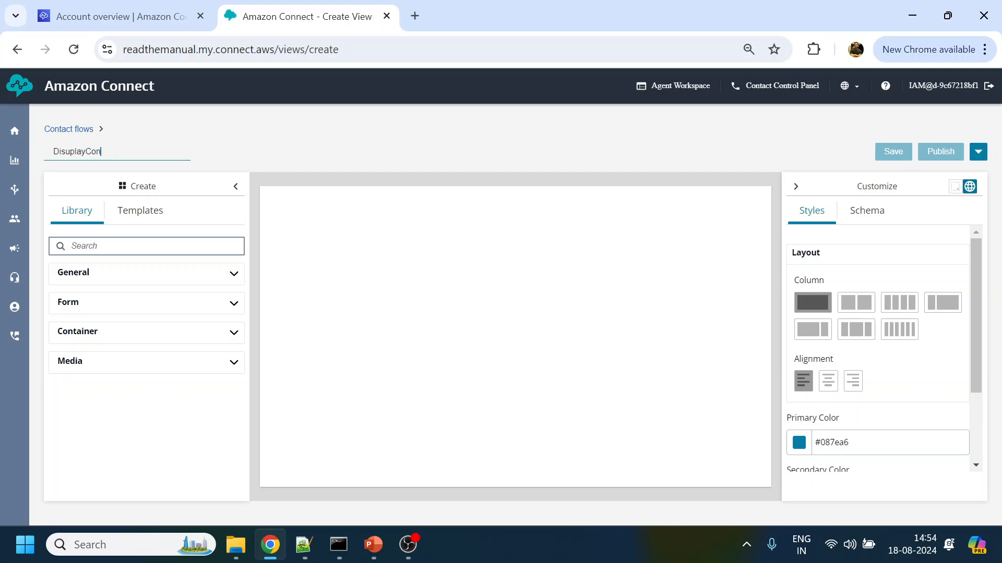
type("tact")
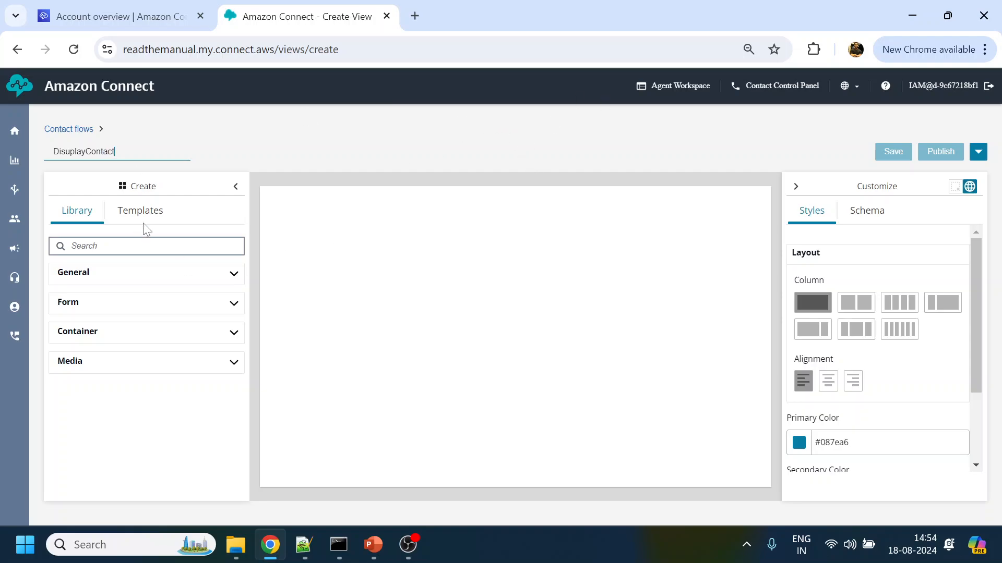
left_click(139, 211)
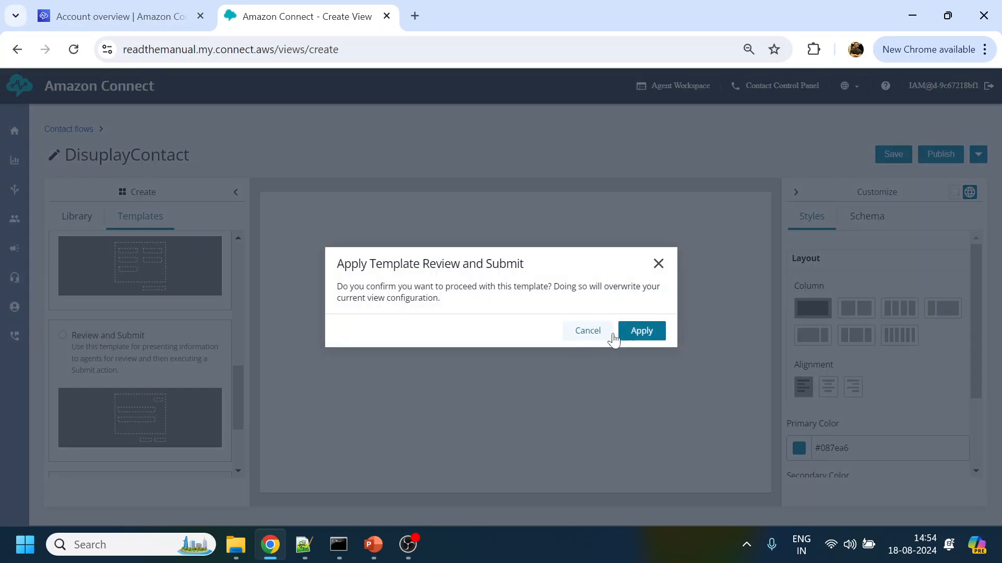
Apply the Review and Submit template and delete its Billing Address section
left_click(641, 331)
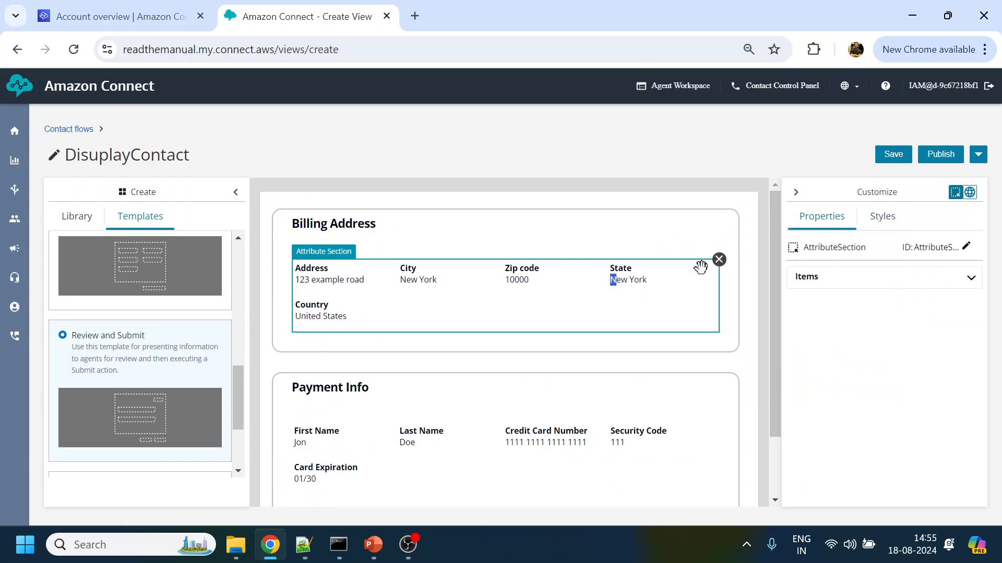
left_click(718, 260)
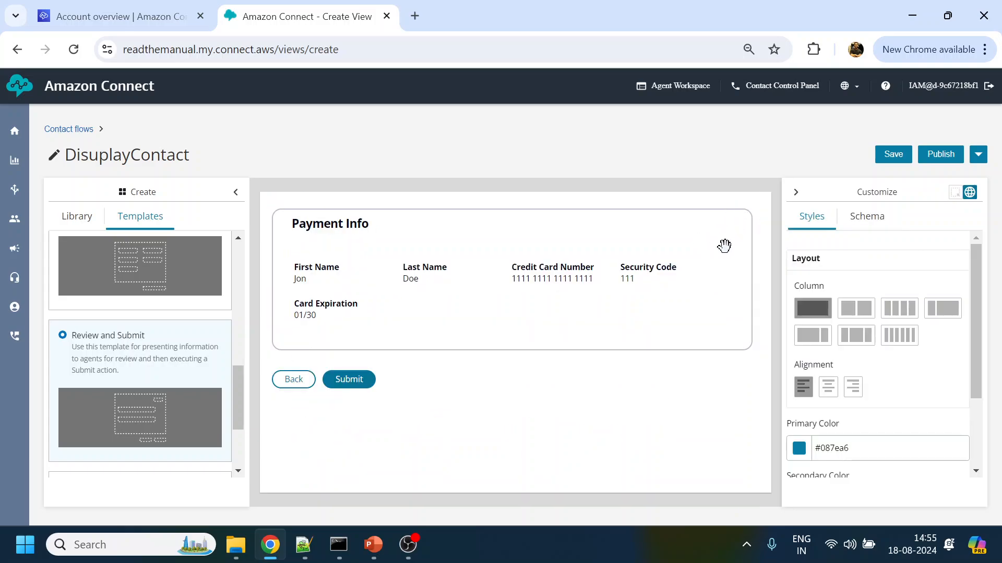
left_click(447, 295)
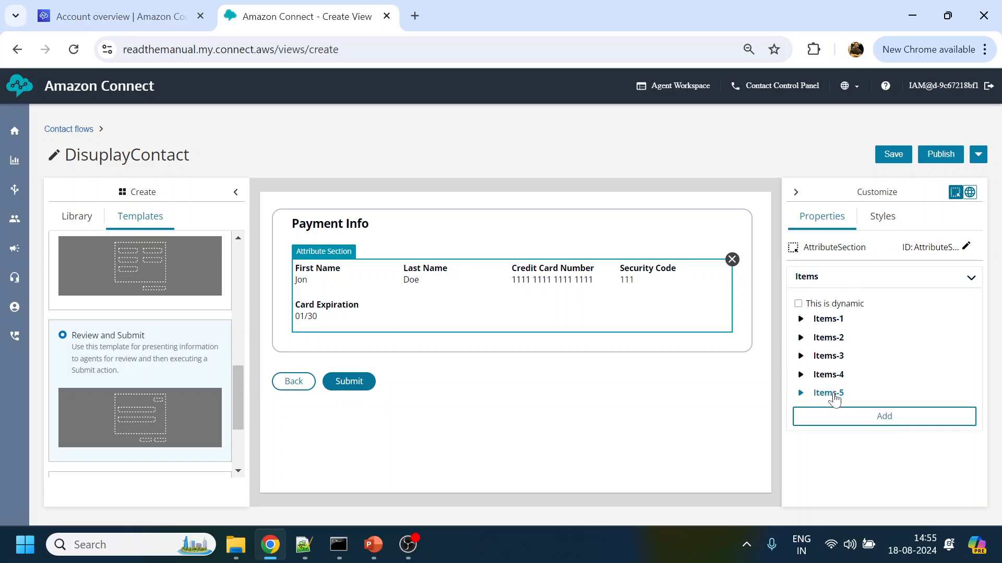
scroll("down", 3)
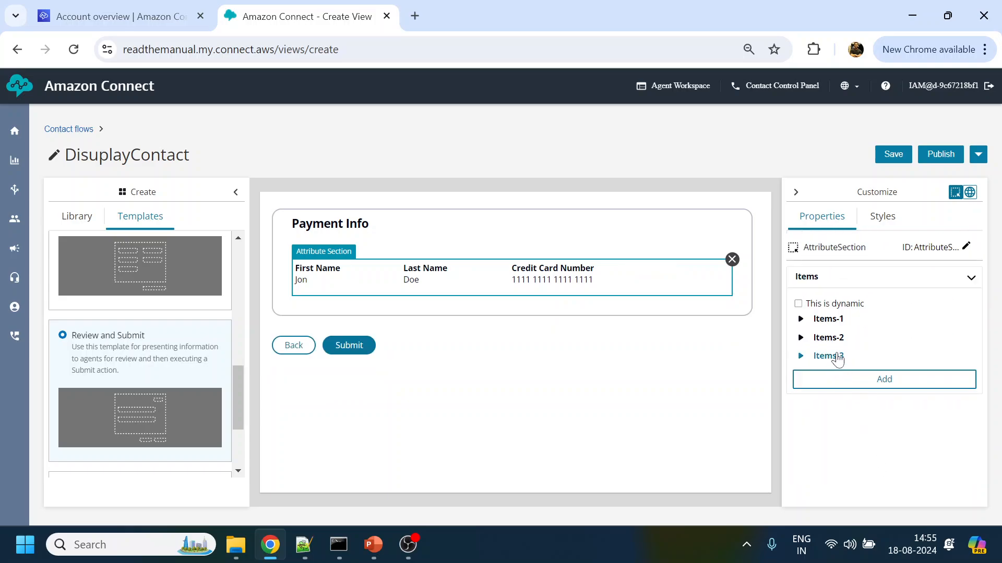
Trim Payment Info by removing Credit Card Number and Last Name, leaving First Name
left_click(827, 356)
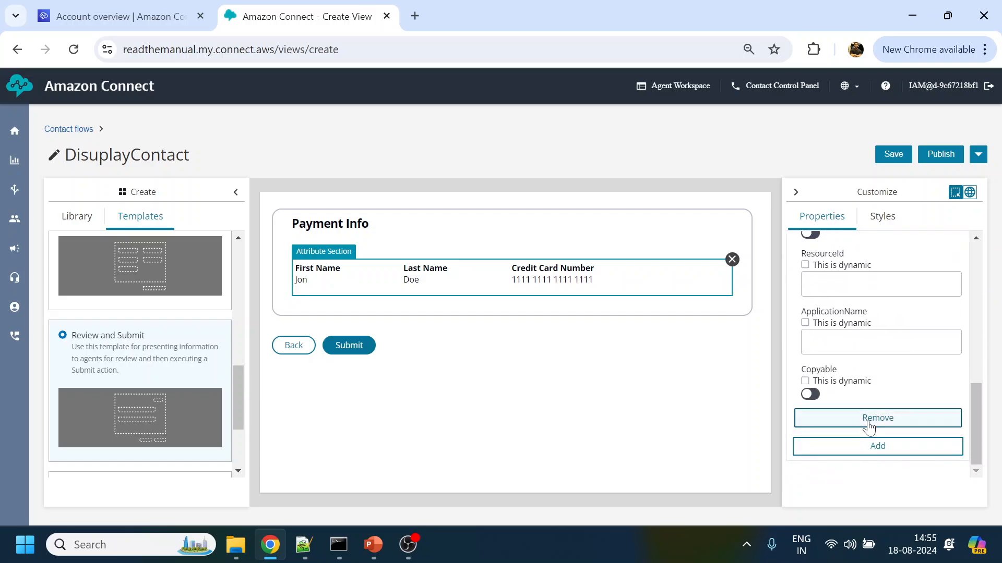
left_click(877, 417)
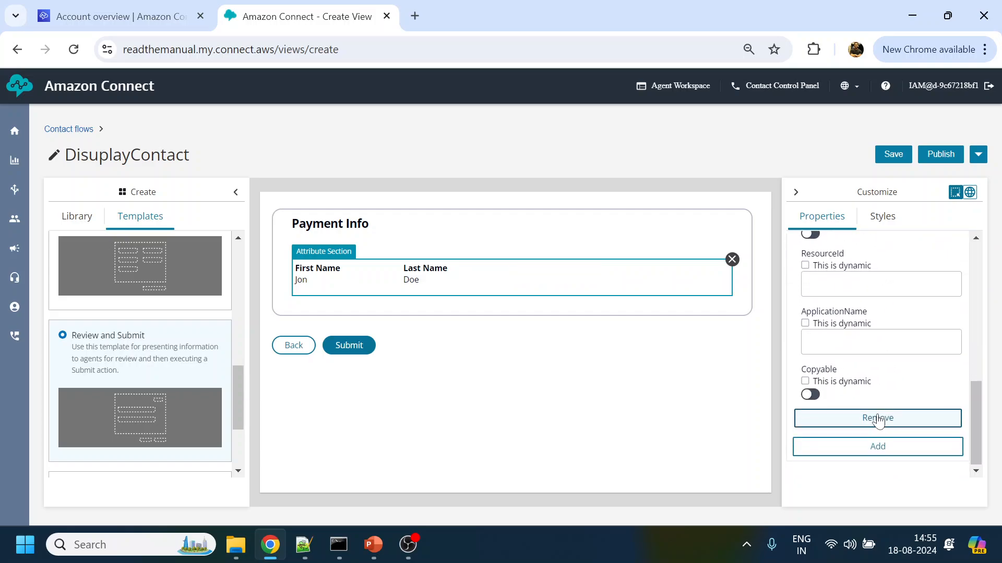
left_click(877, 417)
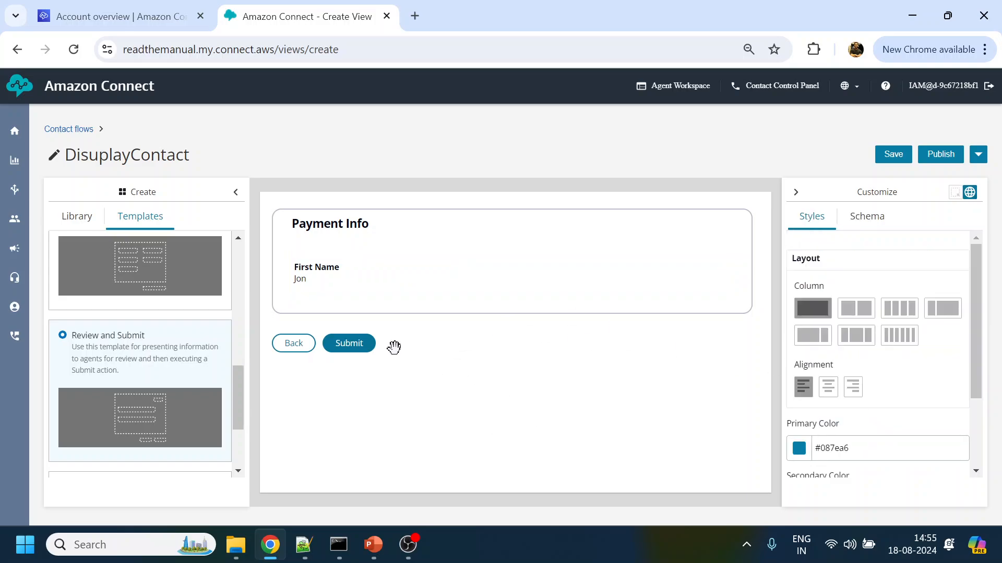
left_click(348, 343)
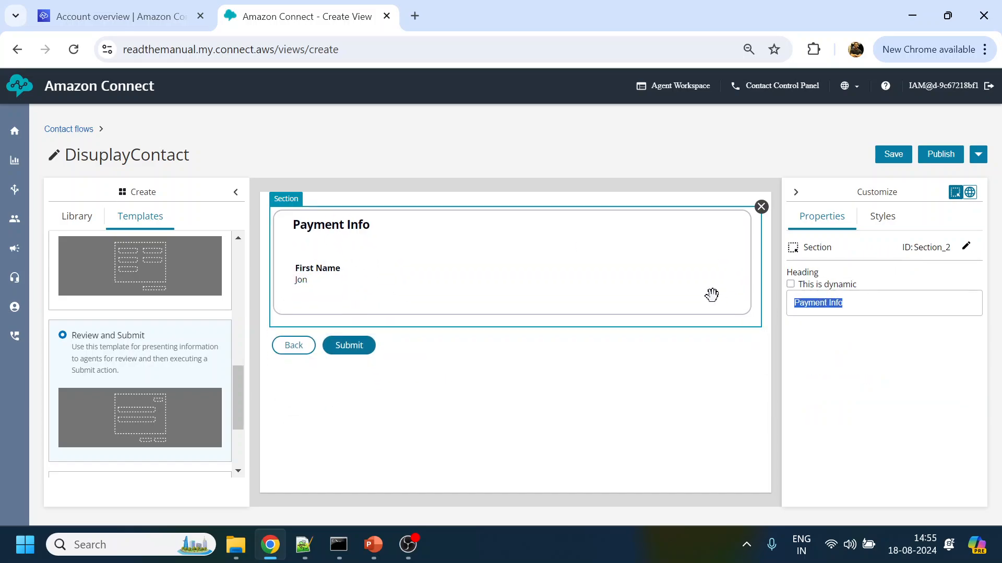
Retitle the section User Details, make its First Name item dynamic, and save the view
type("User")
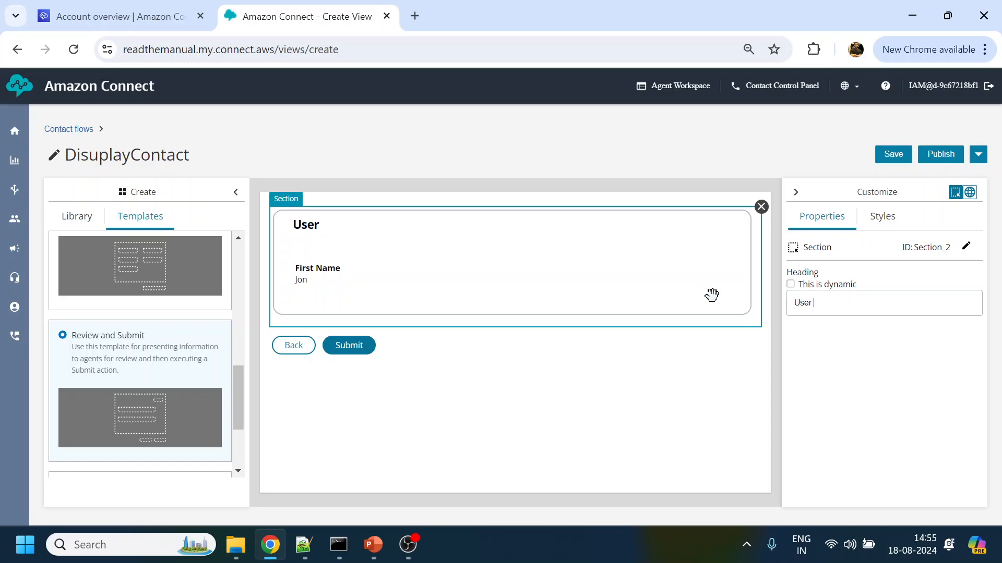
type("Details")
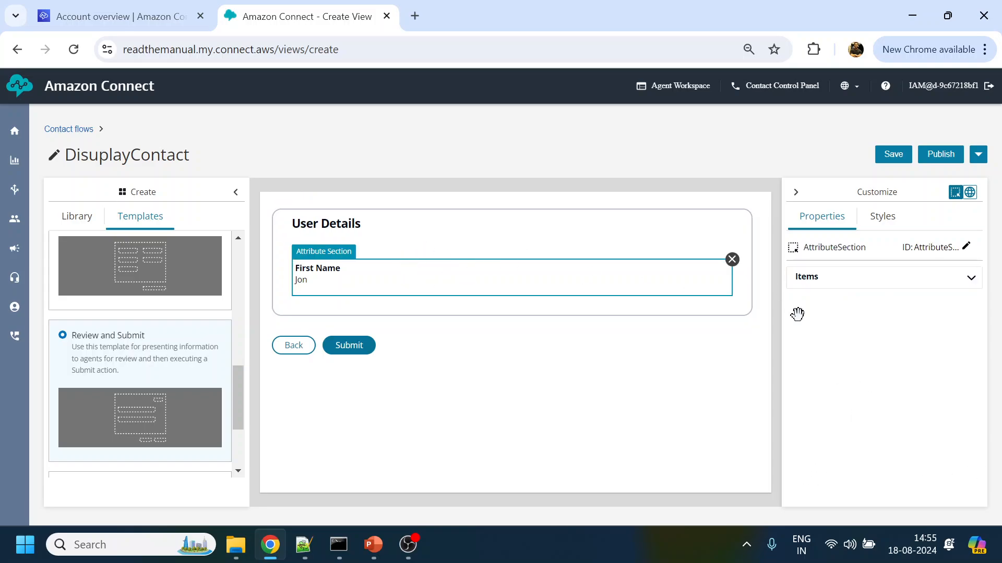
left_click(971, 277)
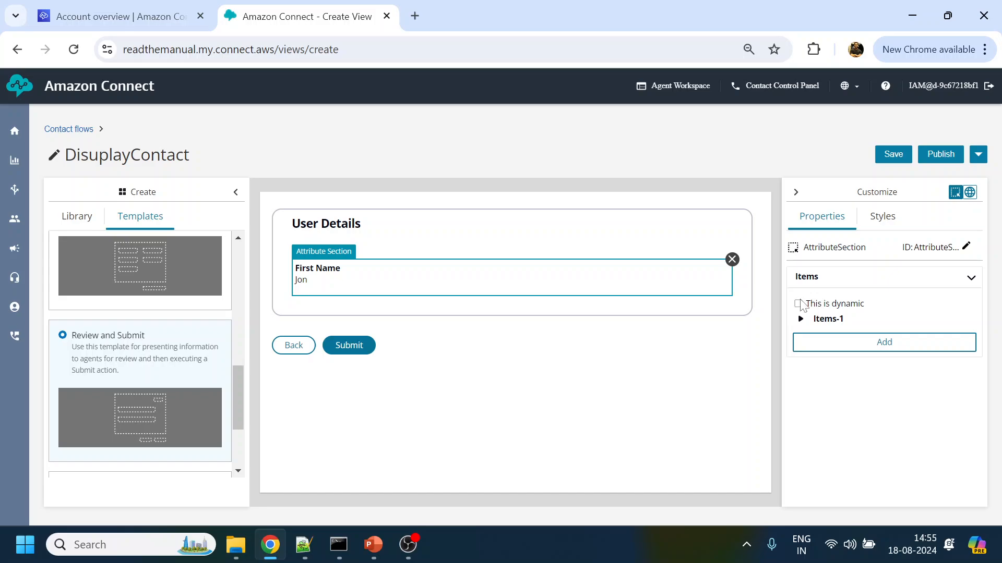
mouse_move(801, 301)
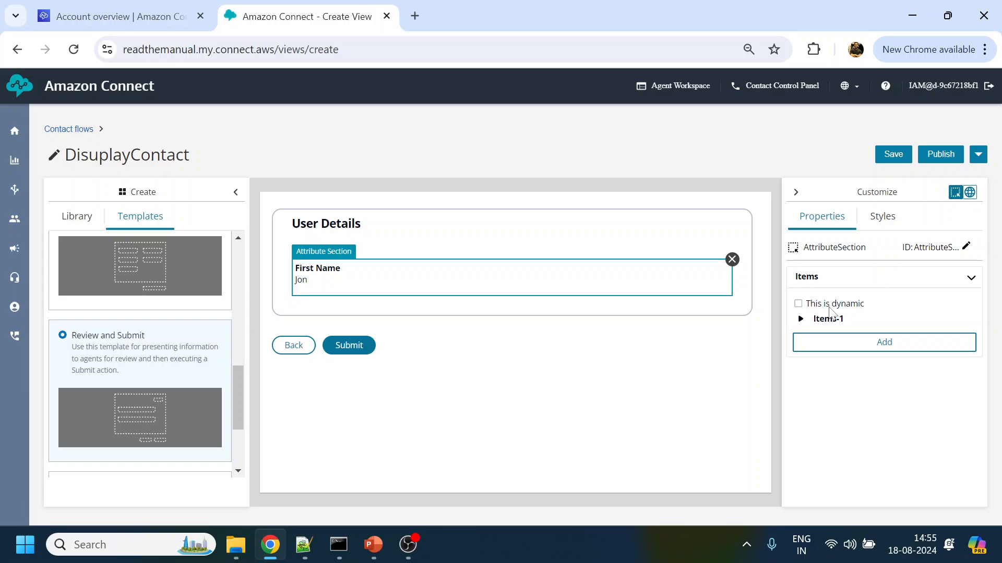
left_click(797, 304)
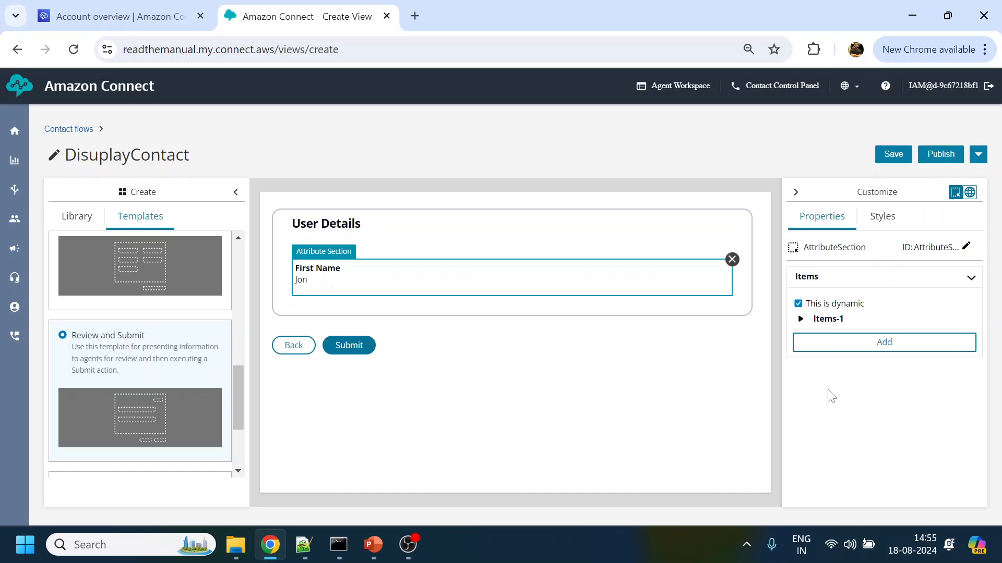
scroll("down", 3)
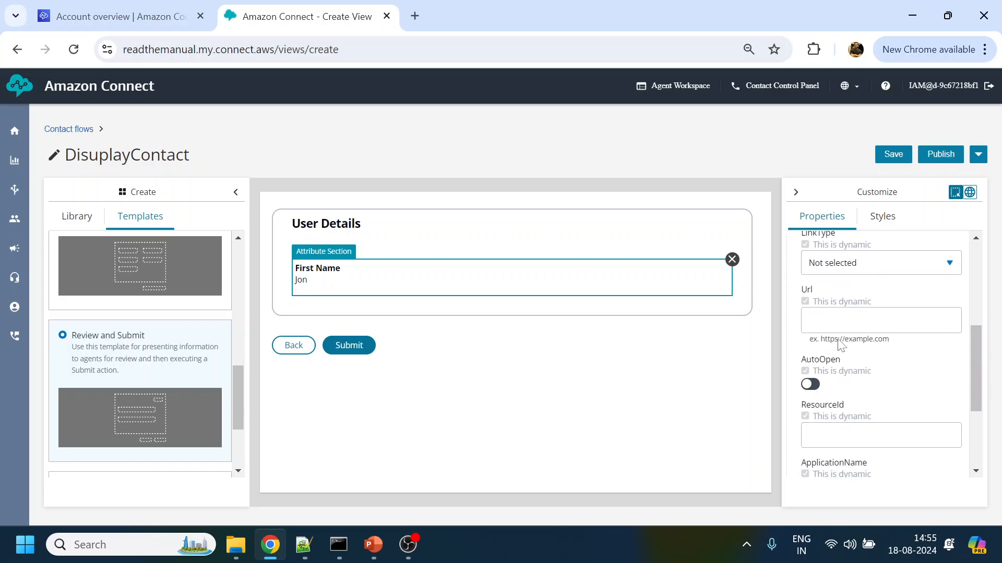
scroll("down", 3)
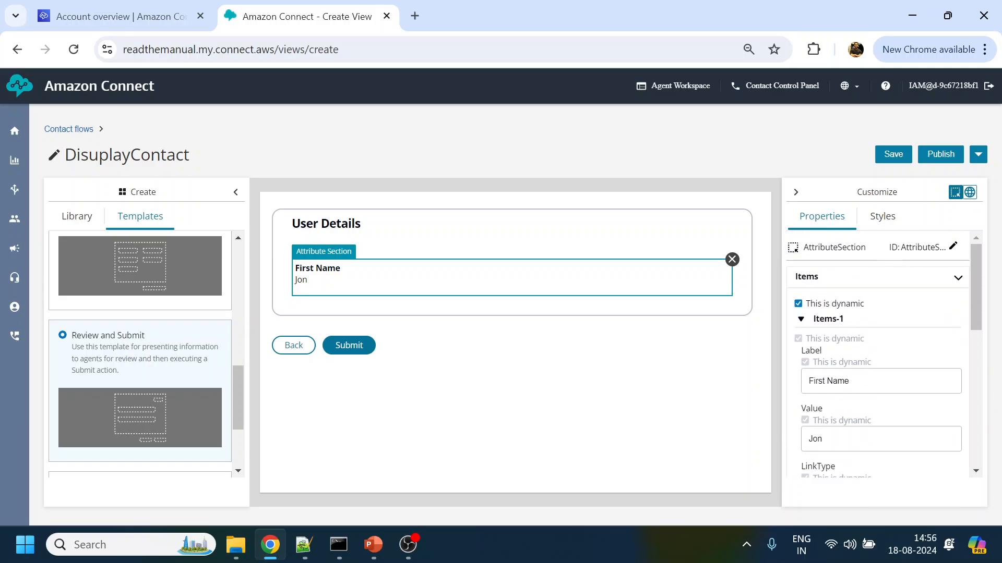
left_click(941, 155)
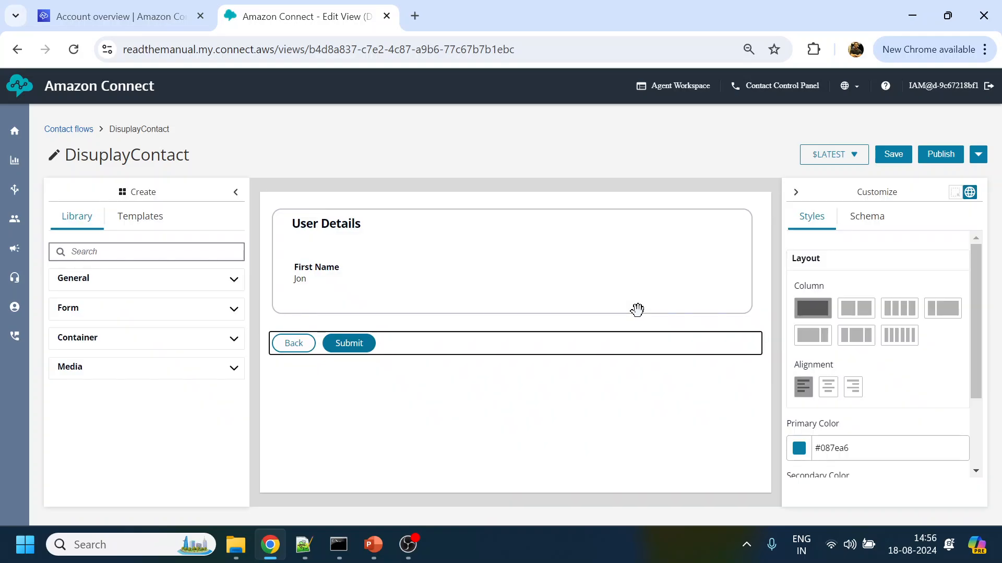
mouse_move(498, 226)
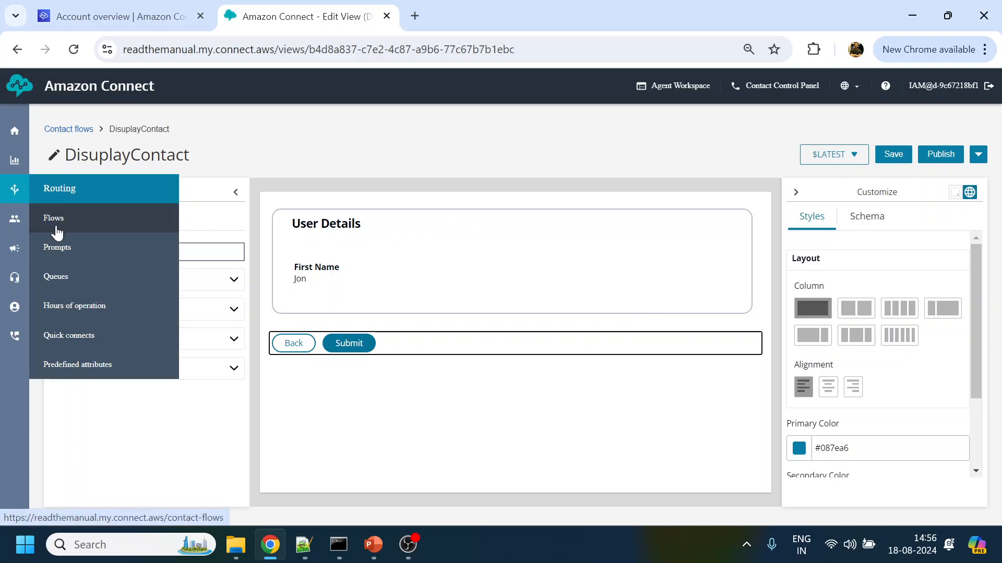
Create a new inbound contact flow and name it ShowView
left_click(53, 218)
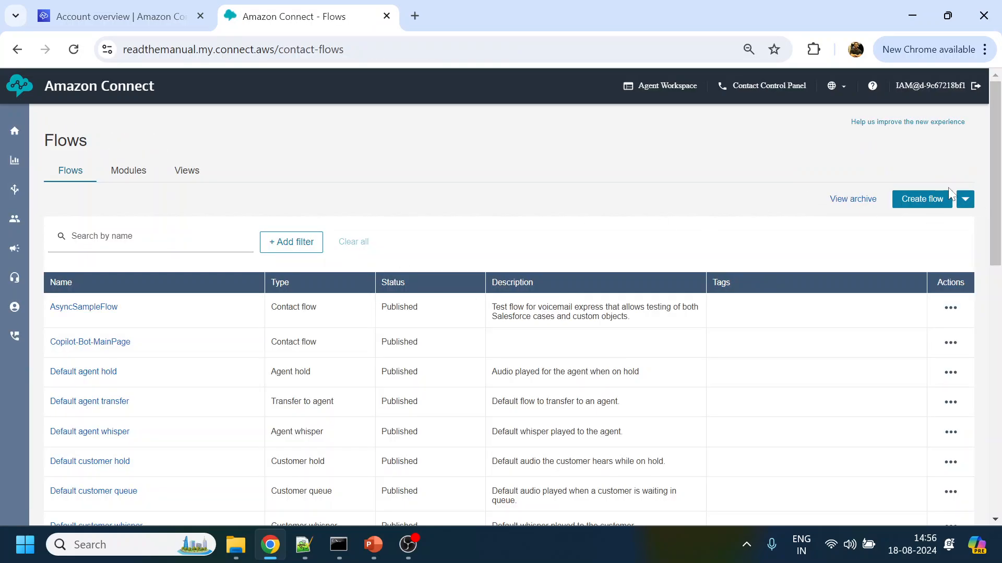
left_click(921, 198)
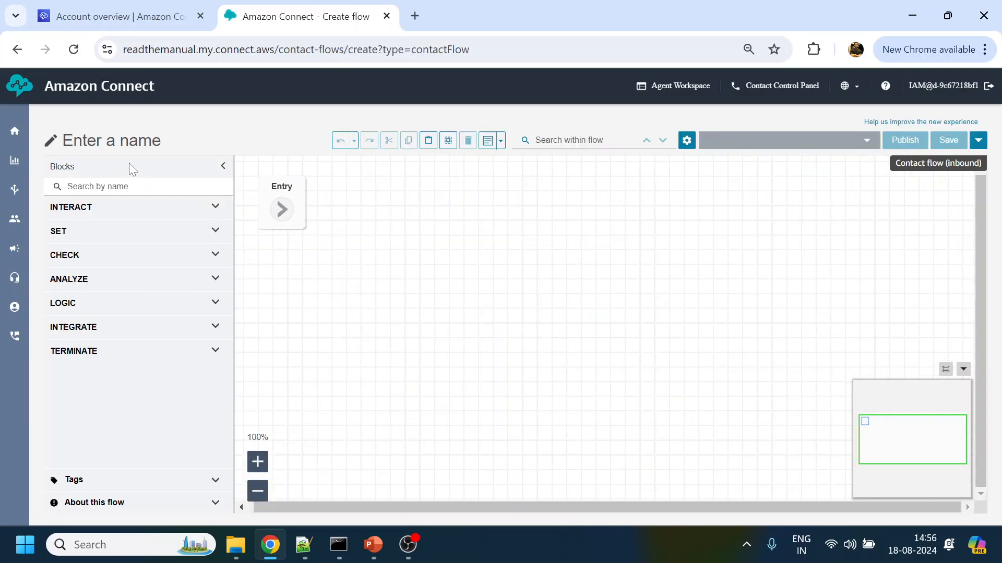
type("Show")
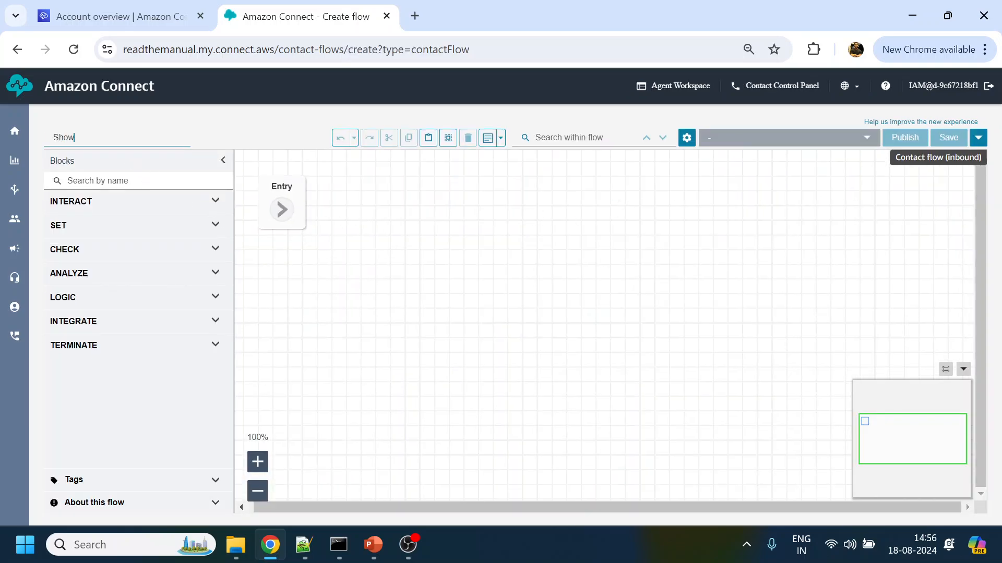
type("View")
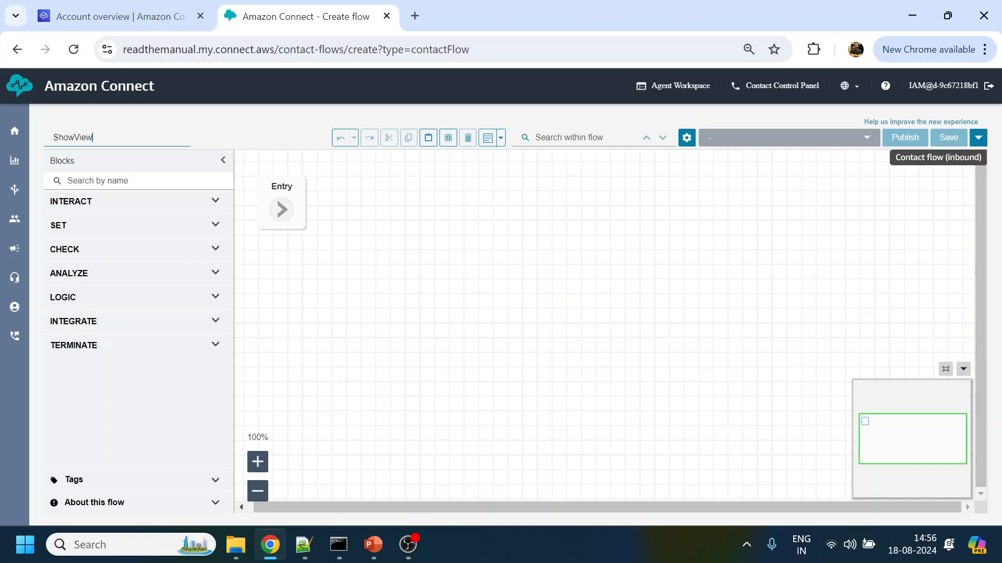
mouse_move(374, 236)
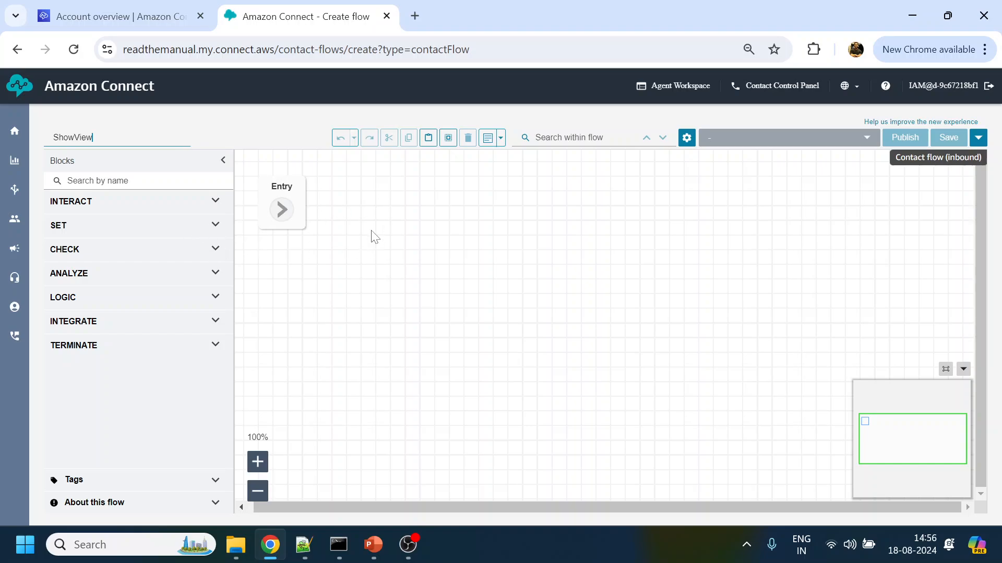
mouse_move(170, 220)
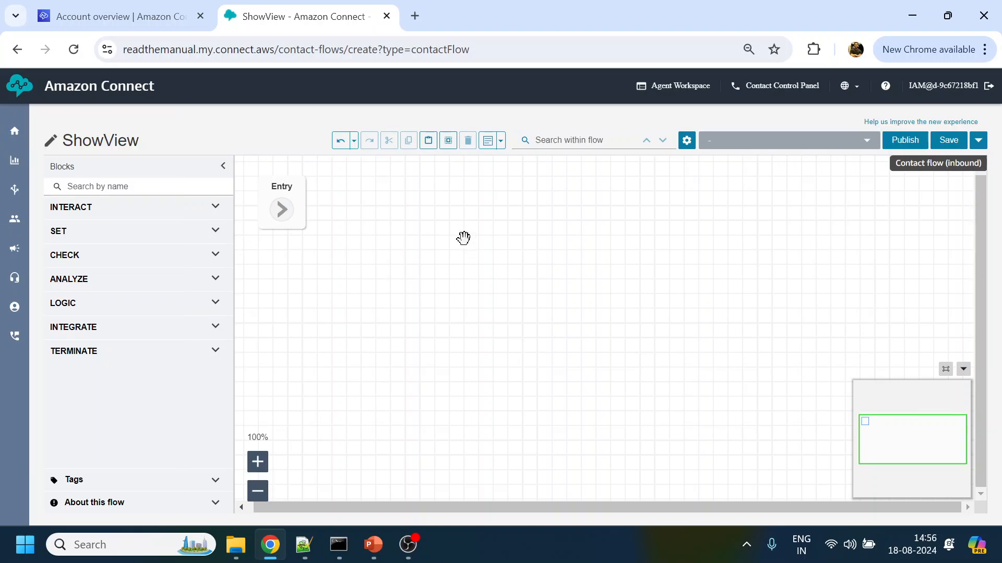
Add a Show View block displaying DisuplayContact with a 5 Minute timeout
left_click(138, 185)
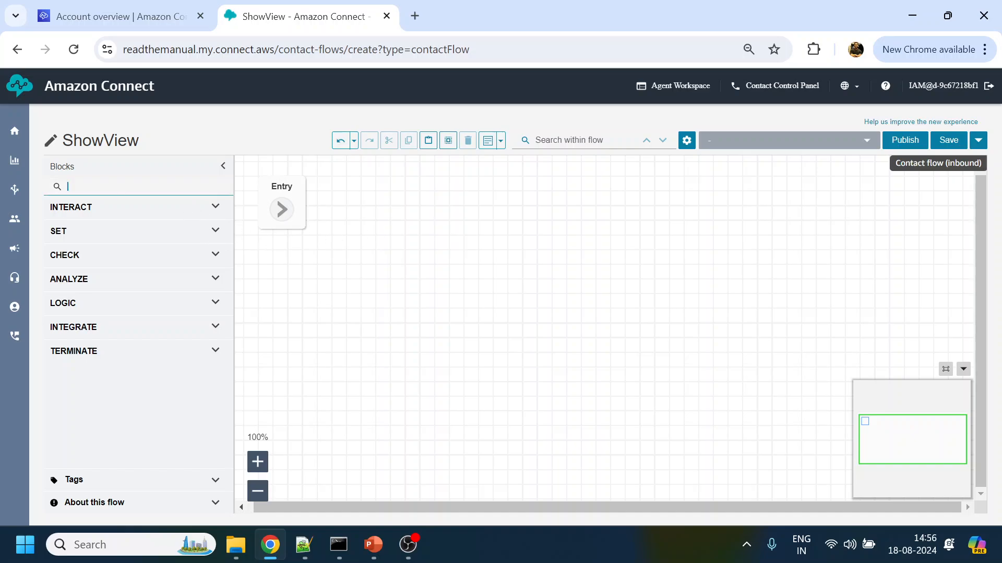
type("show")
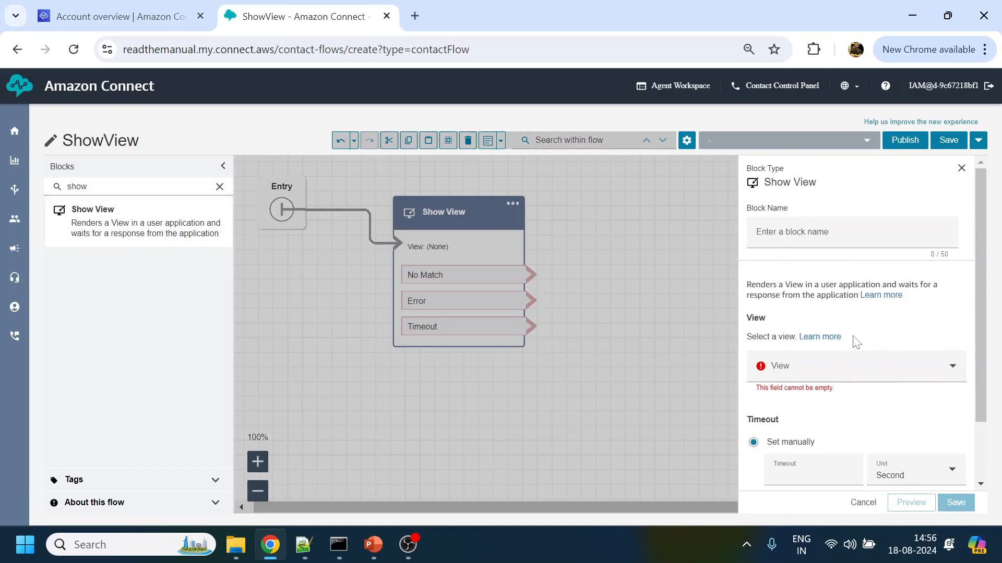
left_click(852, 365)
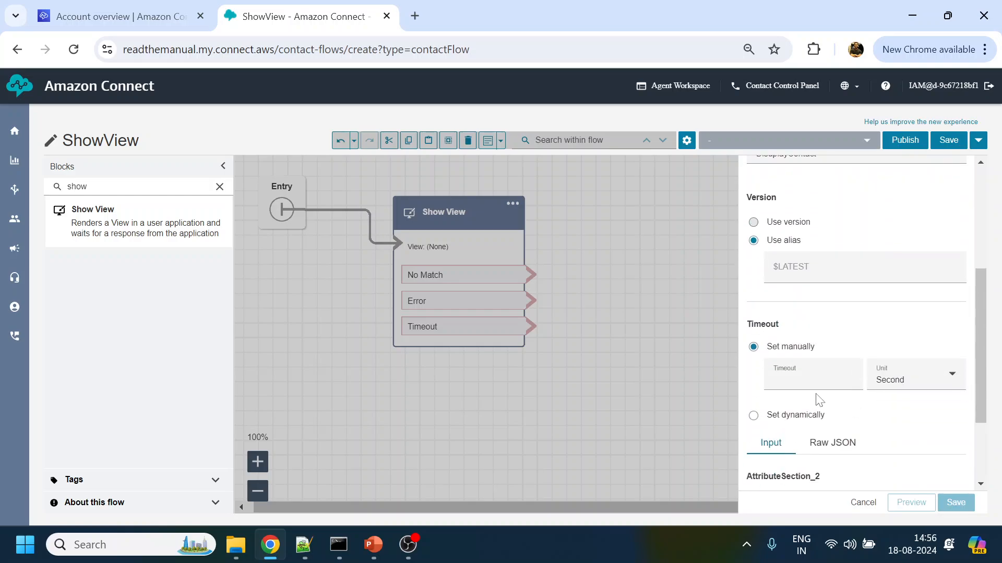
left_click(914, 380)
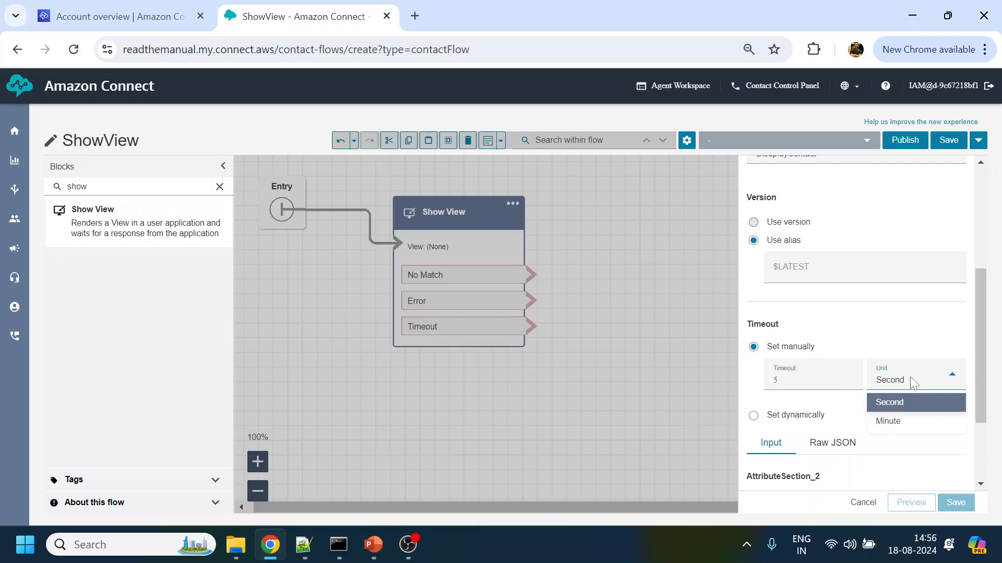
left_click(888, 421)
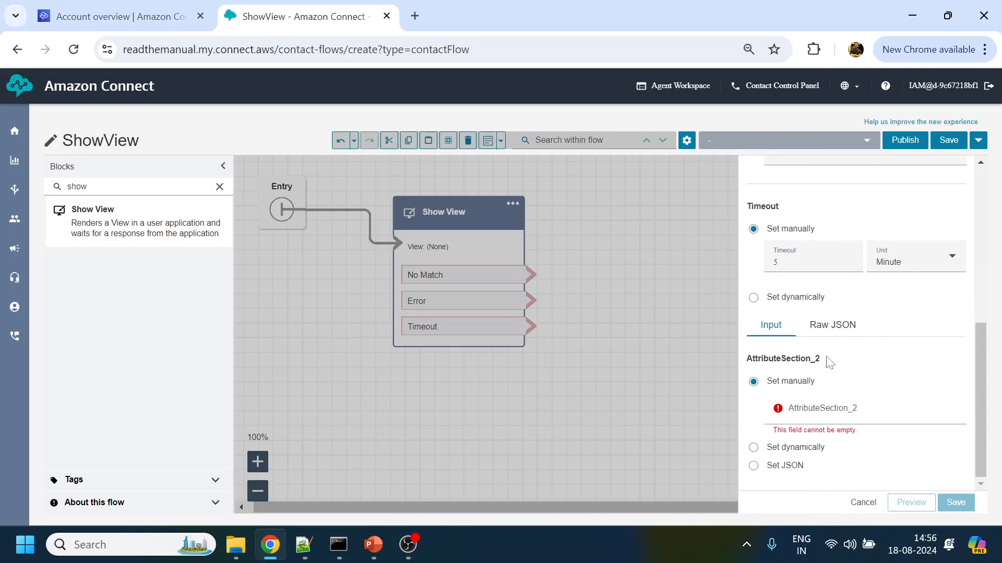
left_click(864, 412)
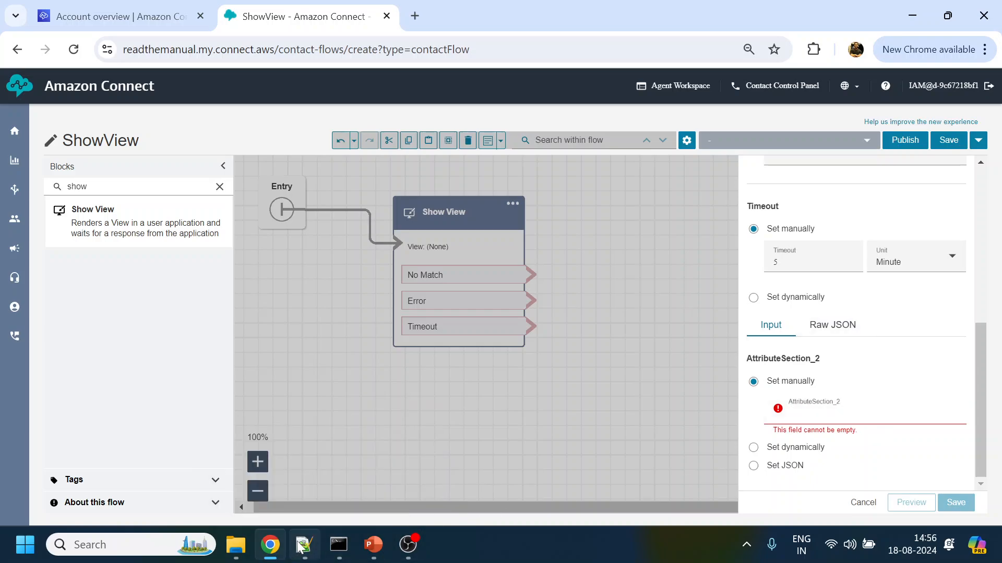
Copy the Items JSON from Notepad++ into AttributeSection_2 and save the Show View block
left_click(304, 545)
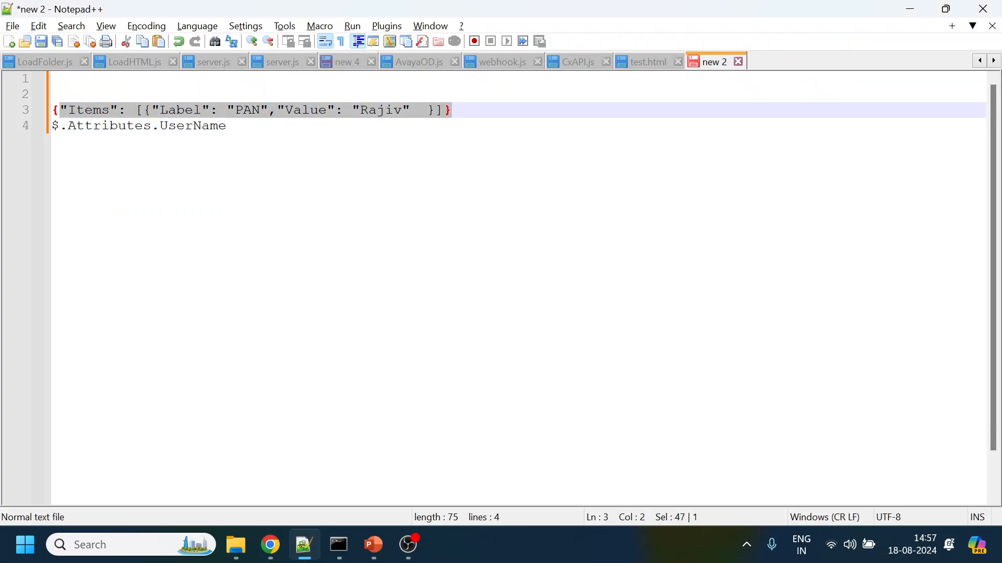
double_click(87, 109)
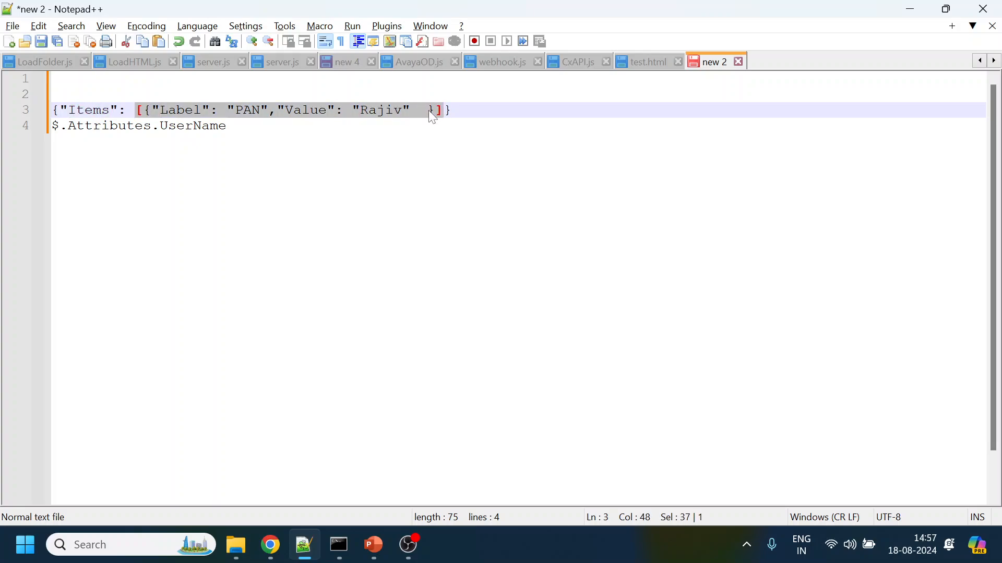
left_click(418, 110)
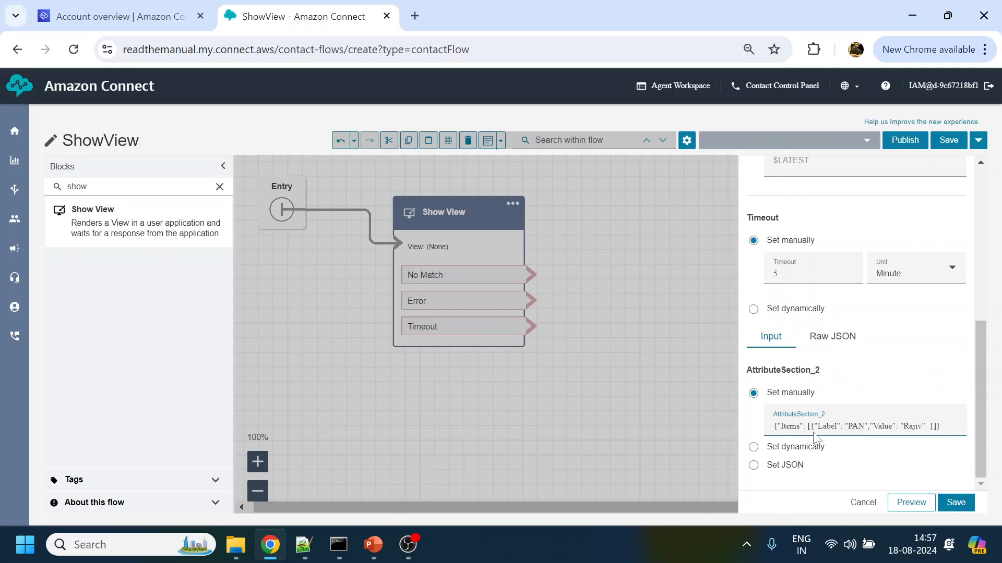
mouse_move(539, 258)
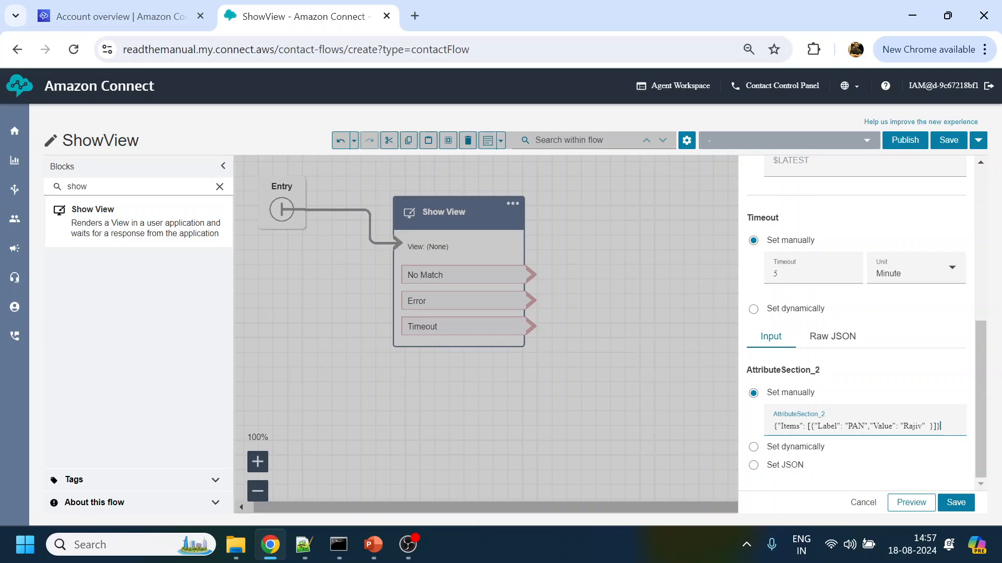
mouse_move(940, 447)
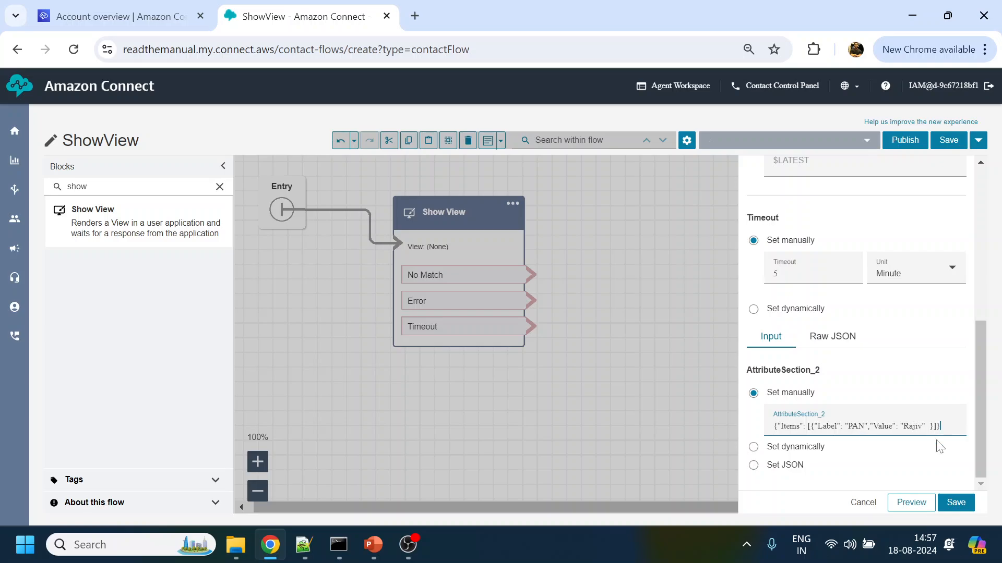
left_click(956, 503)
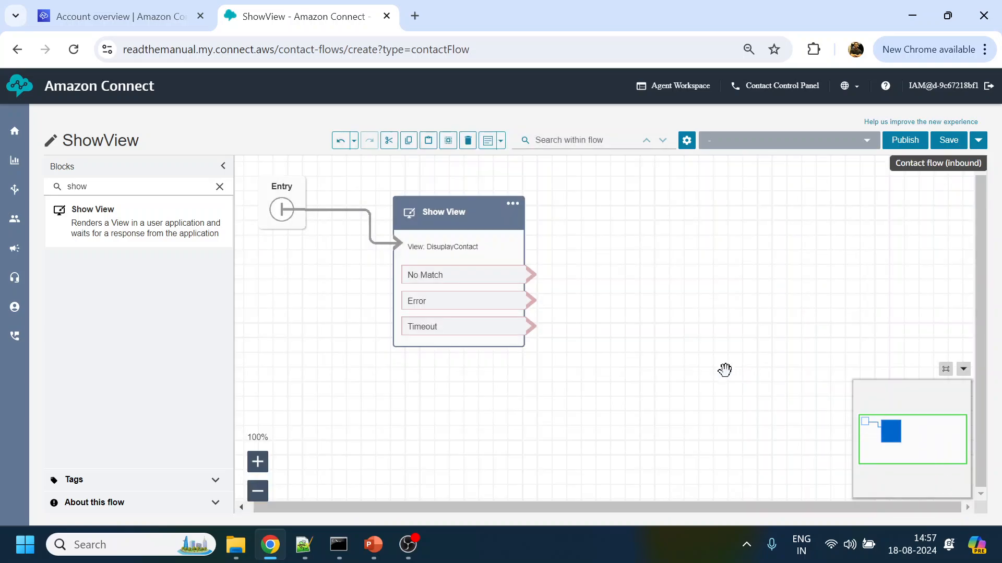
Route the Show View outcomes to a Disconnect block and publish the ShowView flow
left_click(220, 187)
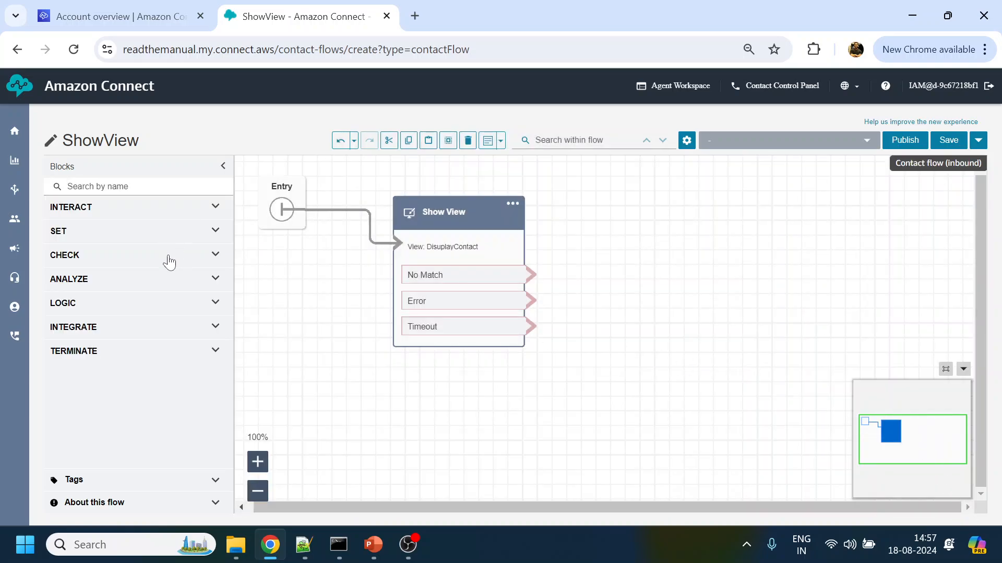
left_click(73, 351)
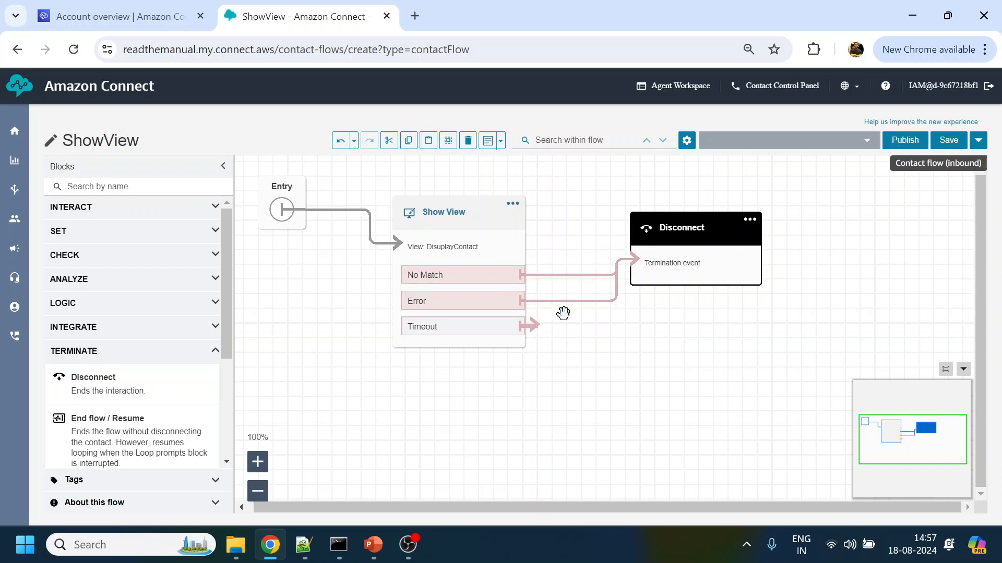
left_click(903, 140)
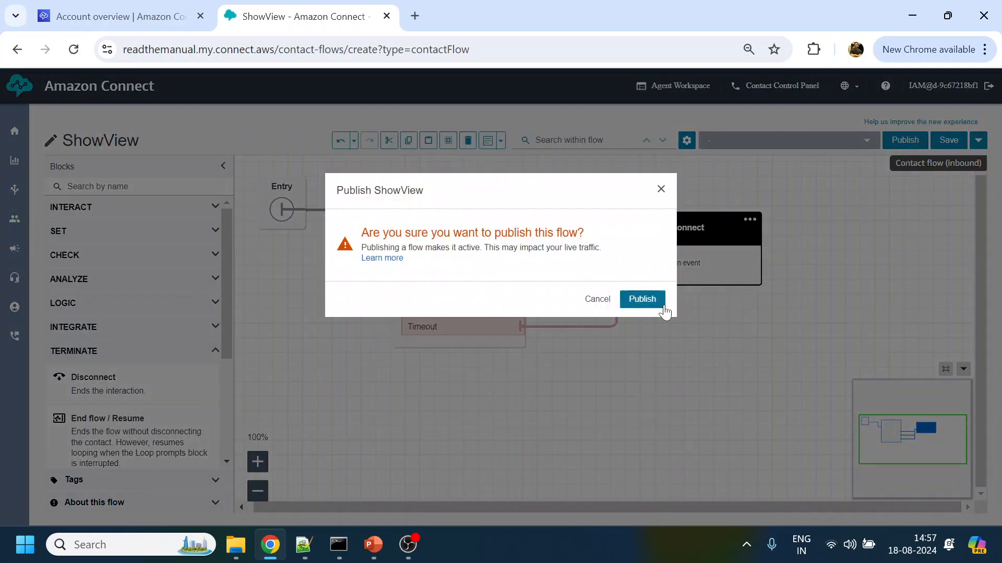
left_click(641, 299)
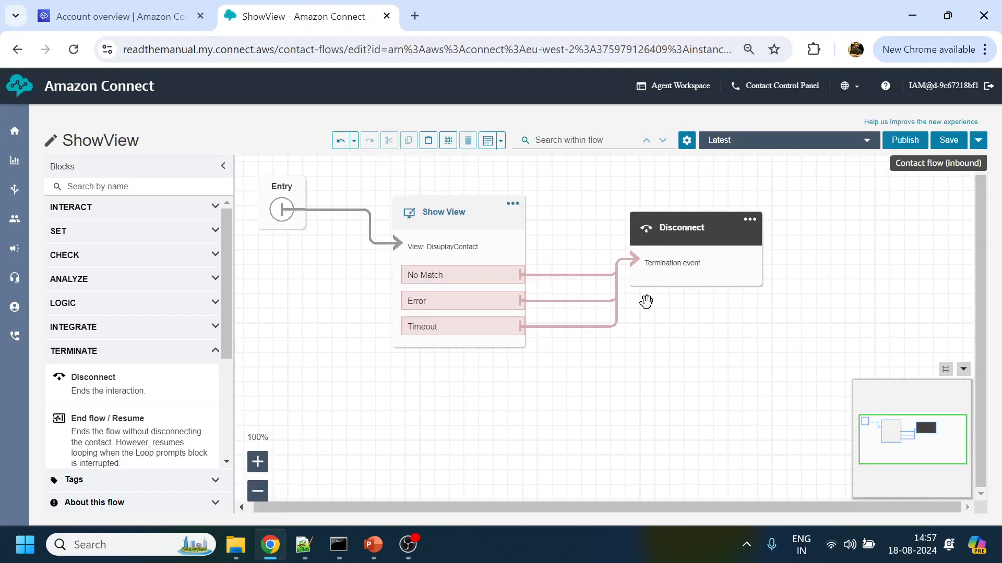
mouse_move(965, 259)
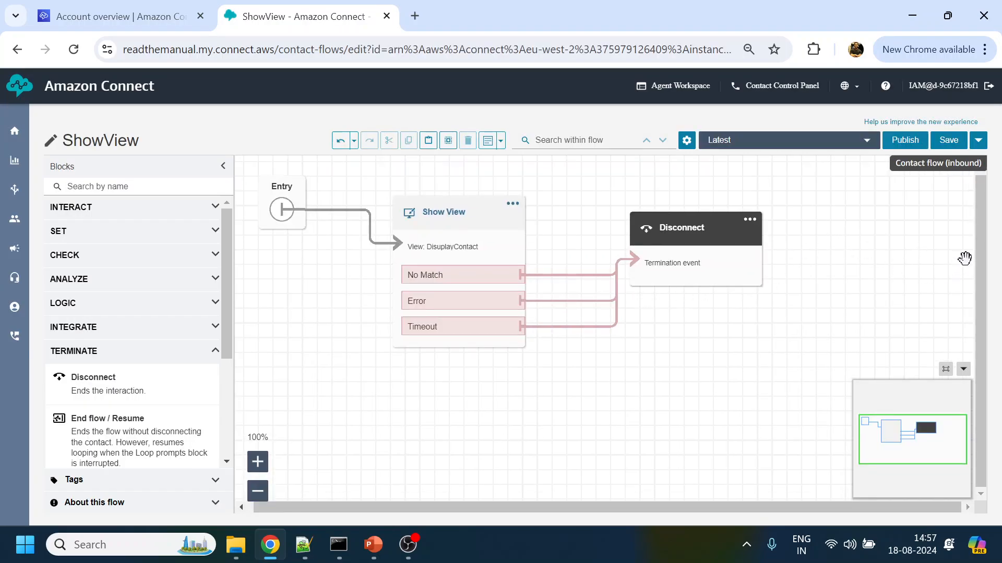
left_click(903, 139)
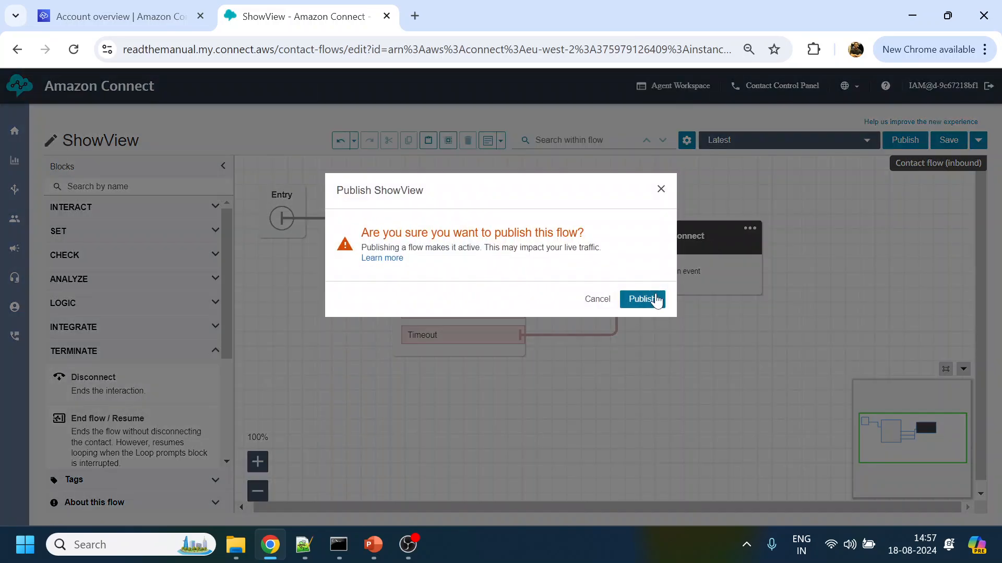
left_click(642, 300)
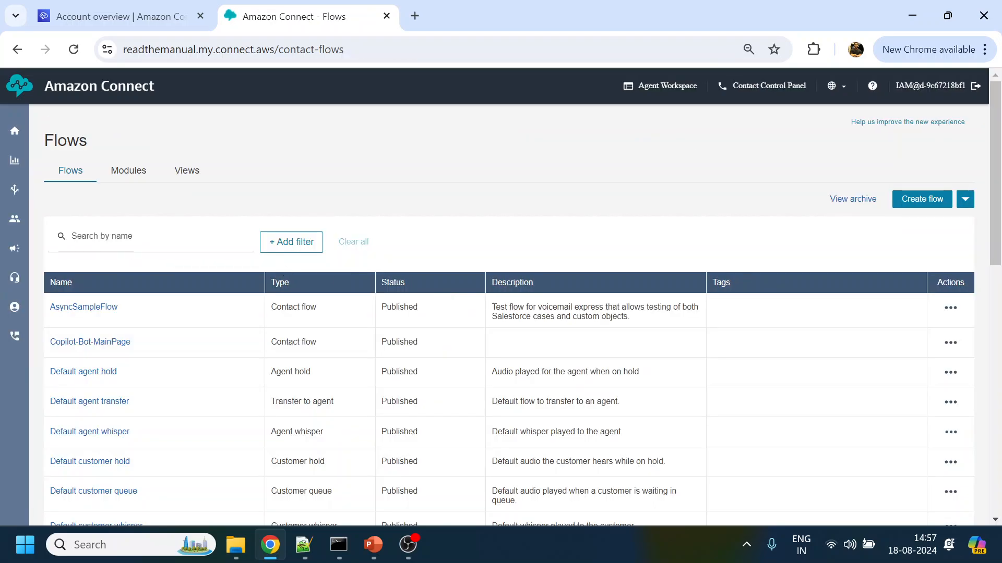
Search 'rea' to open ReadTheManual_PCI and look up the event flow block
left_click(150, 235)
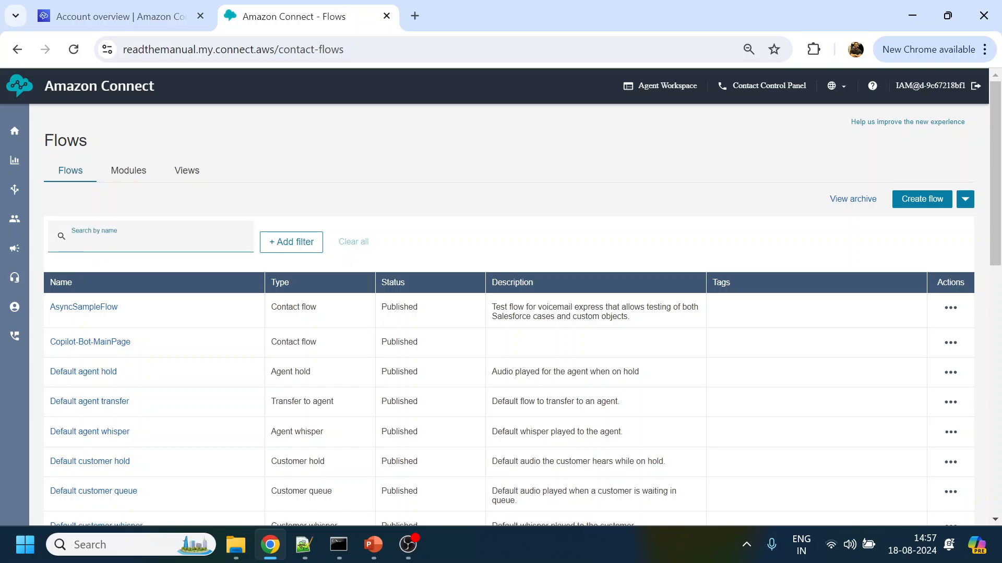
type("read")
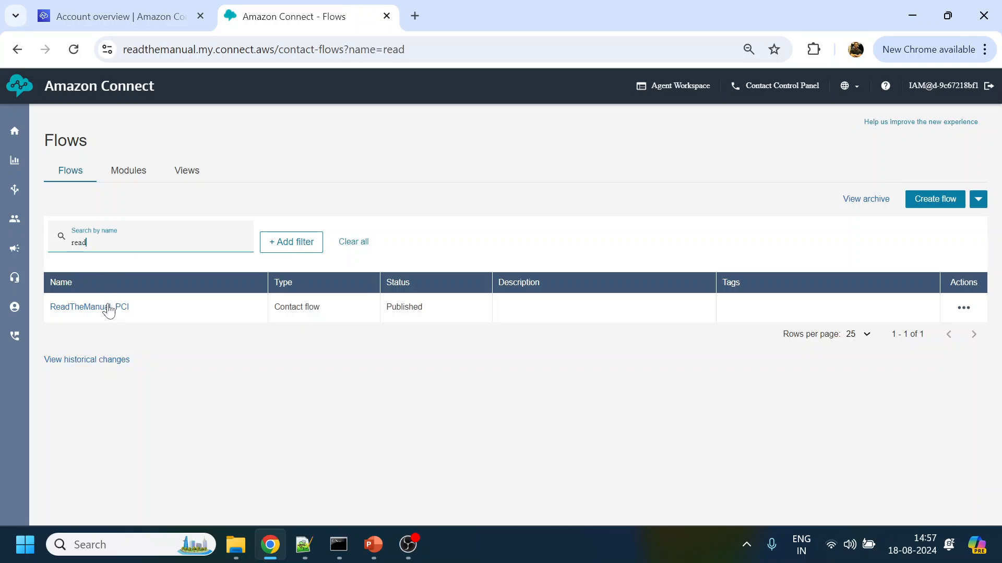
left_click(89, 307)
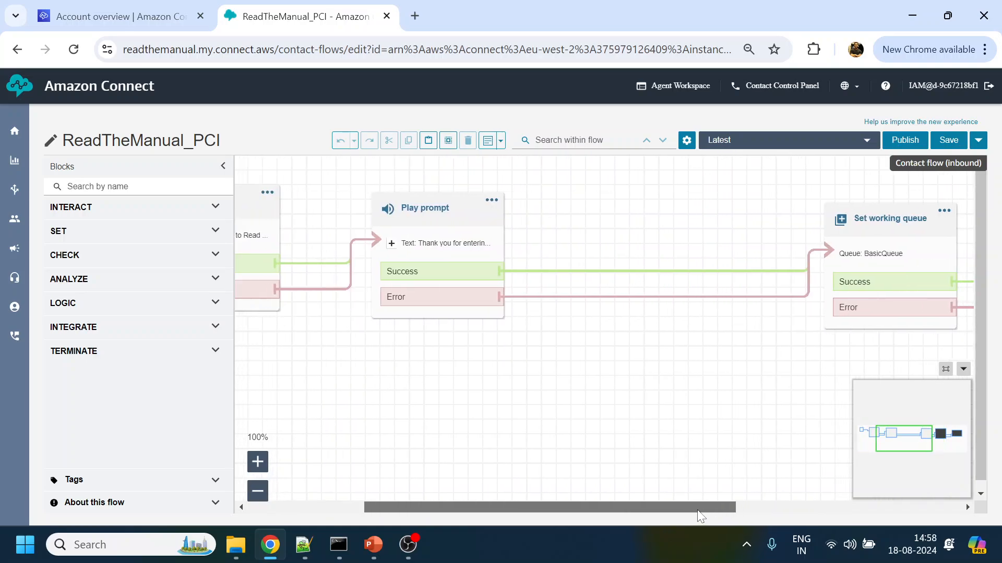
scroll("left", 3)
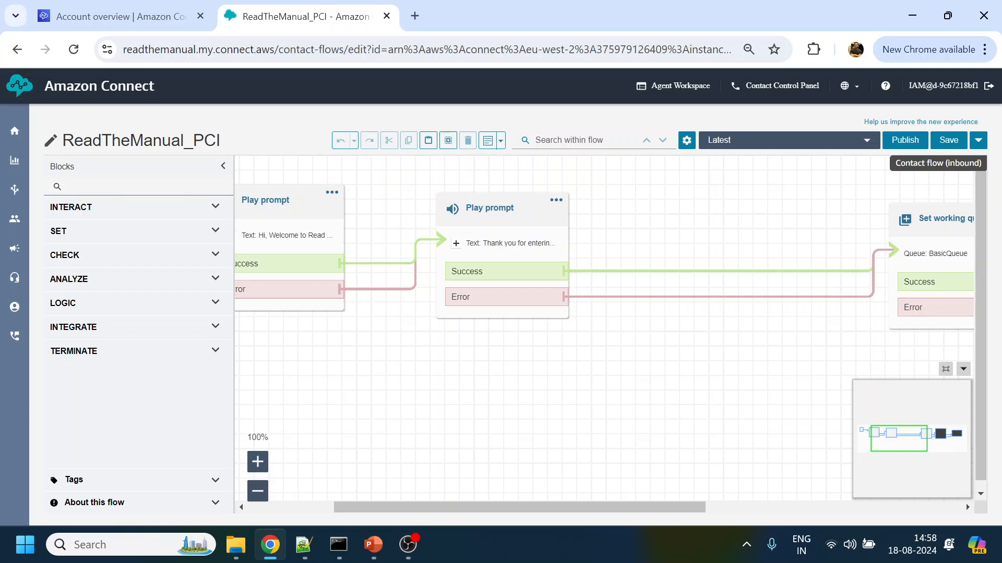
left_click(127, 185)
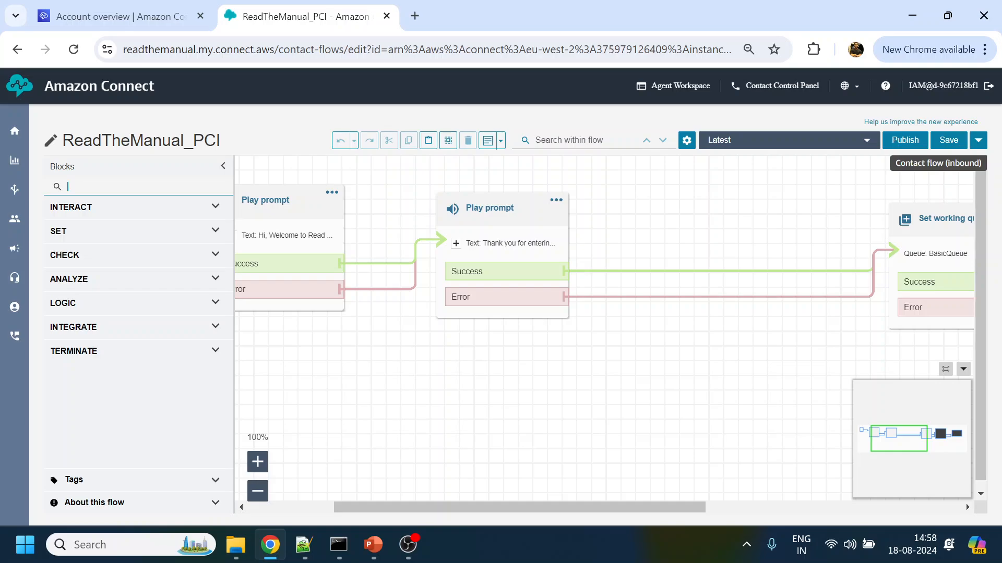
type("event")
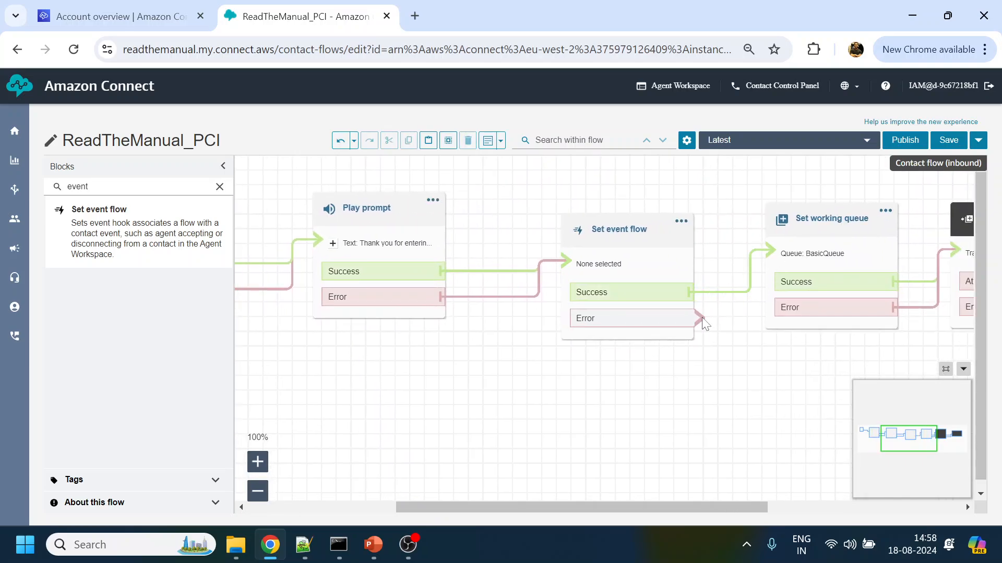
Set the Set event flow block to run ShowView, save it, and publish ReadTheManual_PCI
left_click(617, 230)
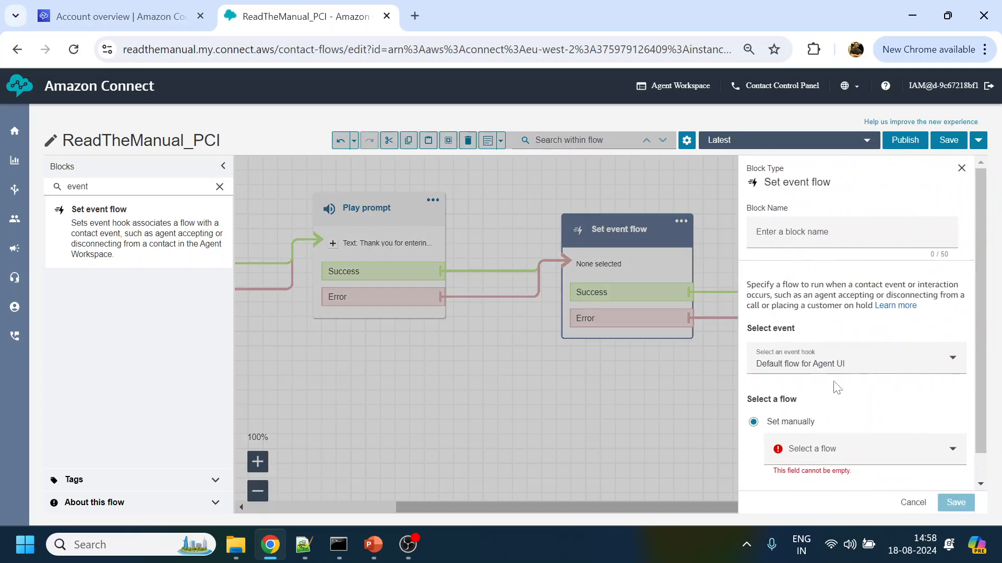
mouse_move(800, 374)
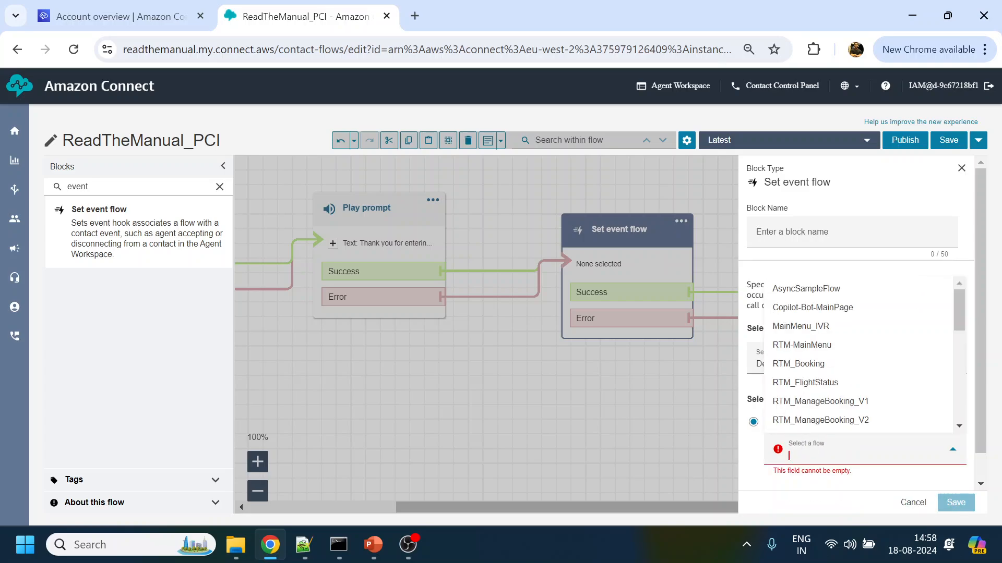
type("show")
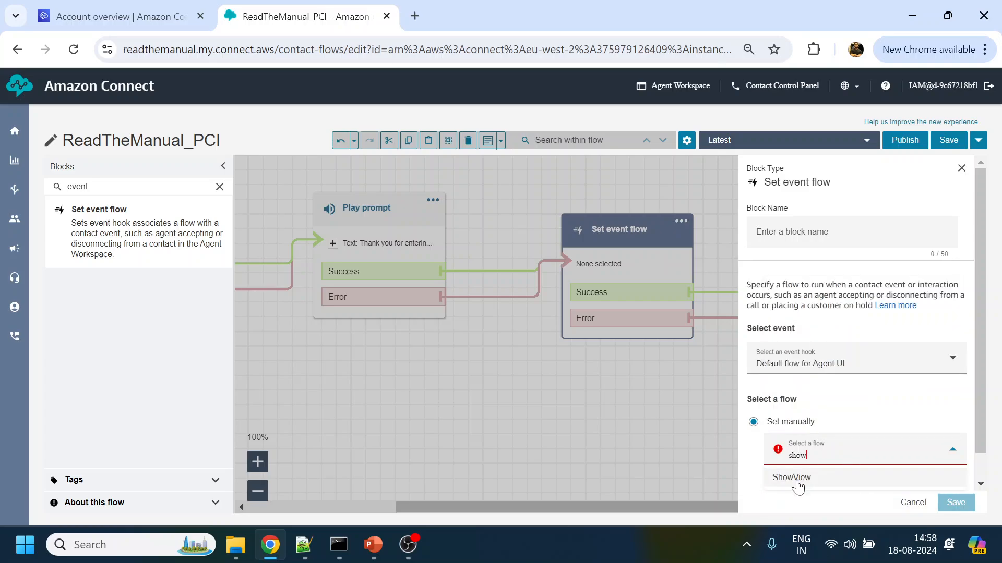
left_click(792, 476)
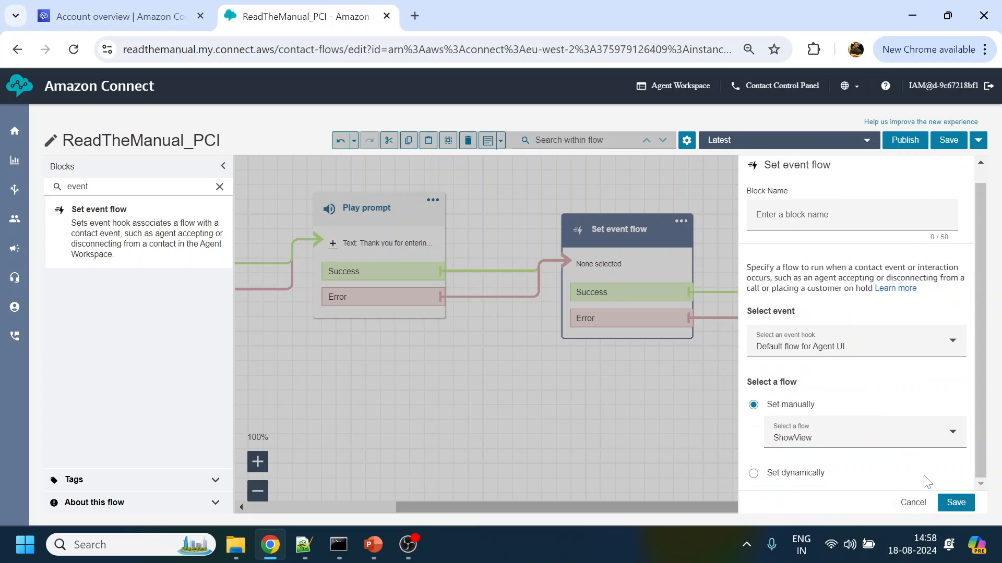
left_click(955, 503)
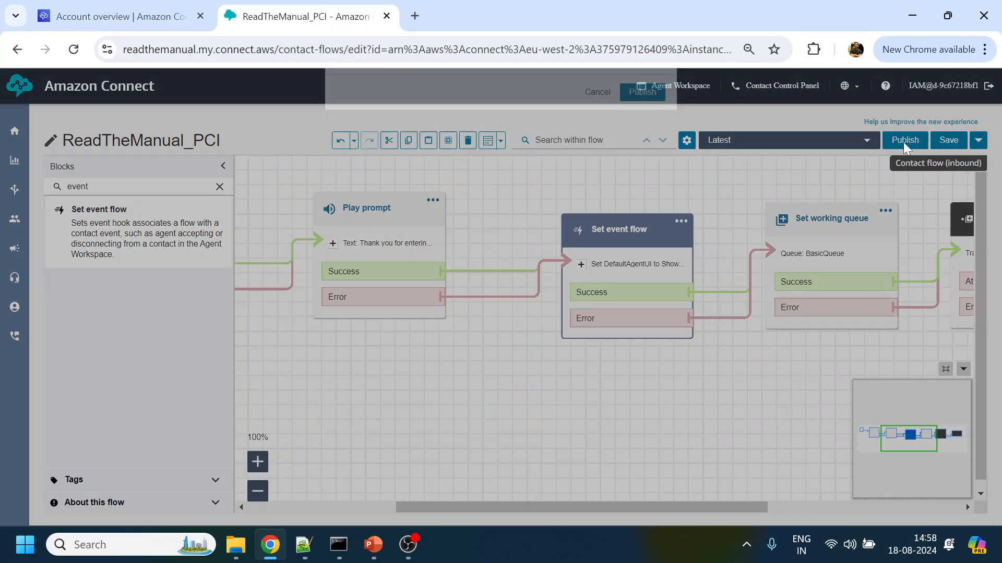
left_click(904, 140)
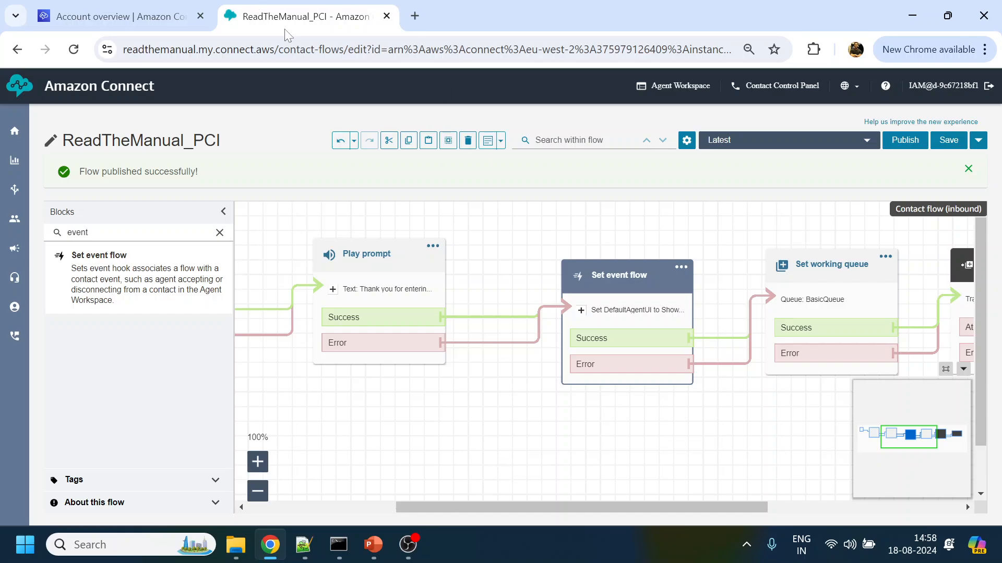
mouse_move(13, 306)
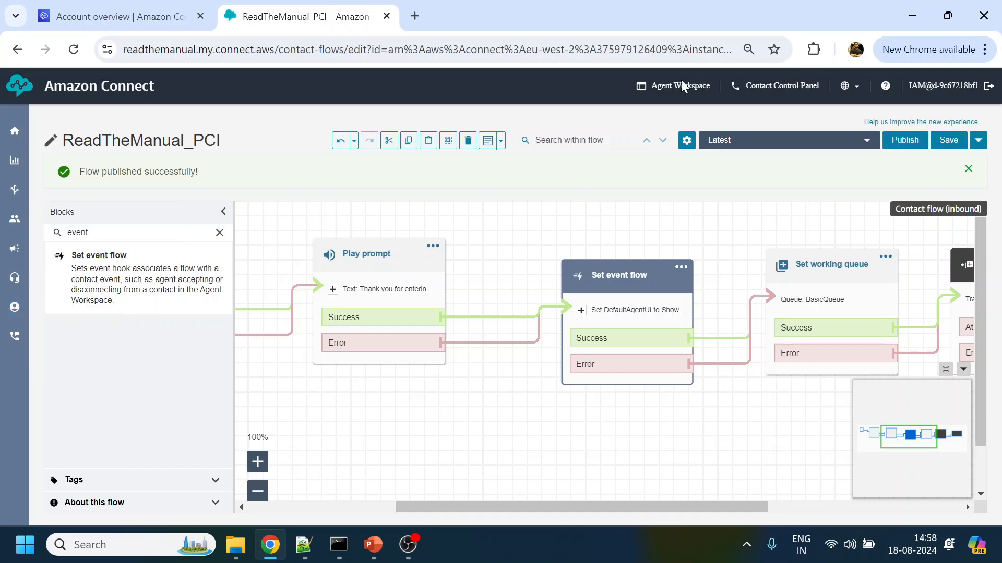
mouse_move(635, 112)
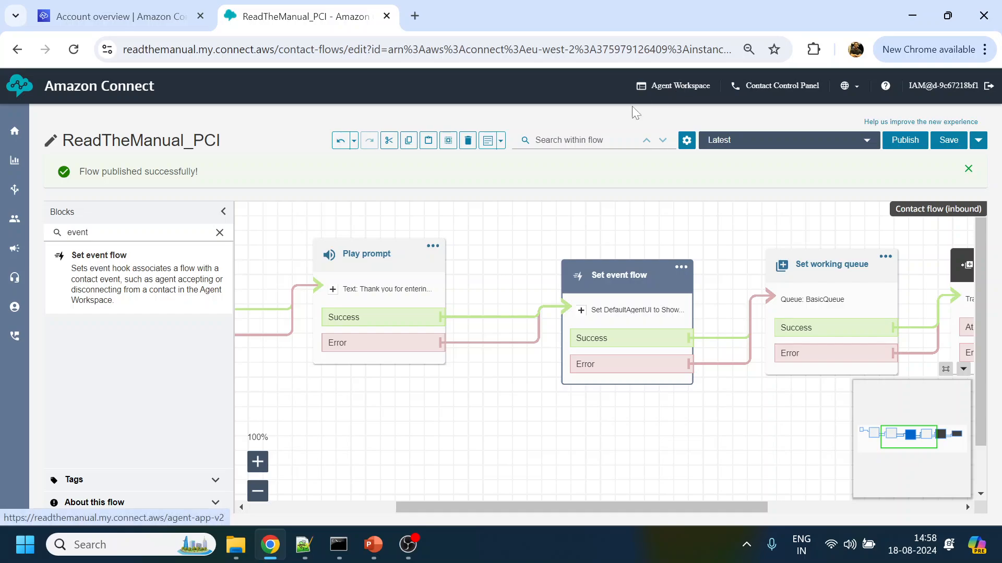
Open the Admin security profile's permissions and launch the agent workspace
left_click(14, 218)
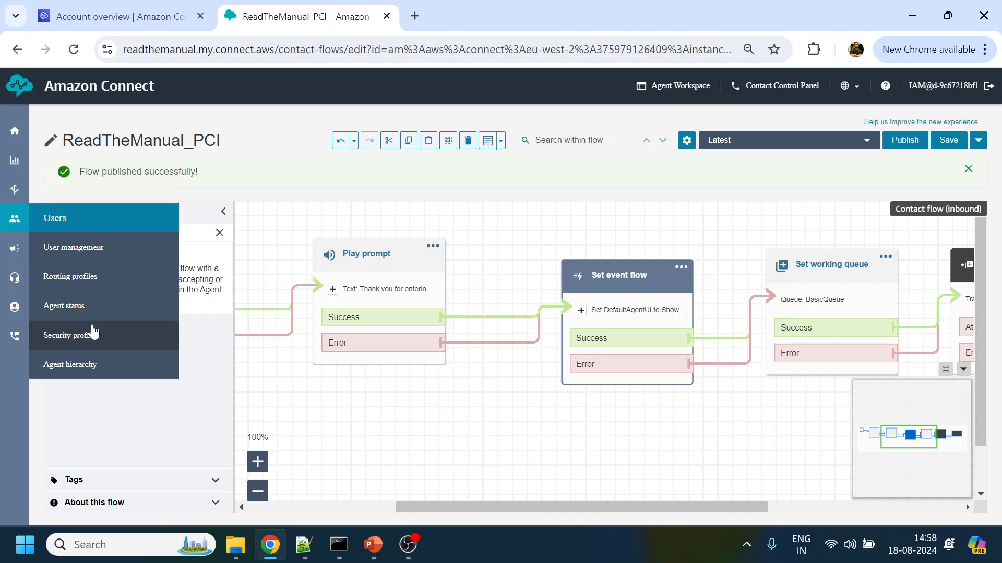
mouse_move(70, 335)
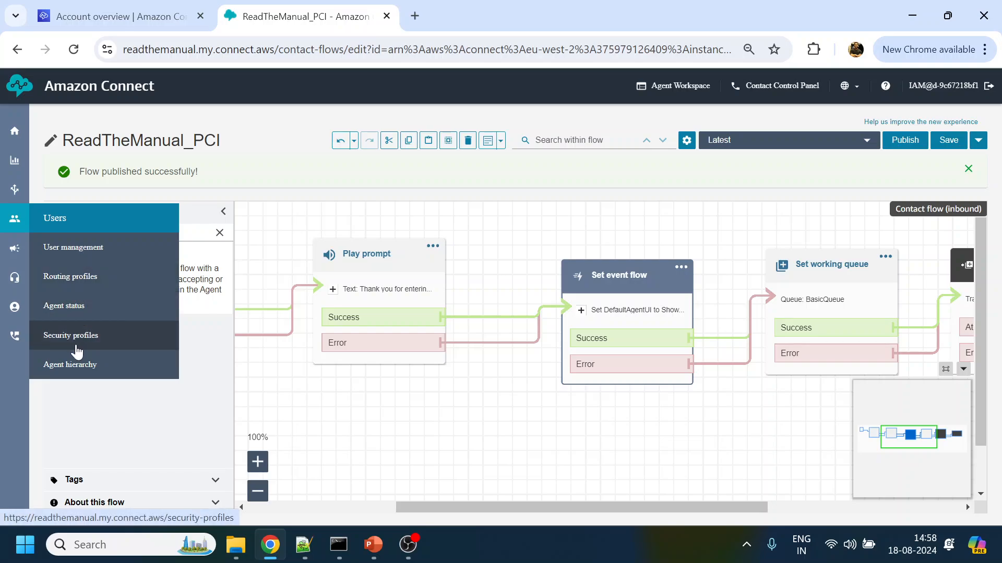
left_click(70, 335)
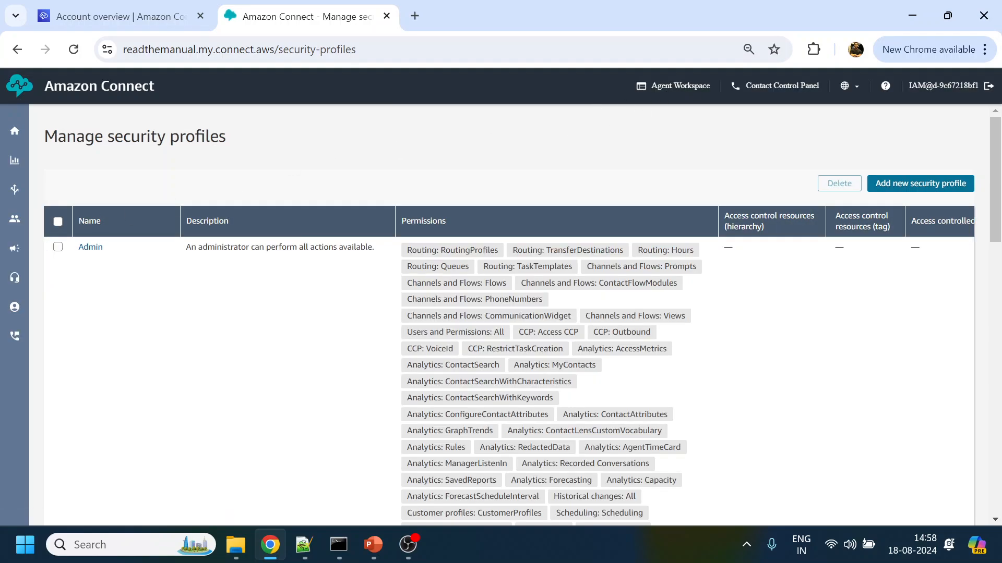
left_click(90, 247)
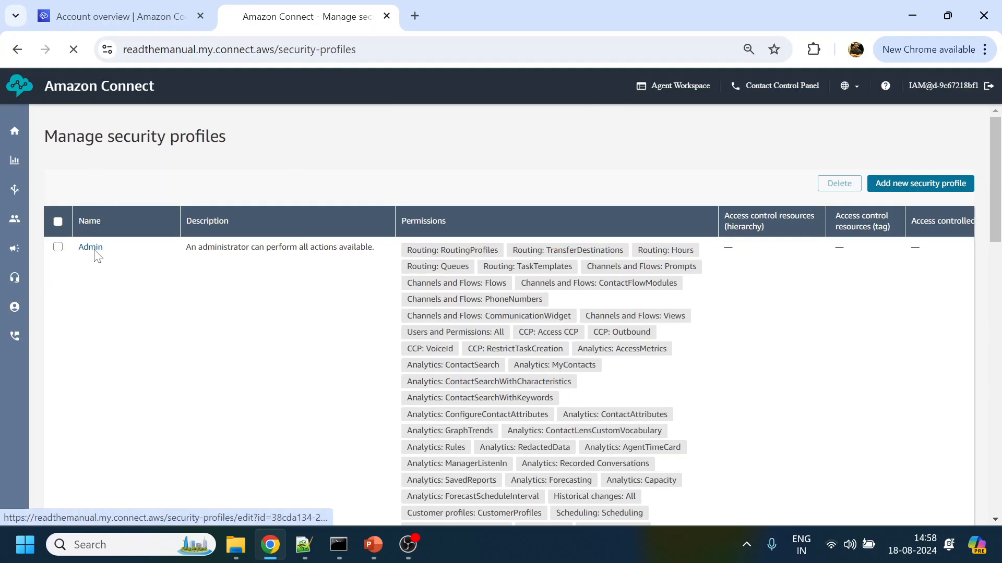
left_click(90, 247)
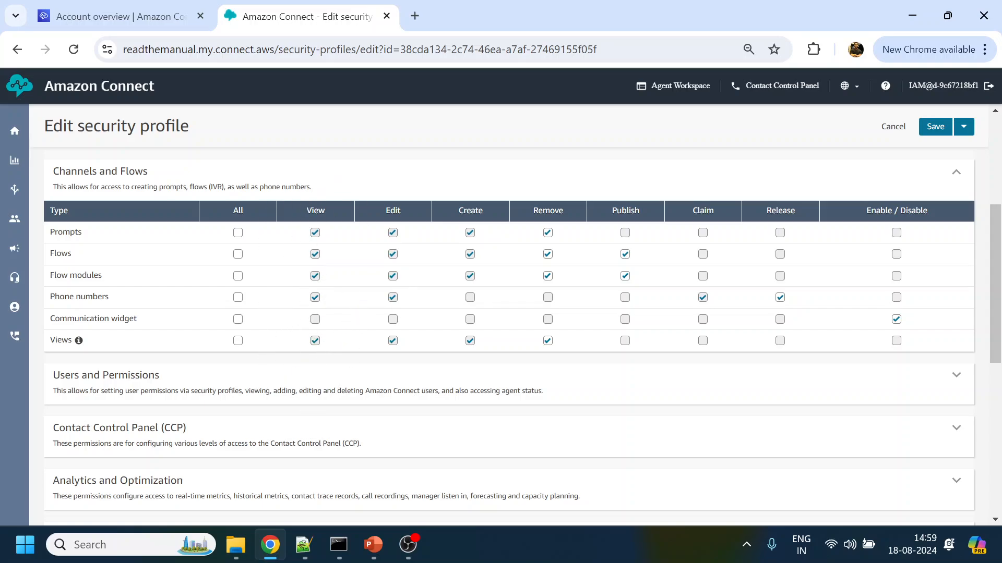
mouse_move(308, 174)
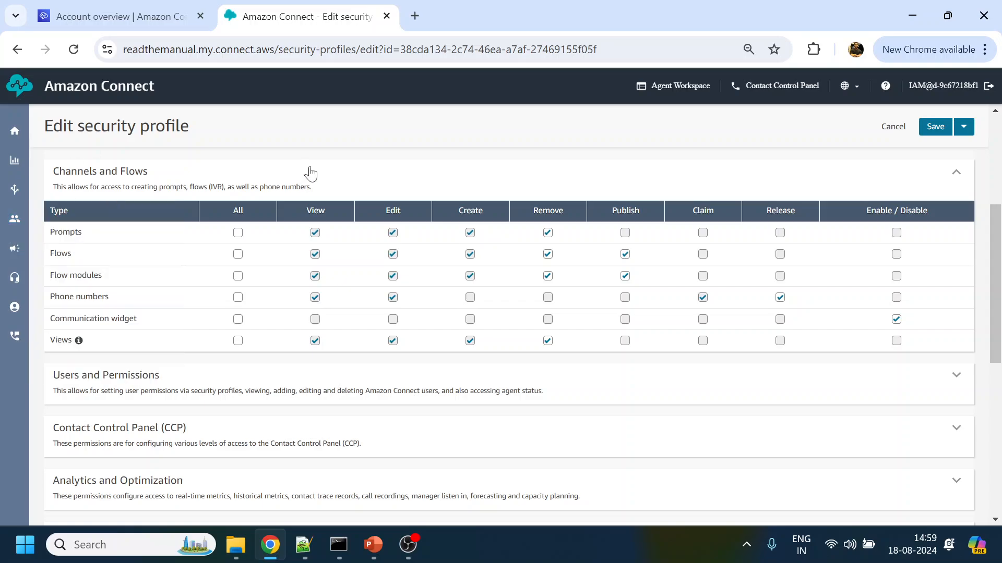
mouse_move(670, 94)
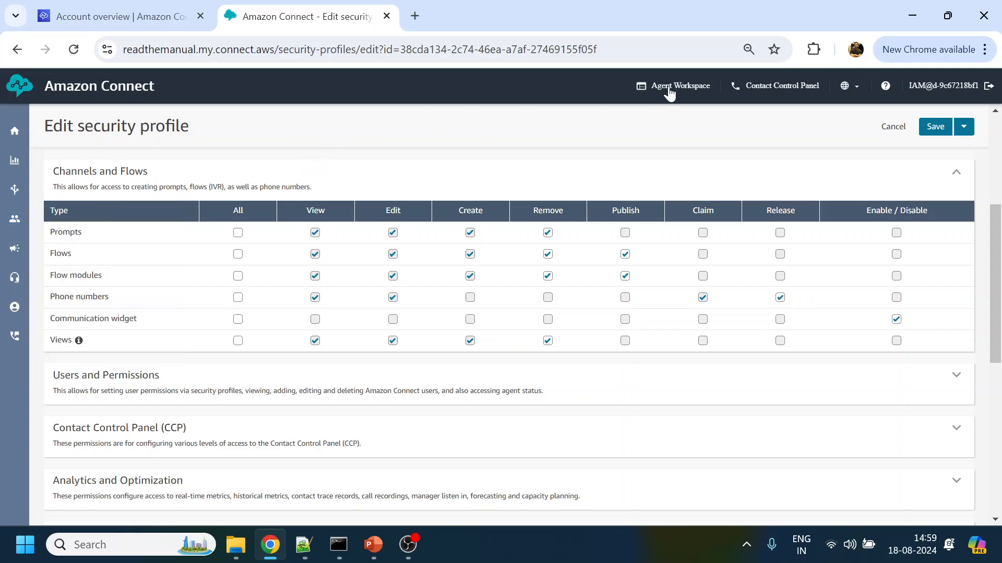
left_click(679, 85)
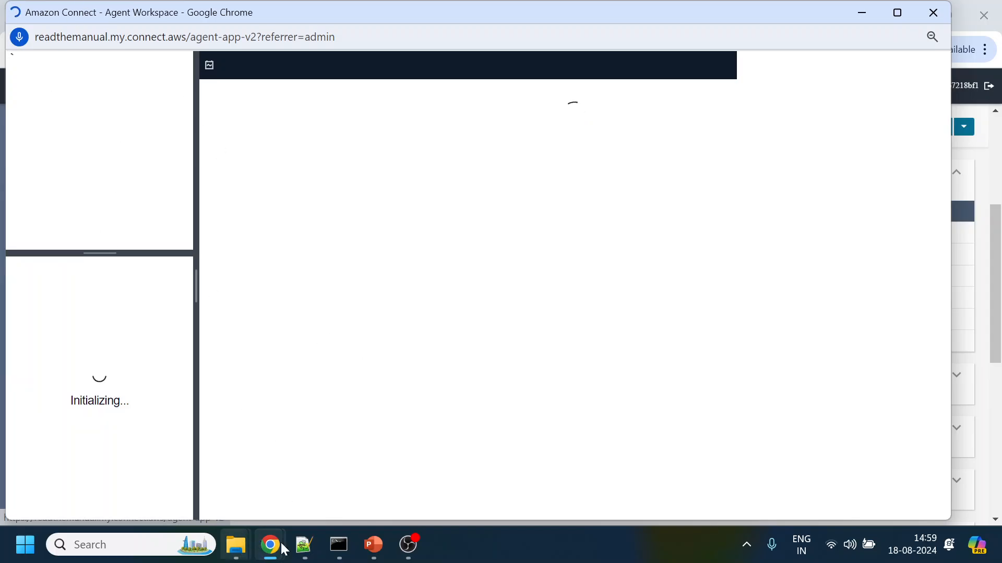
Restart the local server with node LoadFolder.js and load localhost:3000/test in Chrome
left_click(339, 545)
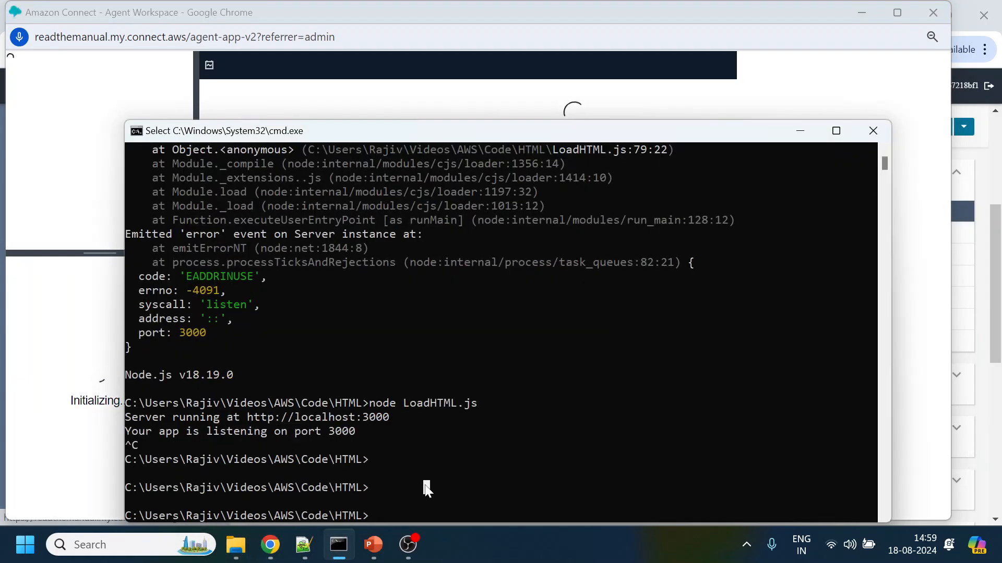
type("node LoadFolder.js")
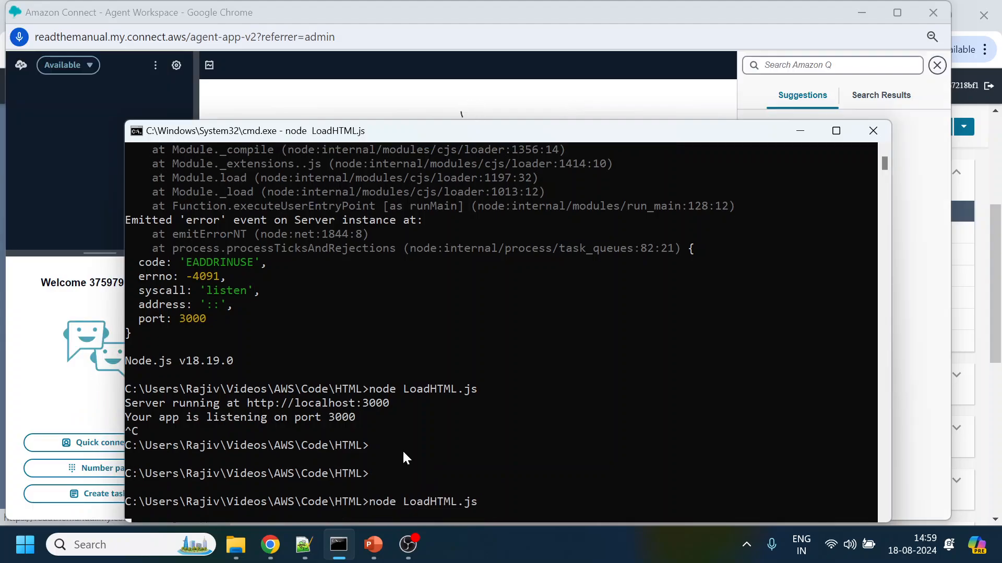
mouse_move(269, 545)
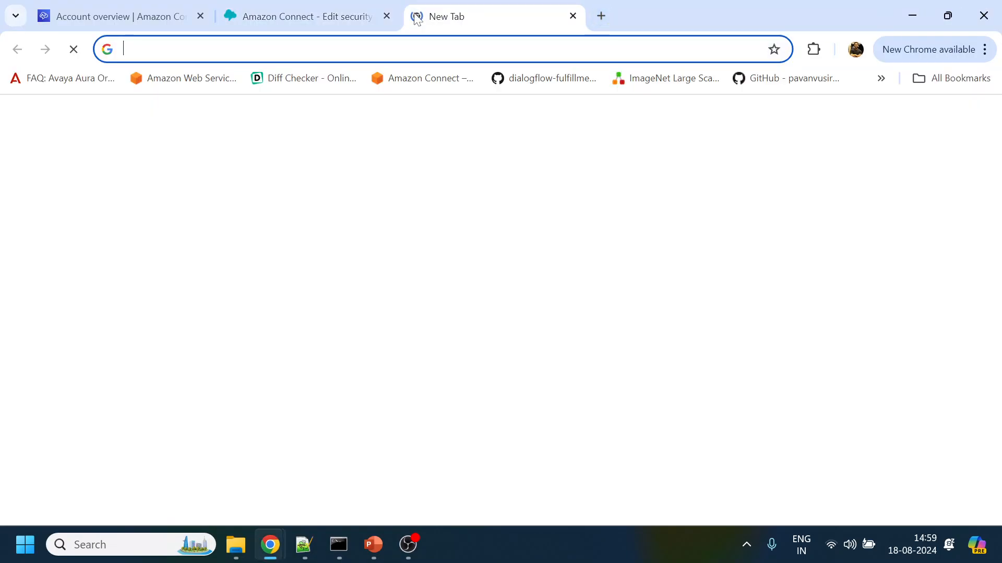
type("localhost:3000/test")
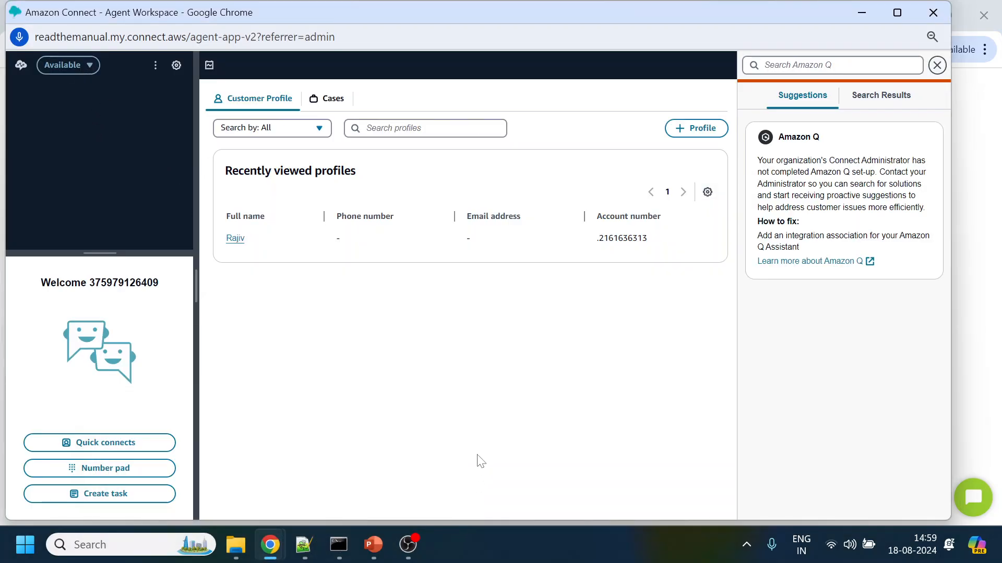
mouse_move(269, 545)
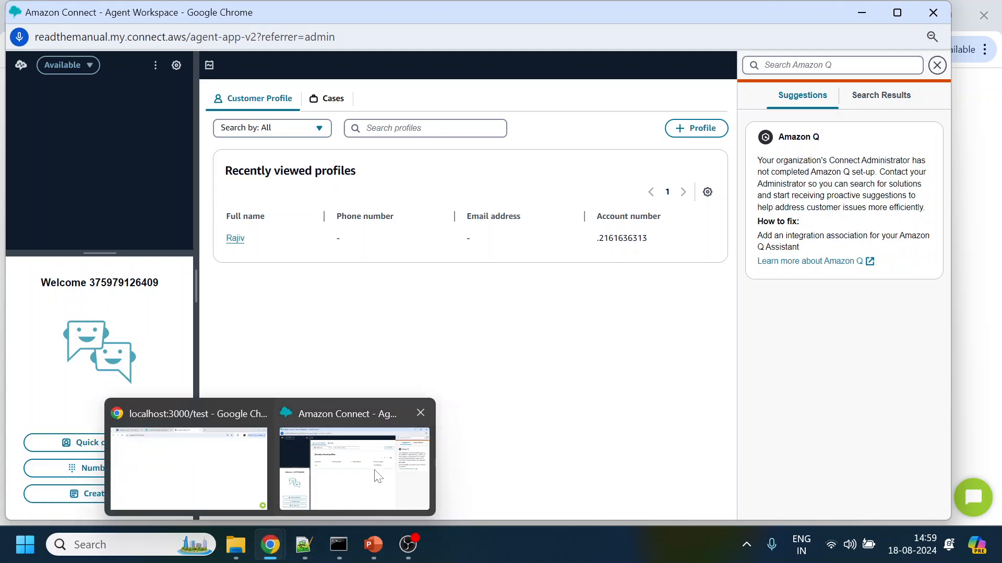
left_click(188, 470)
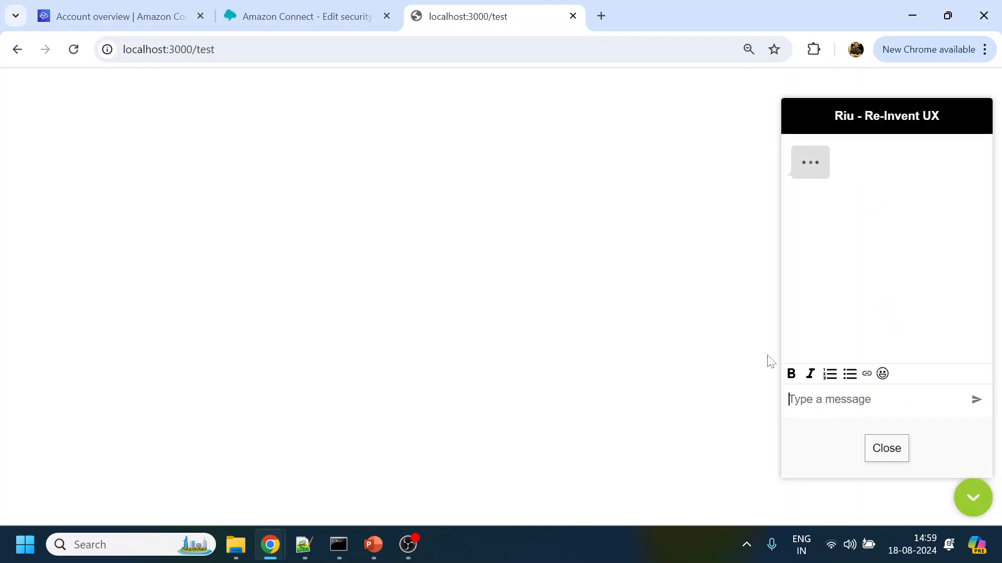
mouse_move(683, 367)
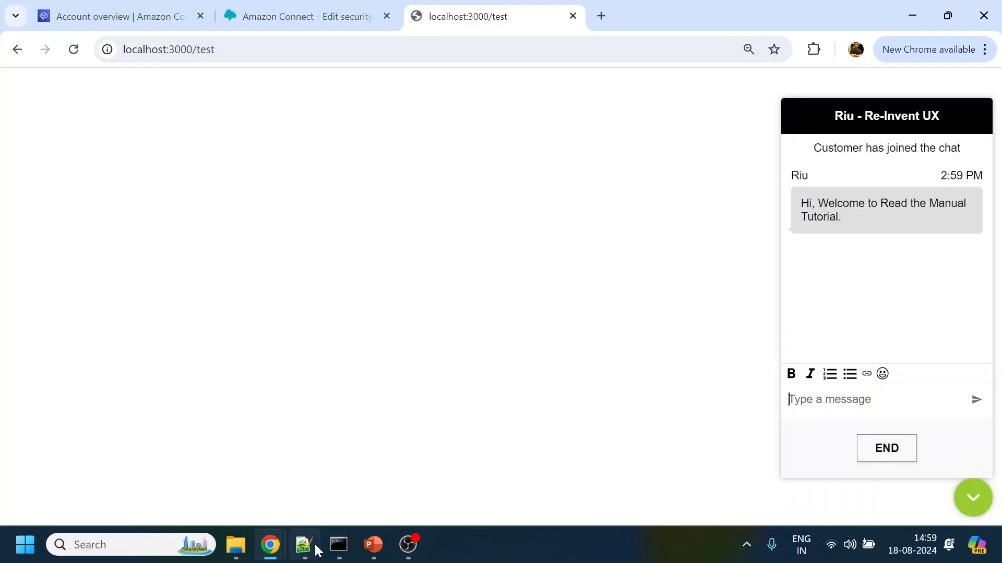
mouse_move(269, 544)
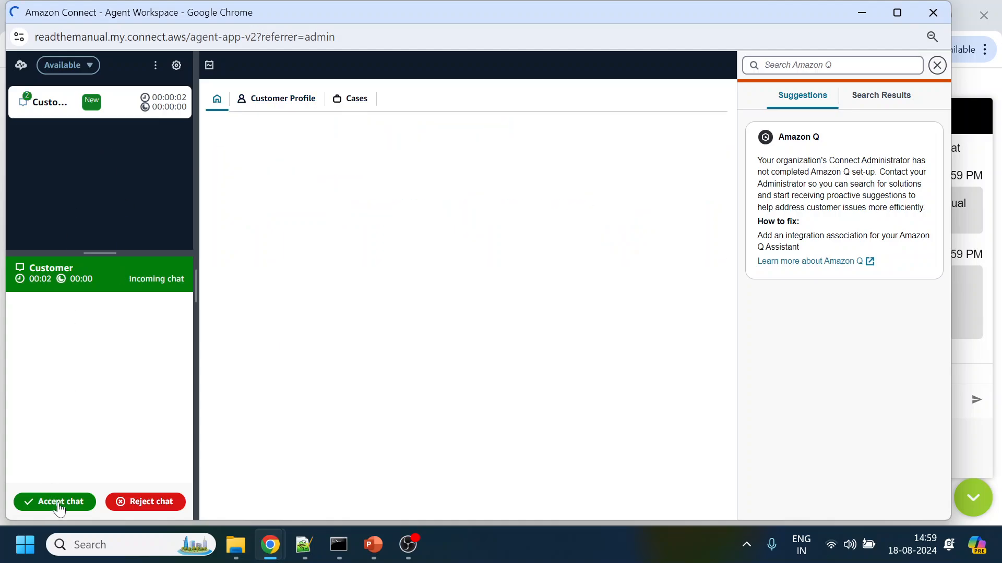
Accept the chat, view User Details showing PAN Rajiv, then end and close the contact
left_click(54, 502)
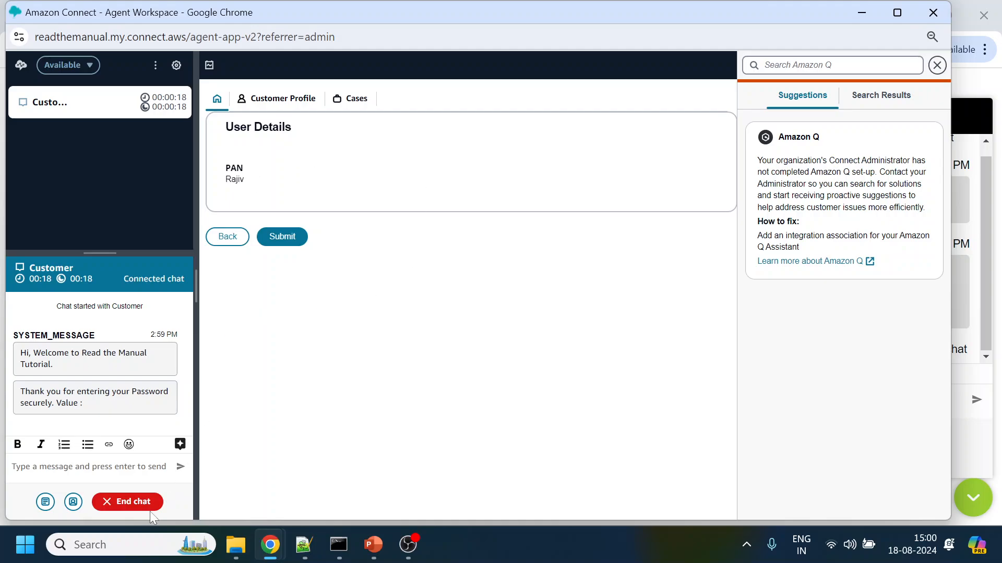
mouse_move(344, 299)
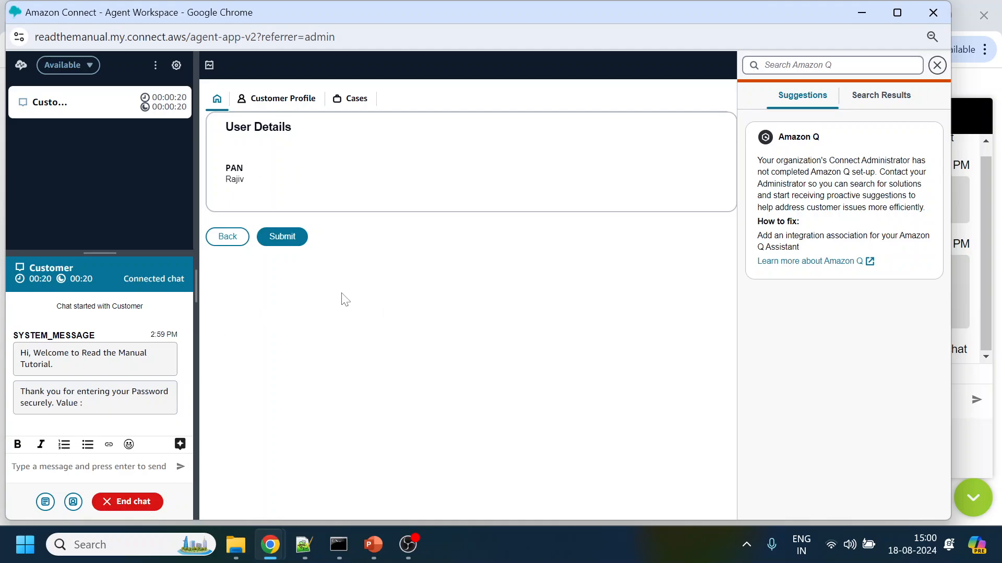
mouse_move(416, 348)
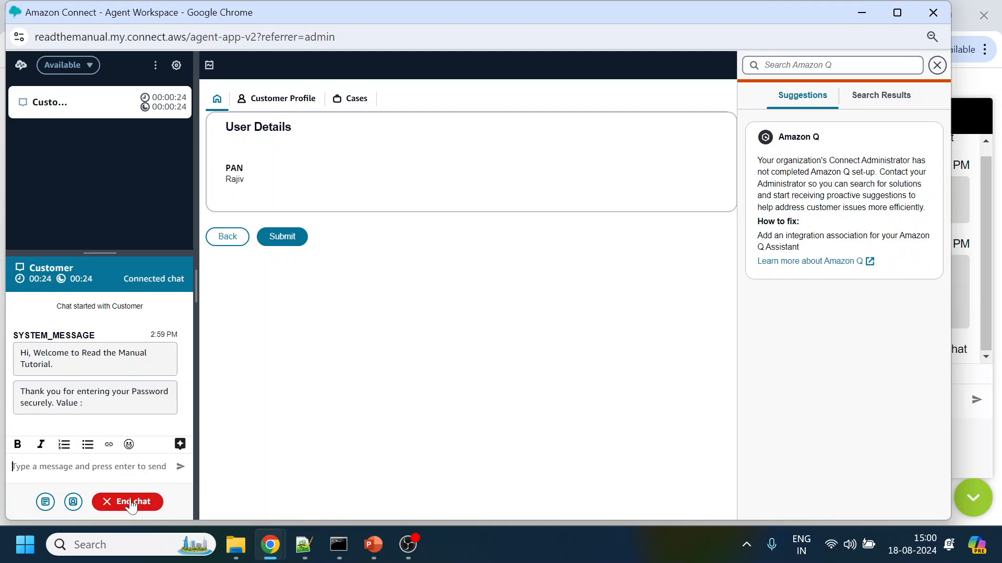
left_click(127, 502)
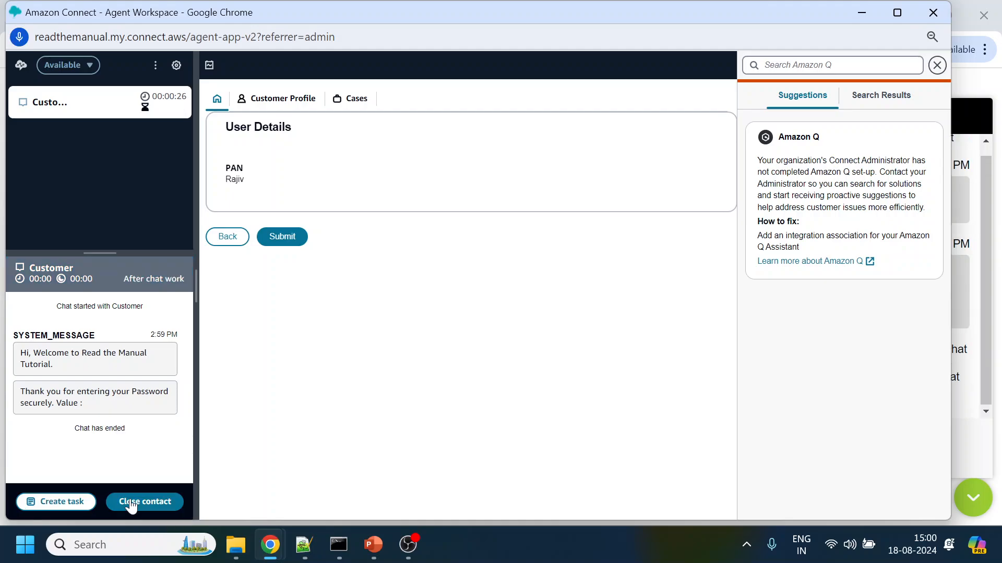
left_click(144, 502)
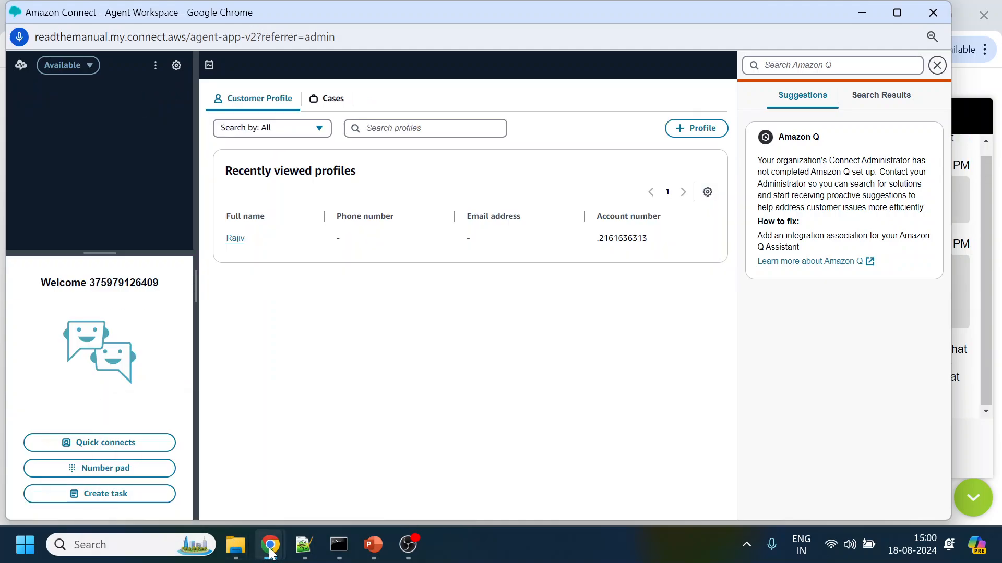
left_click(304, 544)
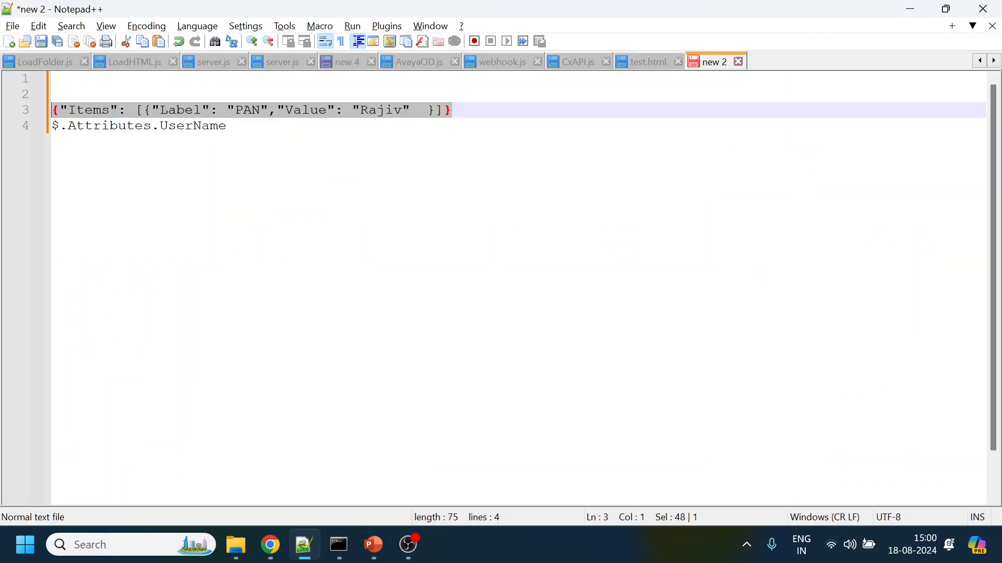
Replace the Items JSON label PAN with UserName in Notepad++
double_click(246, 110)
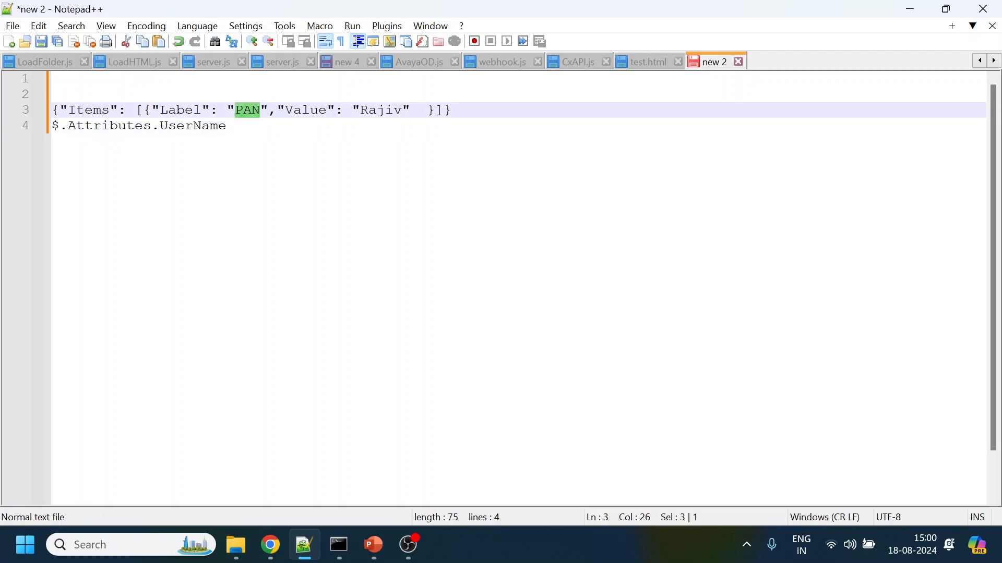
type("UserName")
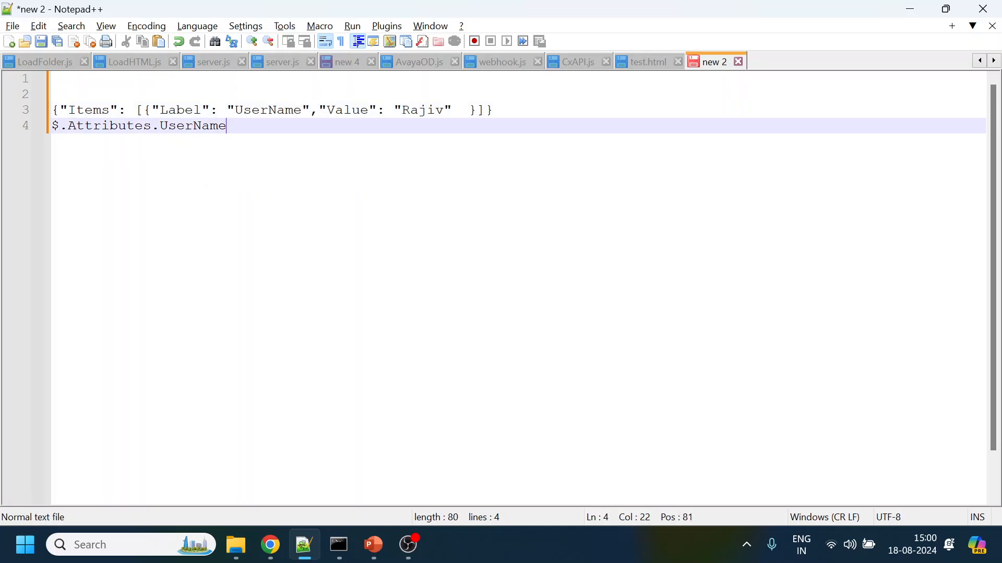
left_click(269, 545)
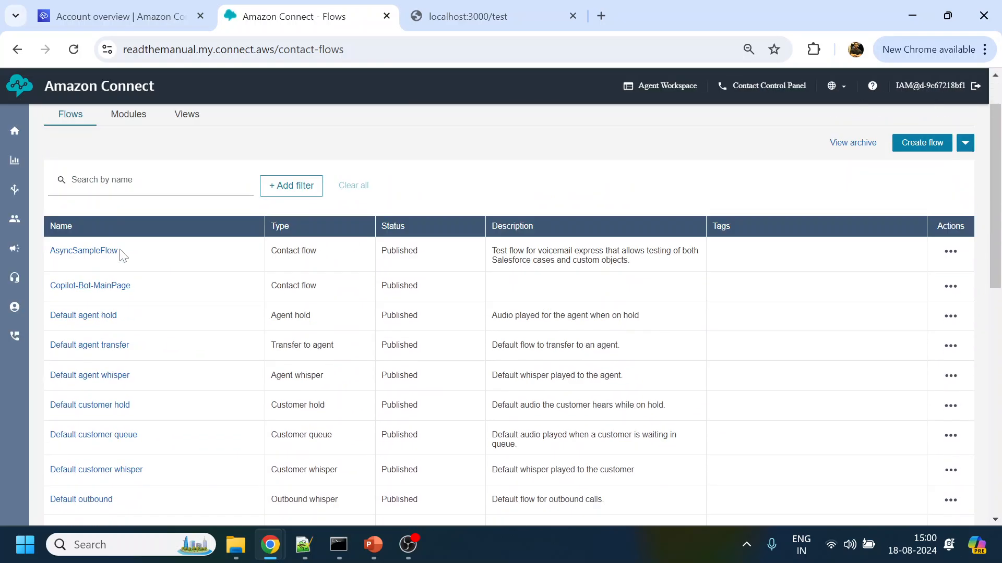
Open ReadTheManual_PCI from the Flows list and add a Set contact attributes block
scroll("down", 3)
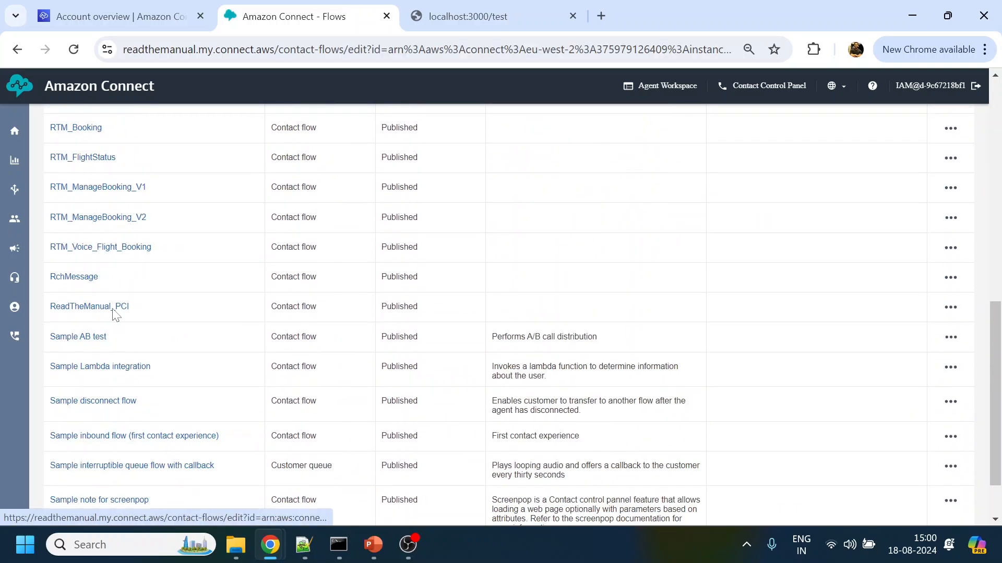
left_click(89, 306)
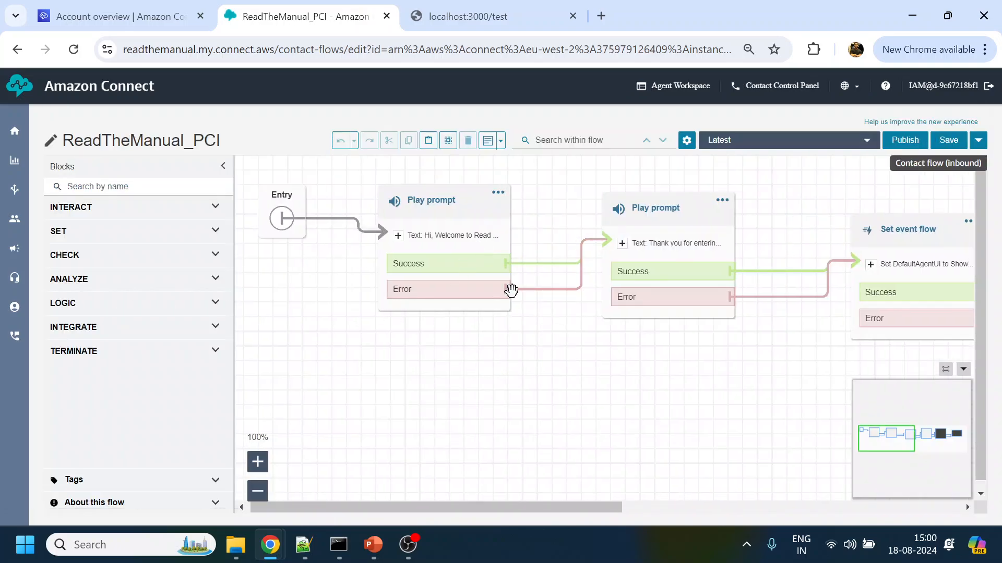
left_click(58, 231)
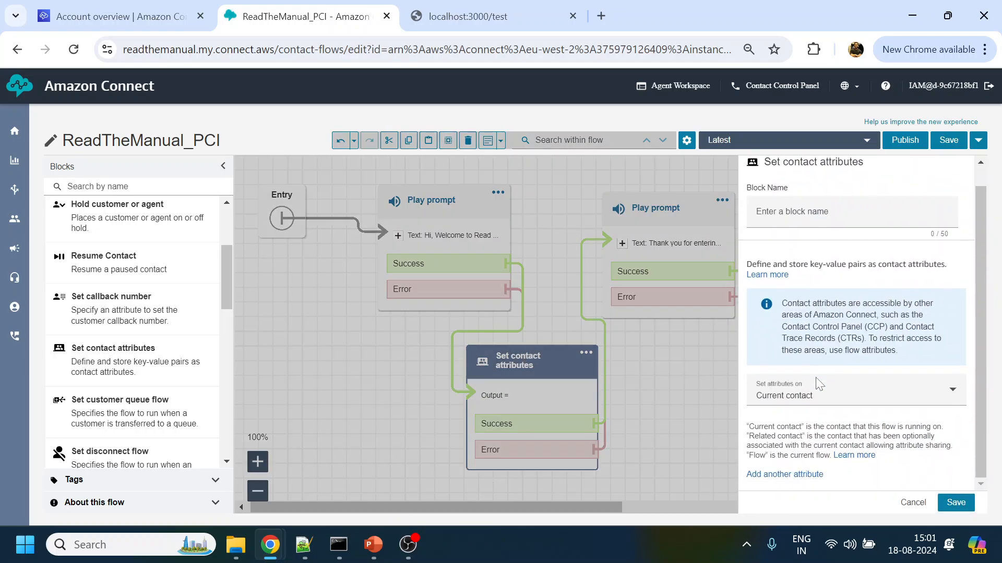
left_click(783, 474)
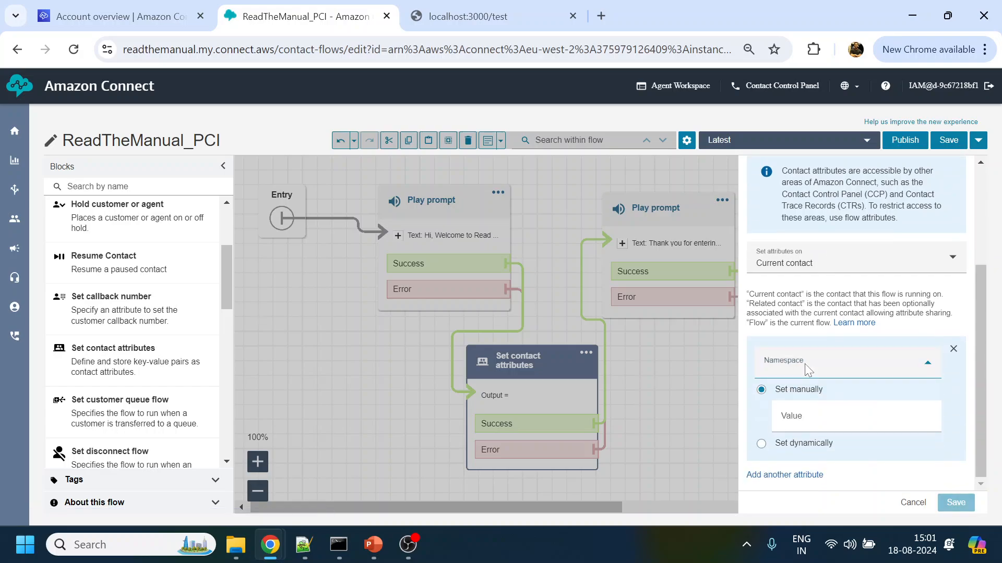
left_click(843, 361)
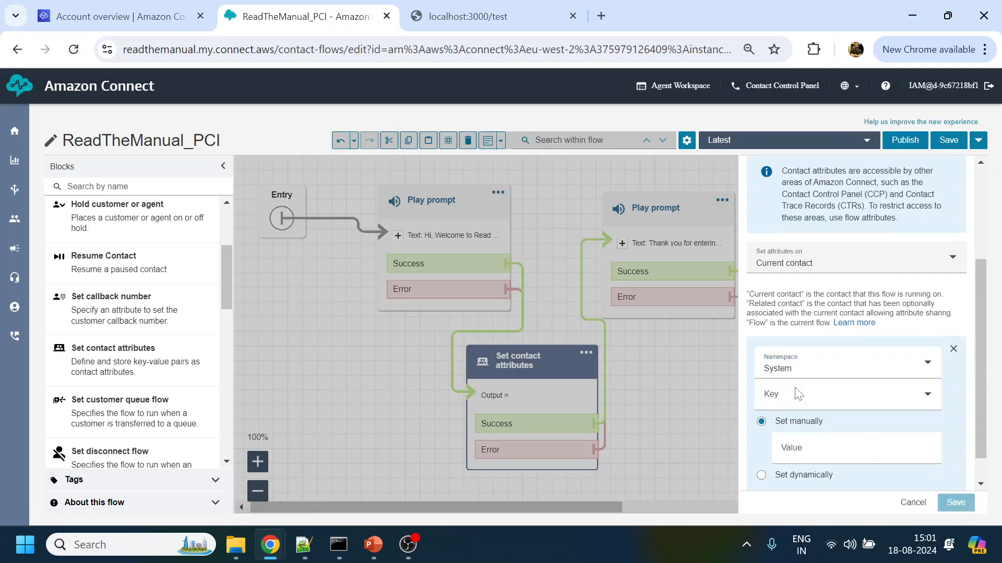
left_click(843, 369)
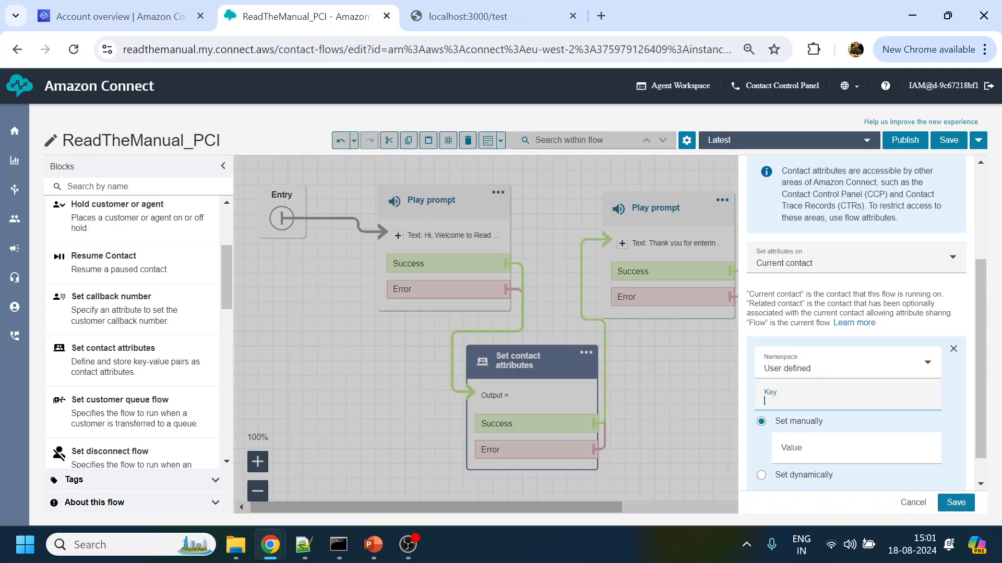
type("UserNam")
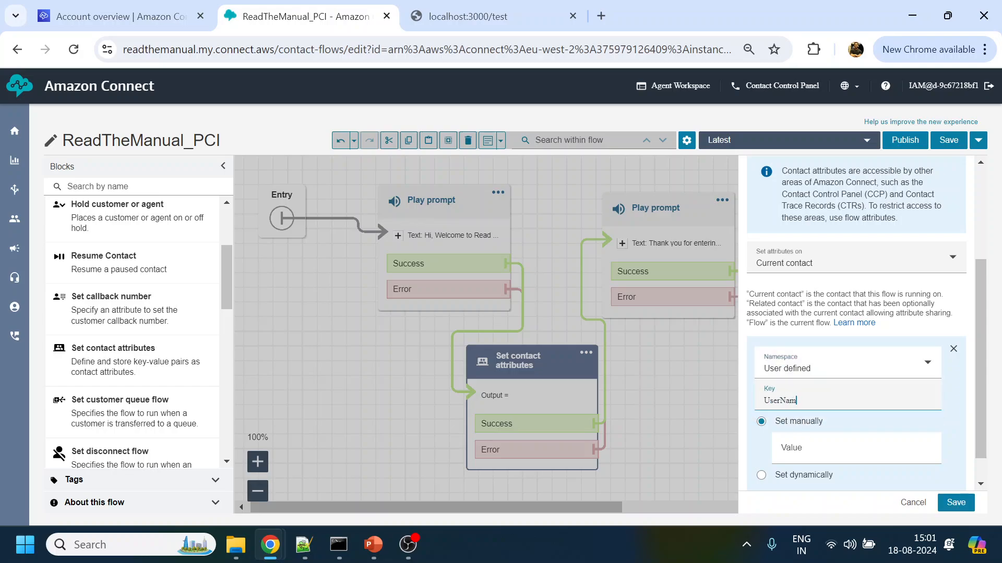
type("Rajiv Coomar")
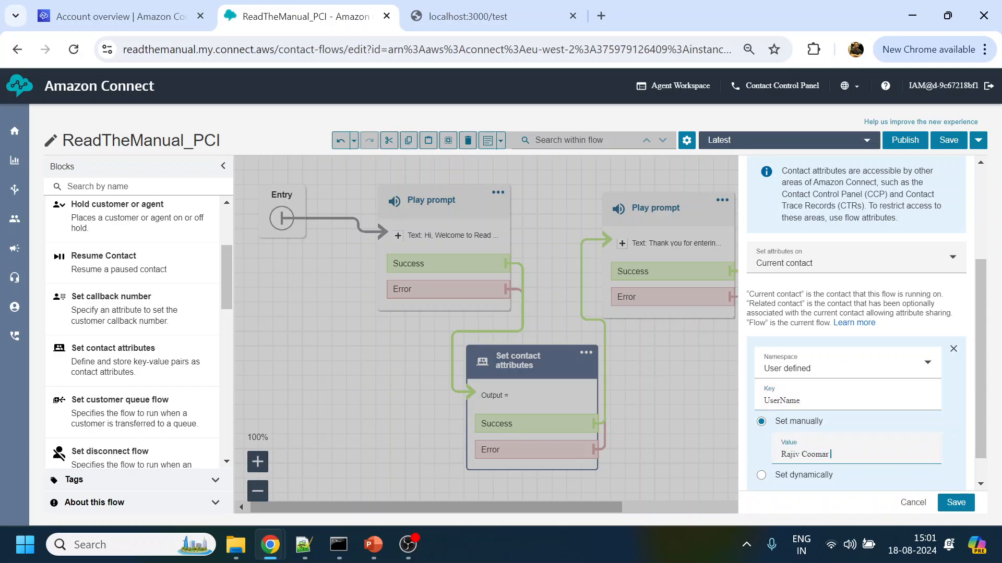
type("from")
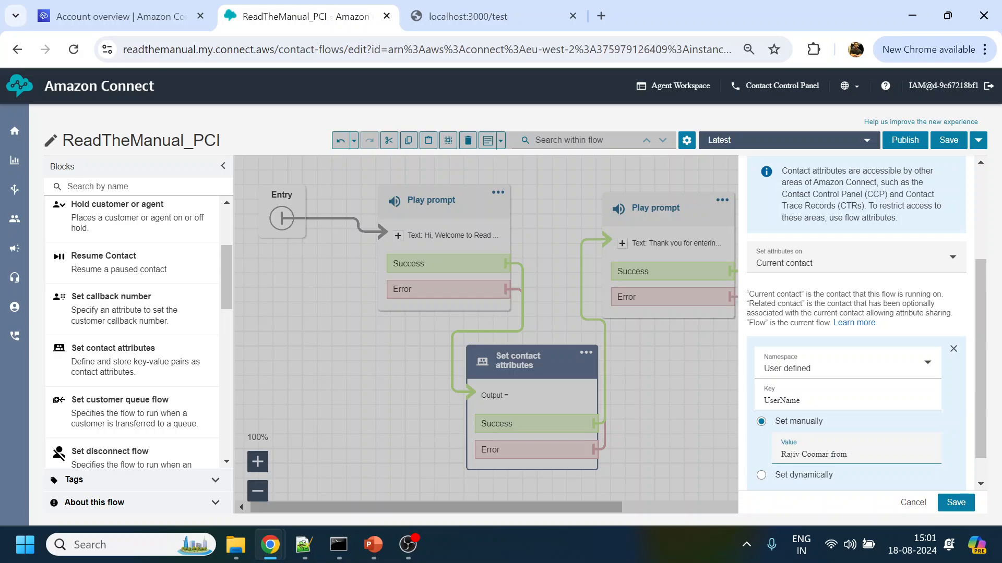
type("RTM")
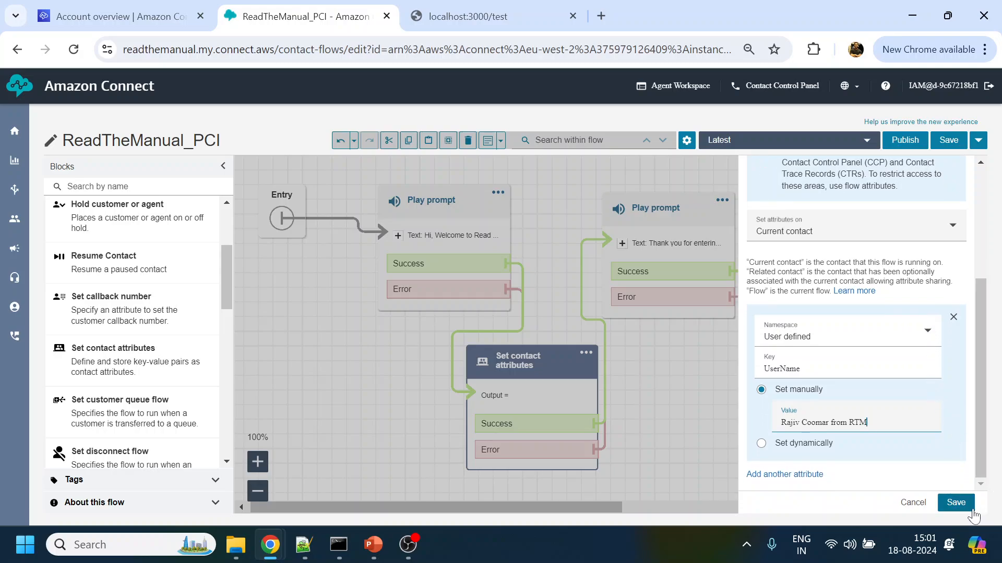
left_click(955, 503)
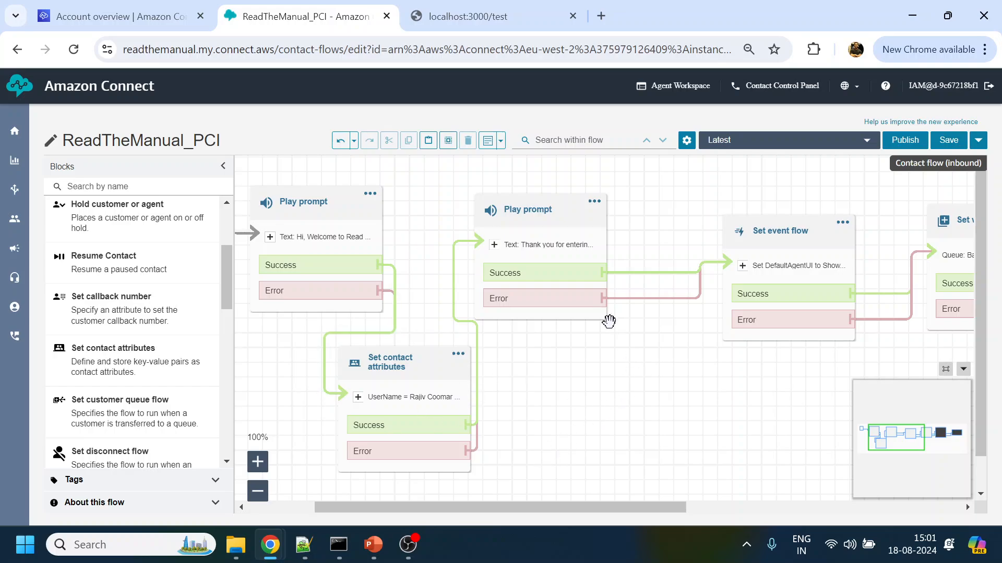
mouse_move(655, 428)
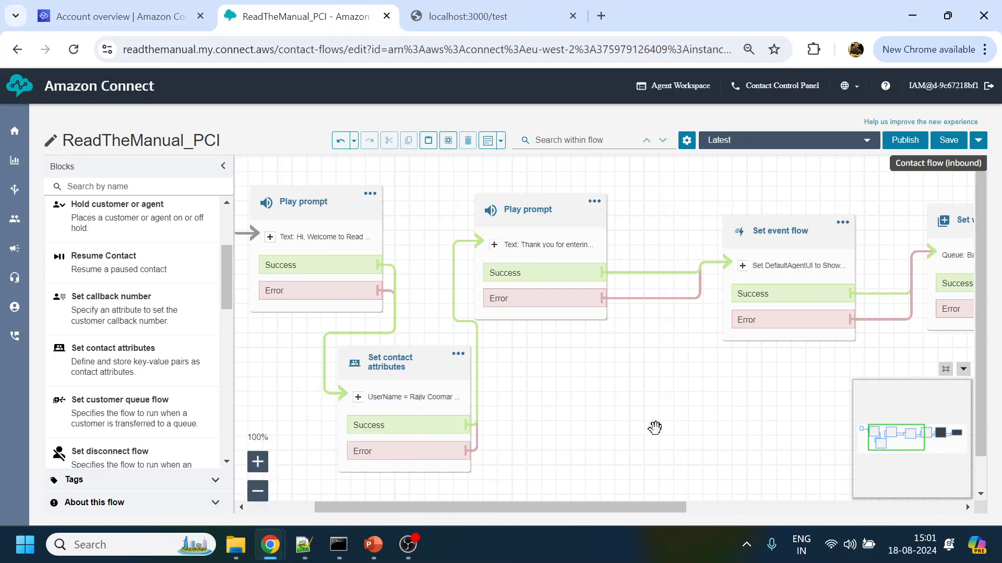
mouse_move(649, 421)
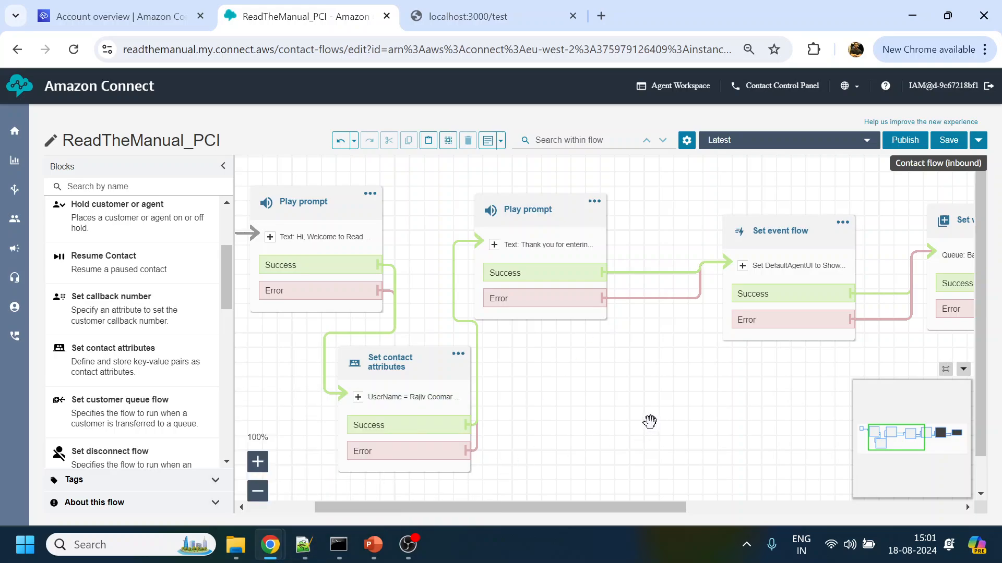
mouse_move(623, 404)
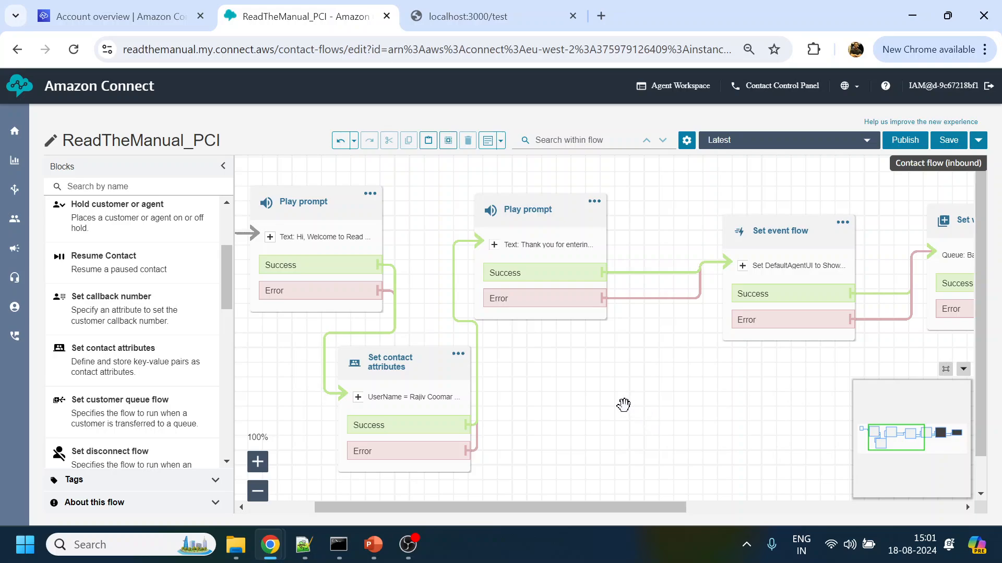
mouse_move(608, 404)
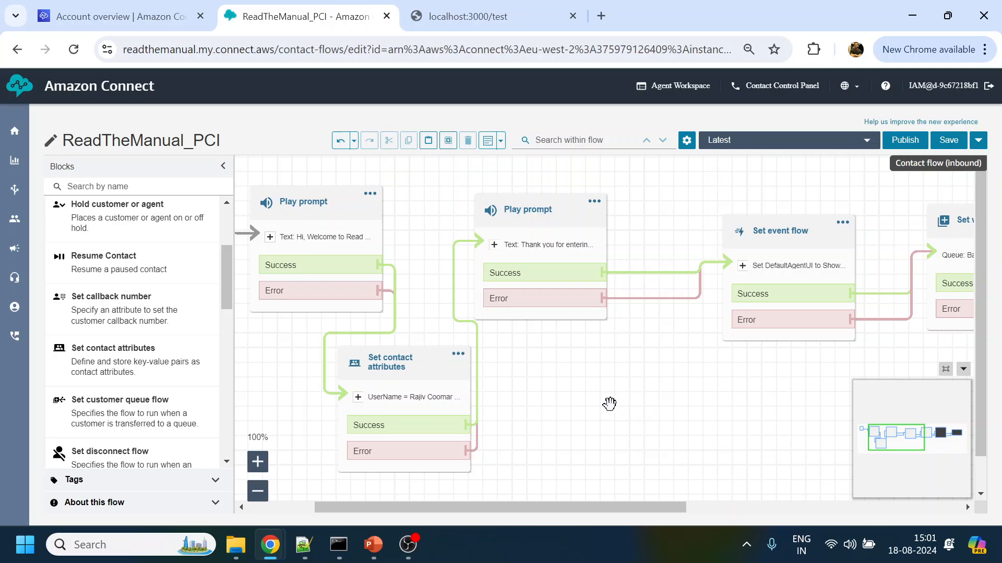
mouse_move(812, 258)
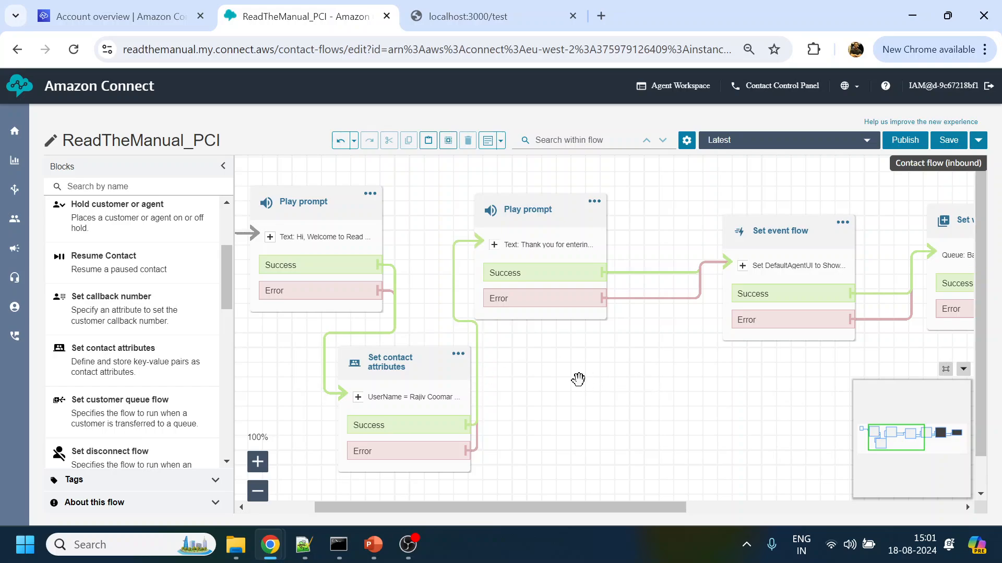
mouse_move(530, 368)
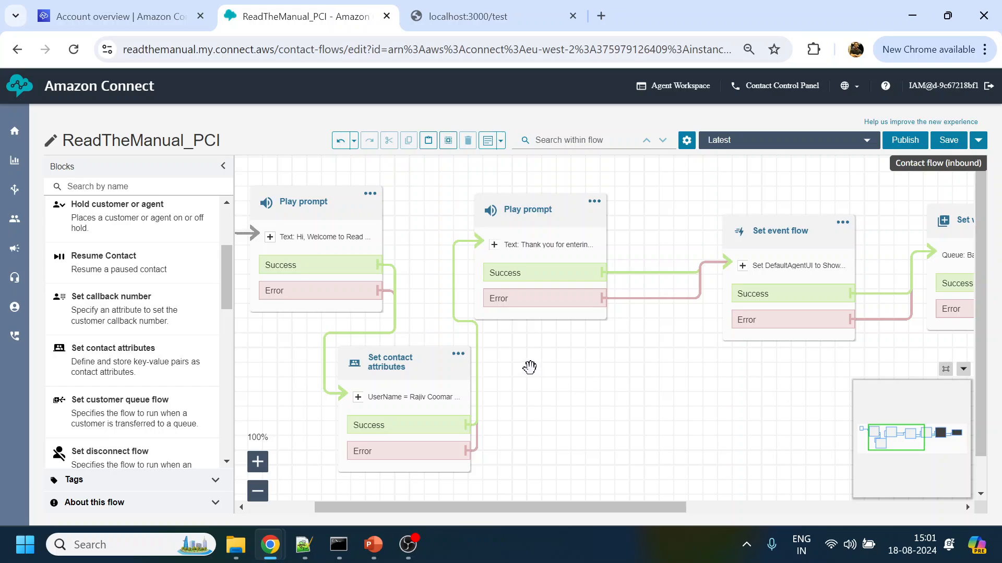
mouse_move(945, 115)
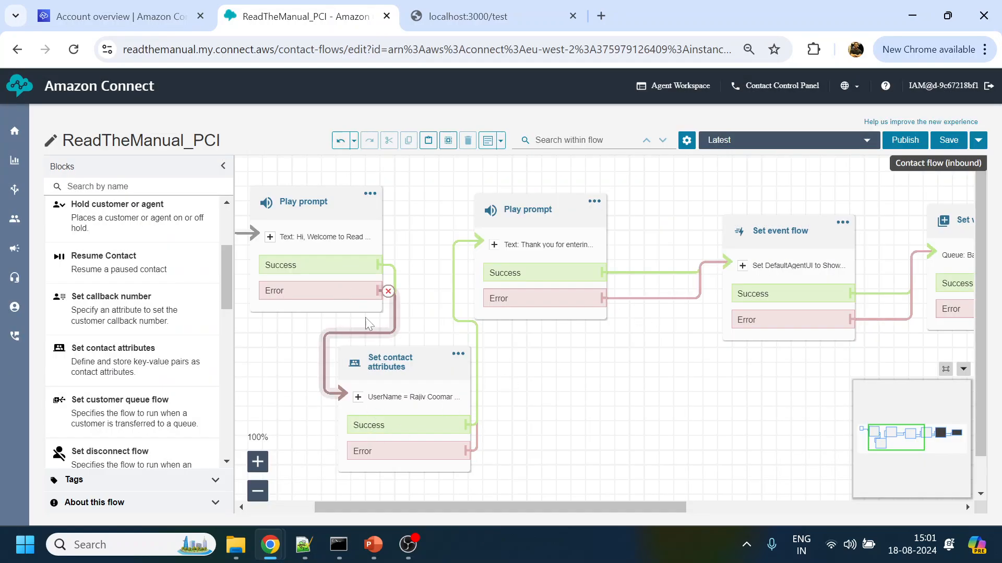
Publish ReadTheManual_PCI and navigate back to Routing > Flows
left_click(903, 140)
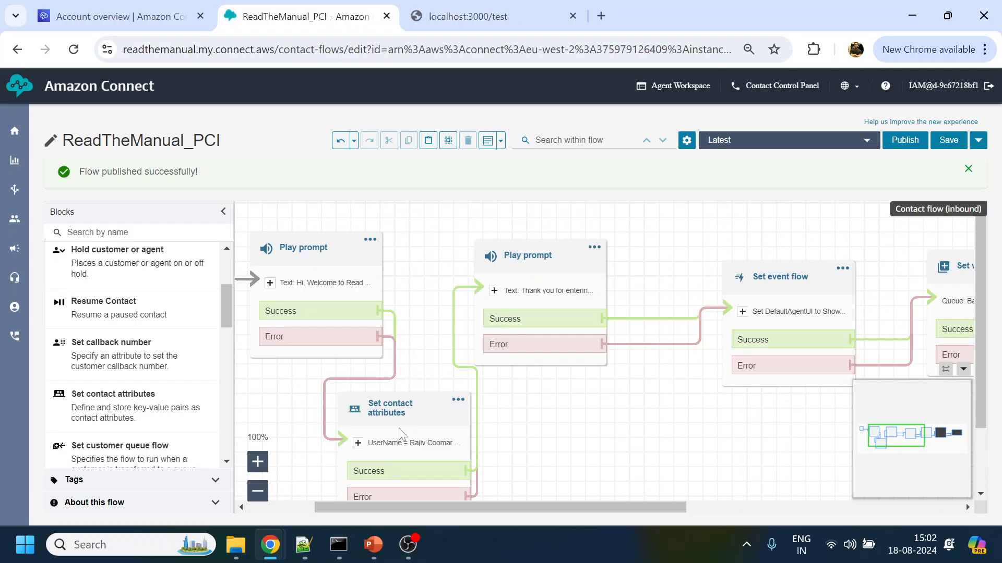
left_click(13, 189)
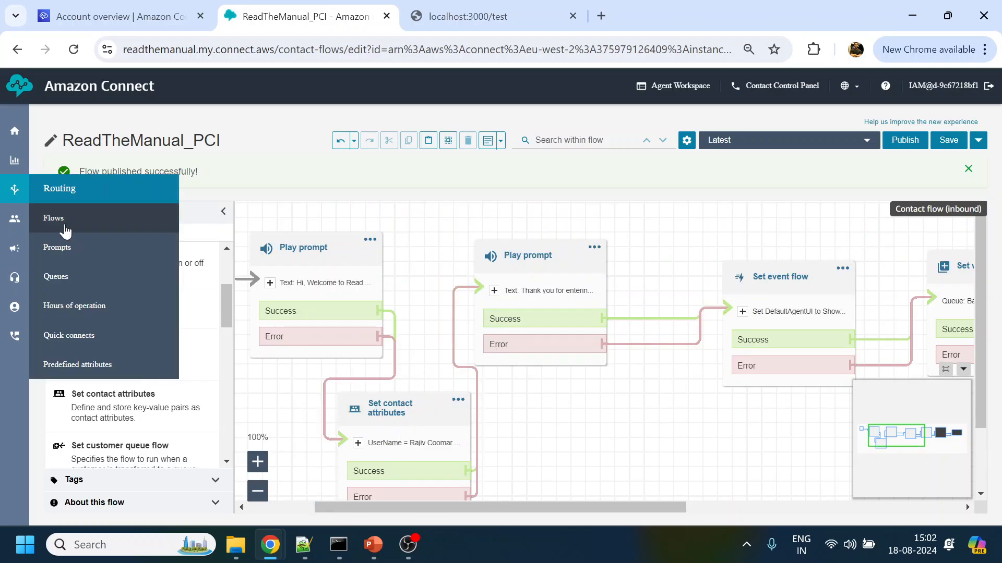
left_click(53, 218)
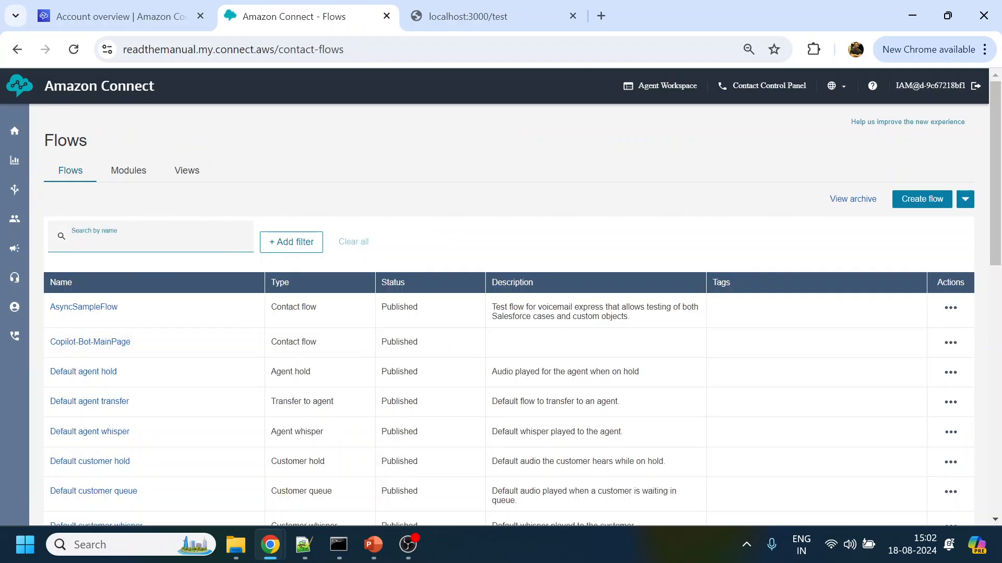
Open ShowView and set AttributeSection_2's value to $.Attributes.UserName in the Show View block
type("show")
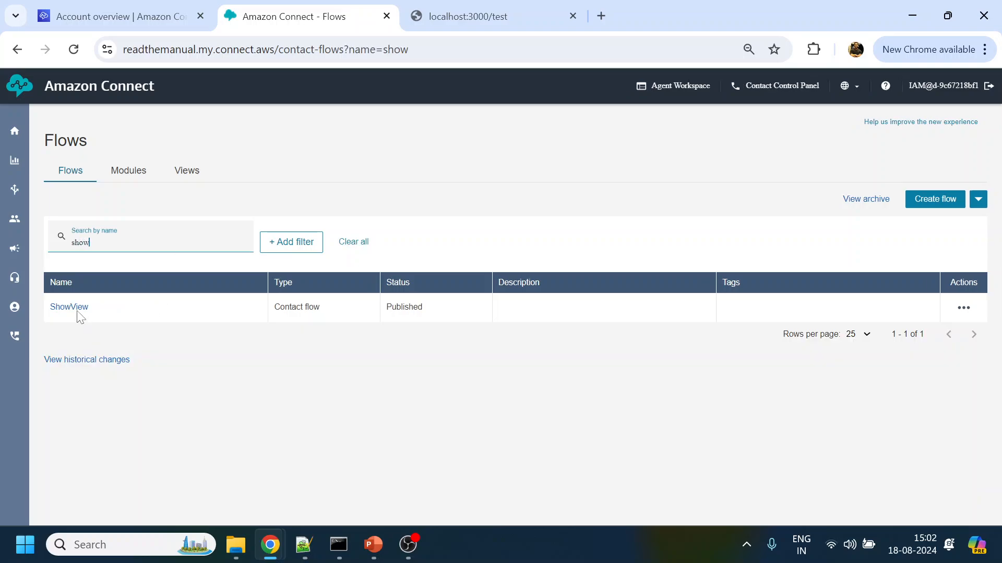
left_click(69, 307)
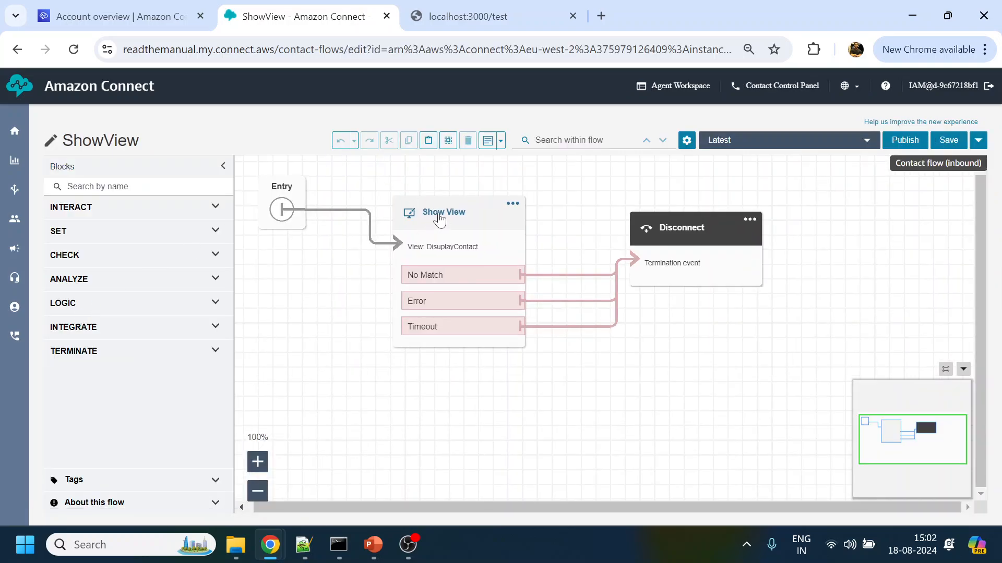
left_click(442, 212)
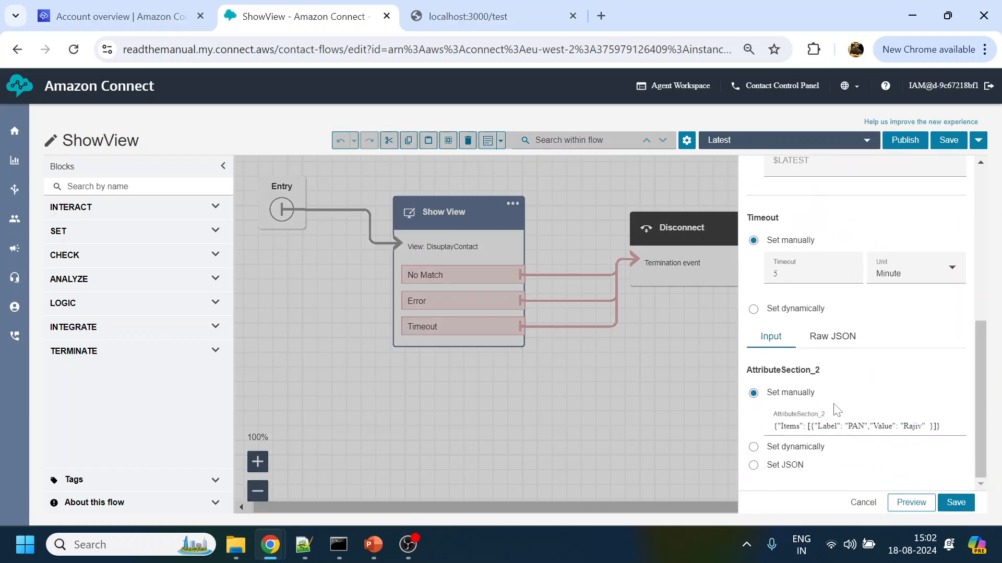
double_click(912, 426)
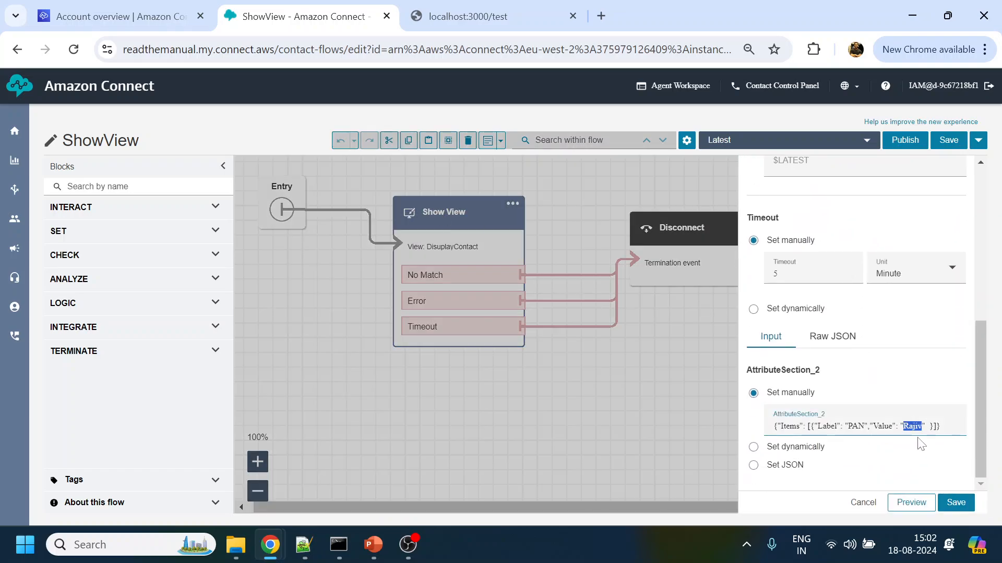
left_click(304, 545)
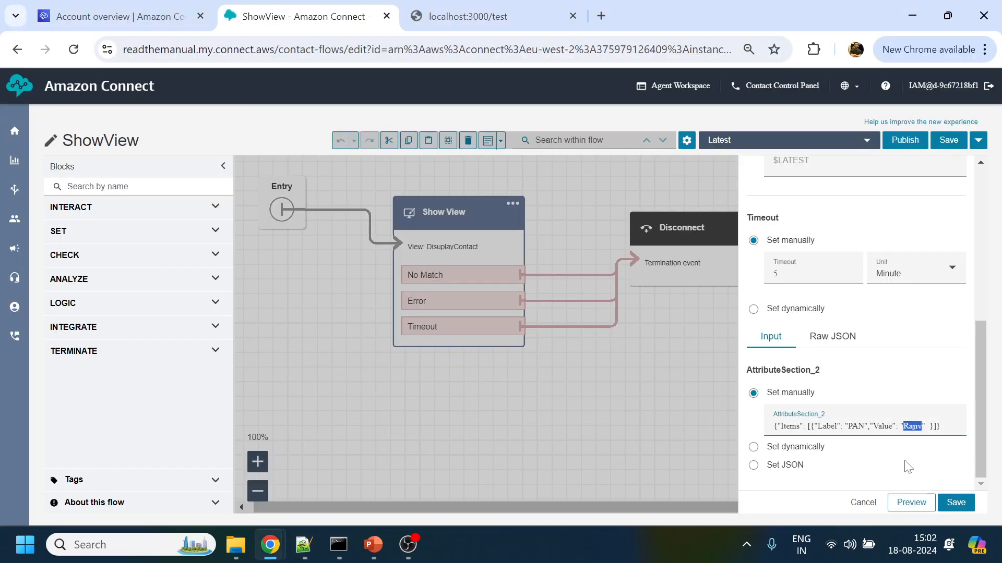
type("$.Attributes.UserName\" }]}")
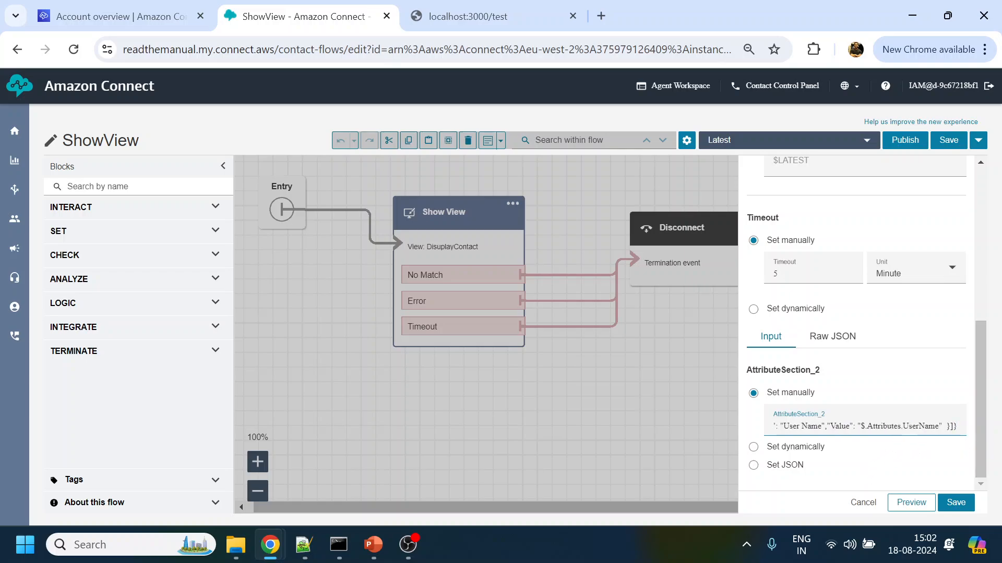
Save the Show View settings, publish the ShowView flow and return to the test chat page
double_click(900, 425)
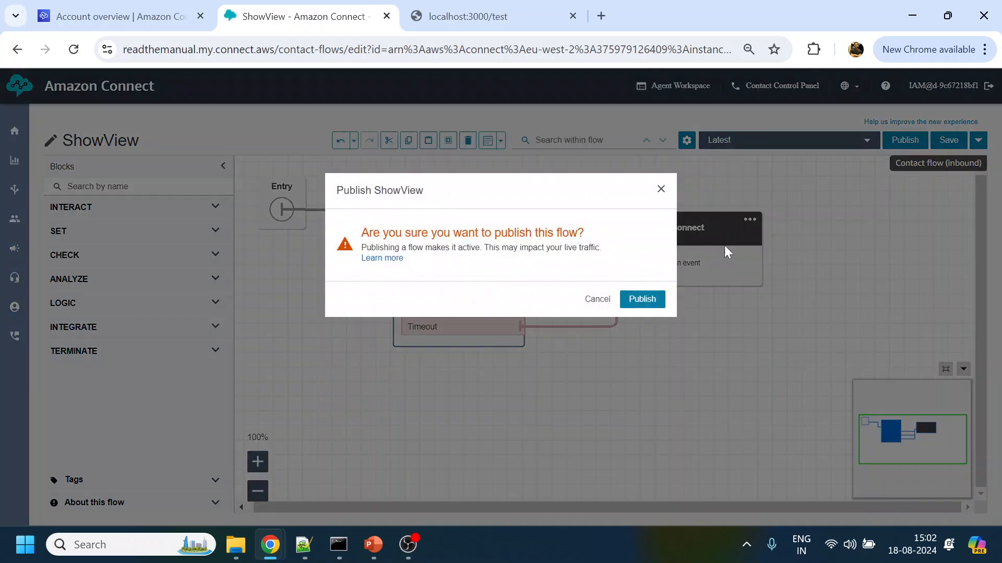
left_click(642, 299)
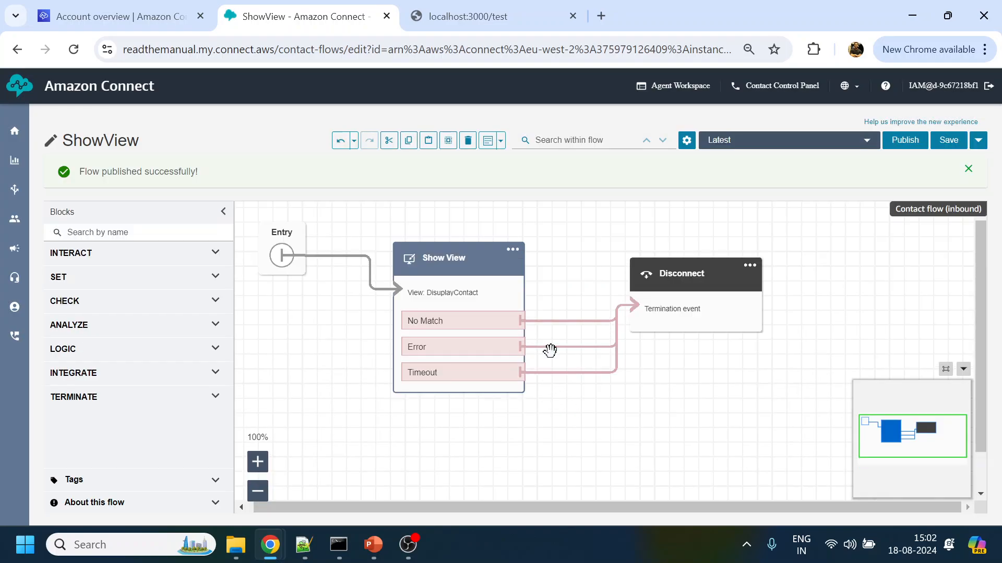
left_click(678, 86)
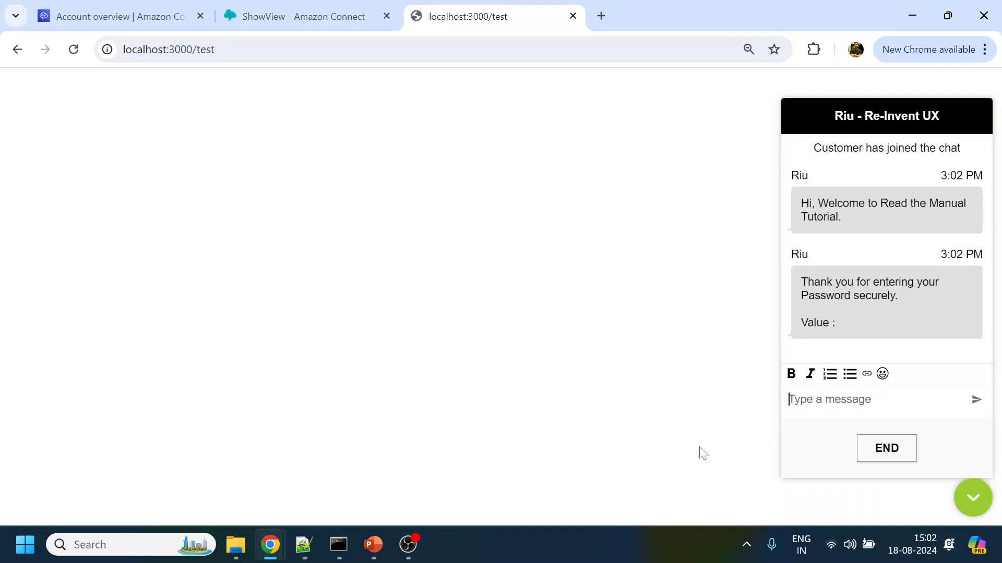
mouse_move(271, 545)
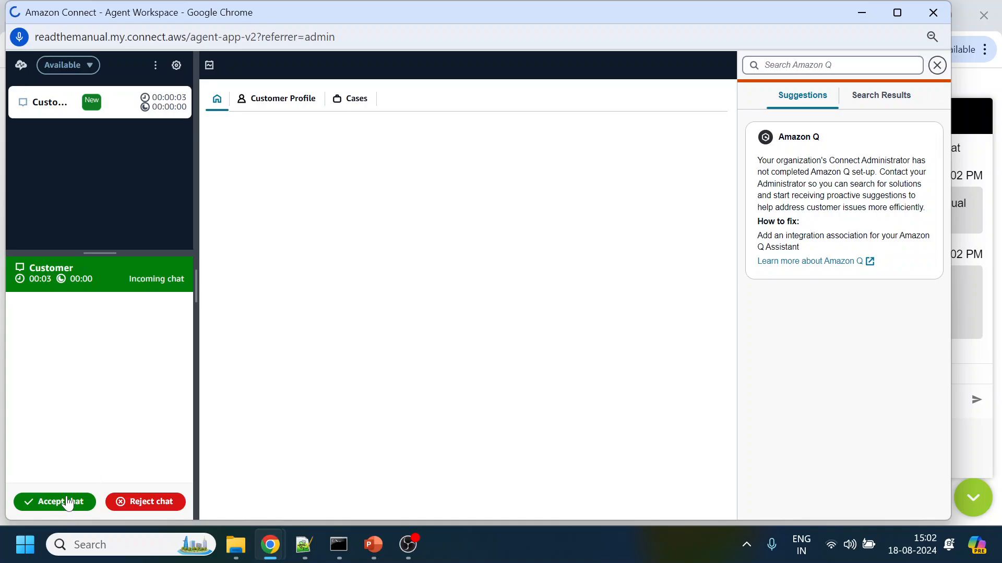
left_click(55, 502)
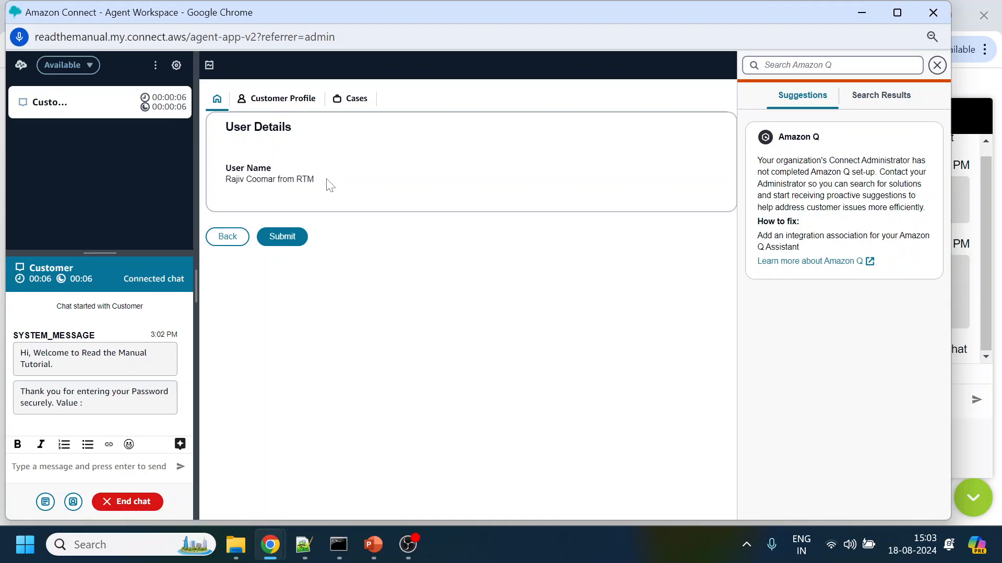
mouse_move(270, 545)
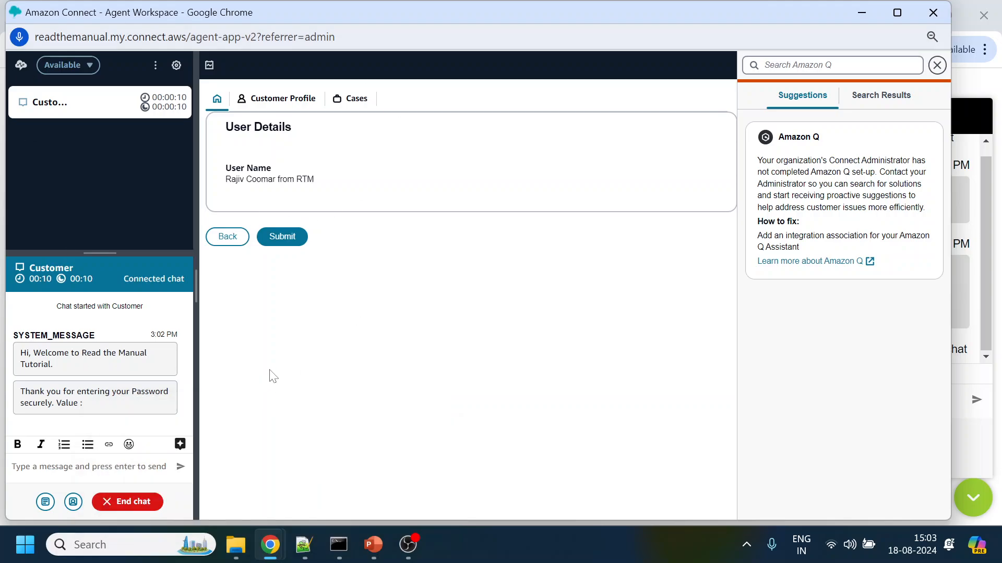
mouse_move(323, 171)
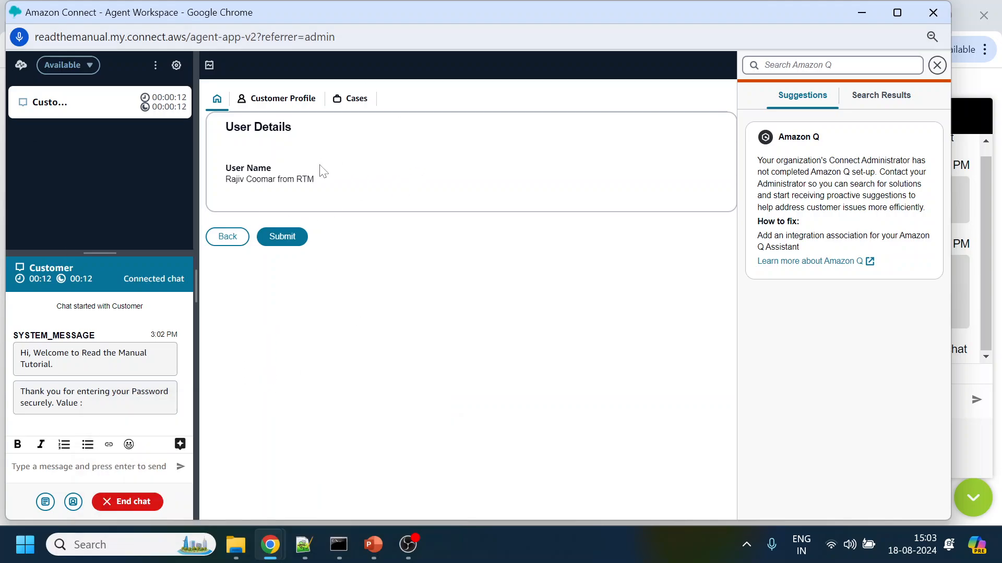
mouse_move(237, 279)
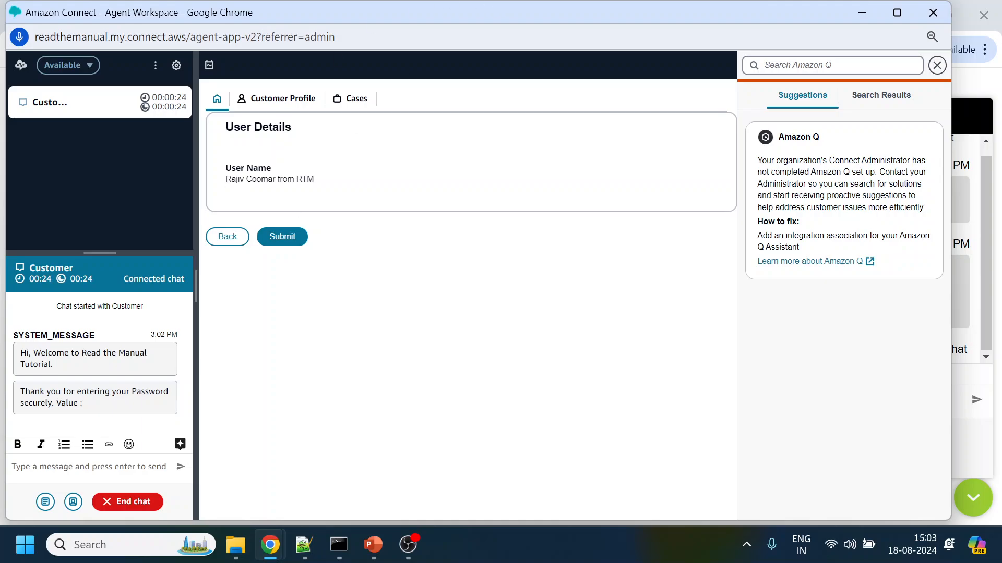
mouse_move(635, 238)
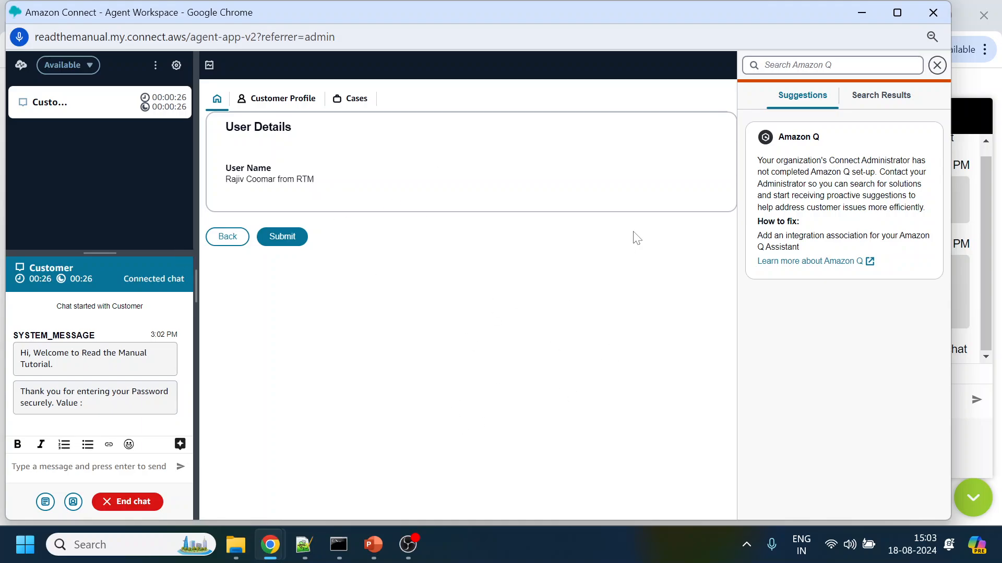